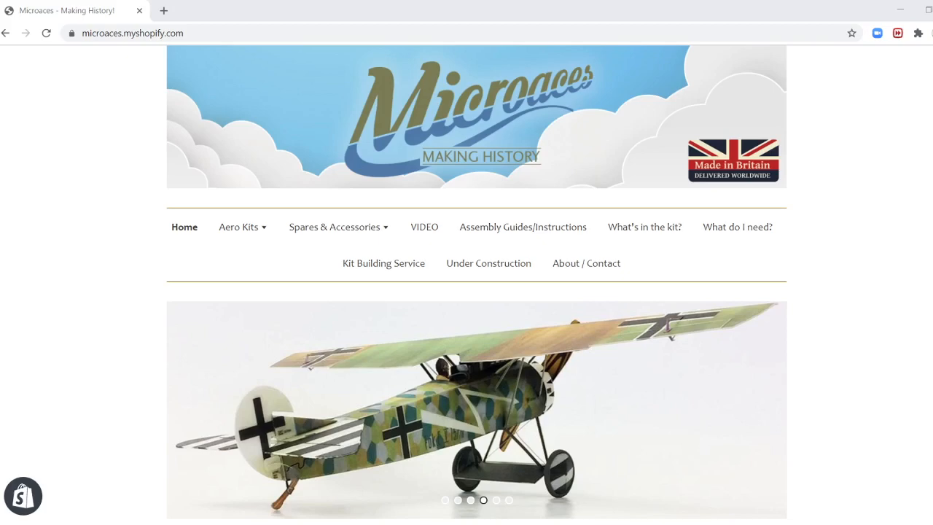
mouse_move(377, 256)
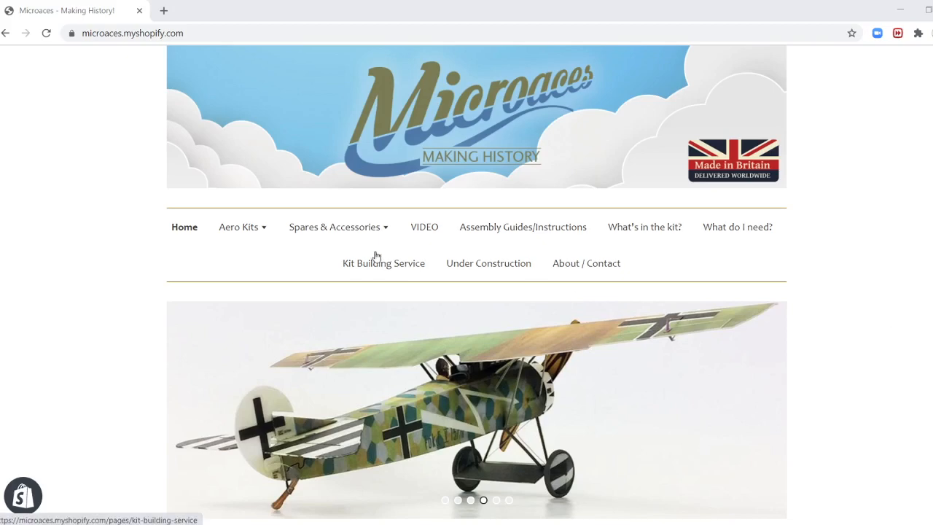
From Flight Packs, open the Twin ESC Flight Pack - Long Propshaft page and show its download links.
scroll("down", 3)
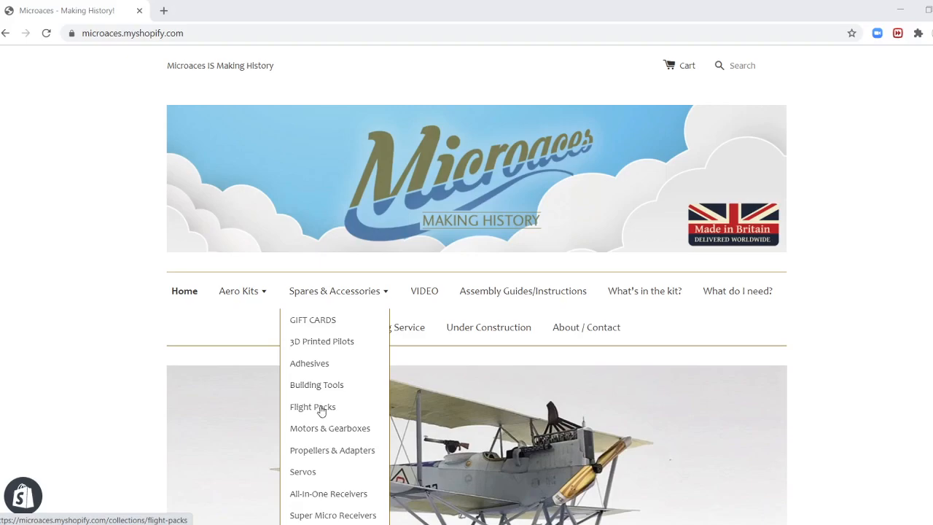
left_click(312, 407)
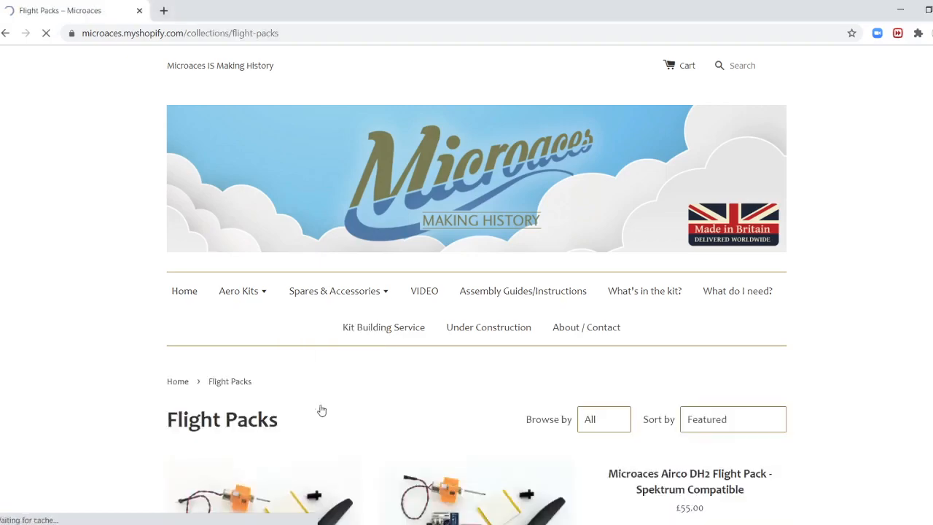
scroll("down", 3)
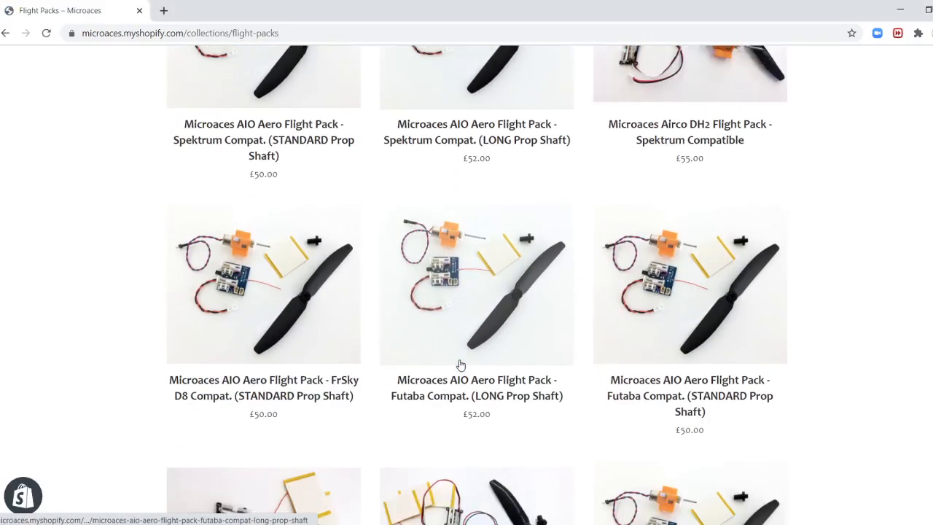
scroll("down", 3)
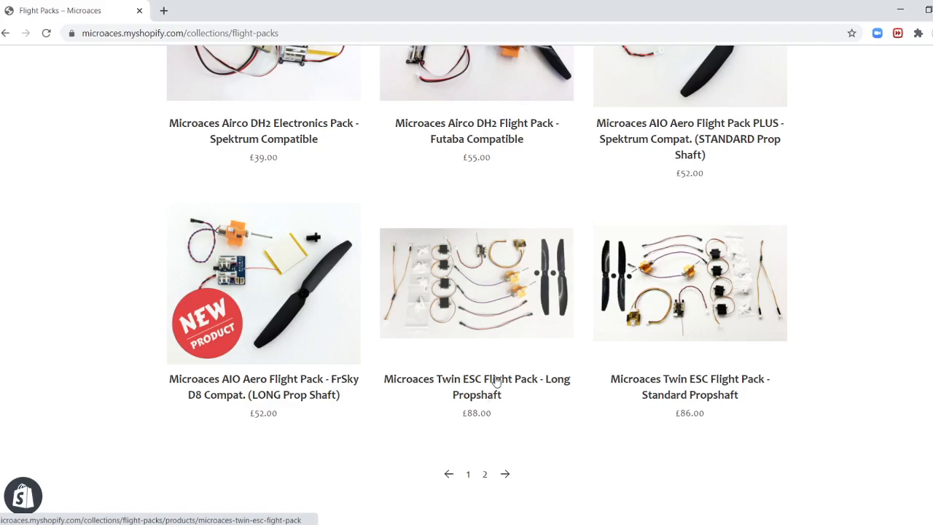
left_click(476, 386)
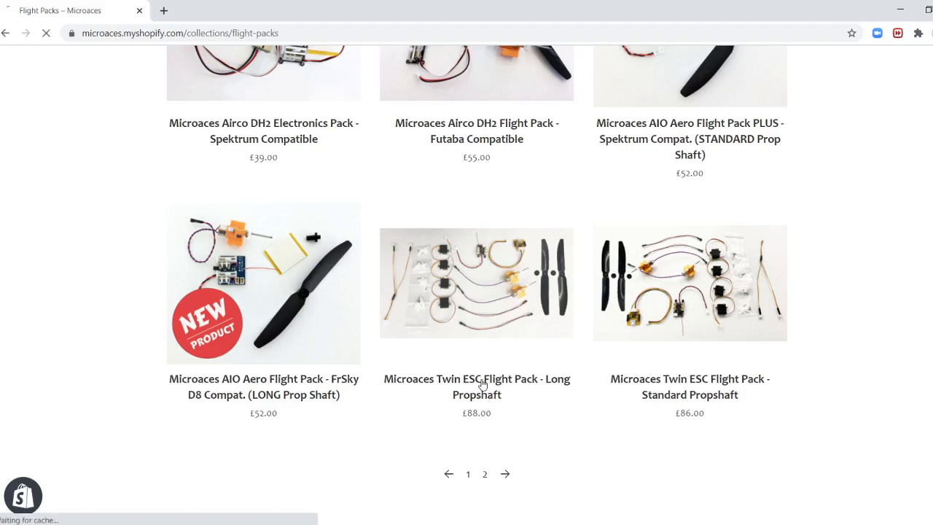
left_click(476, 386)
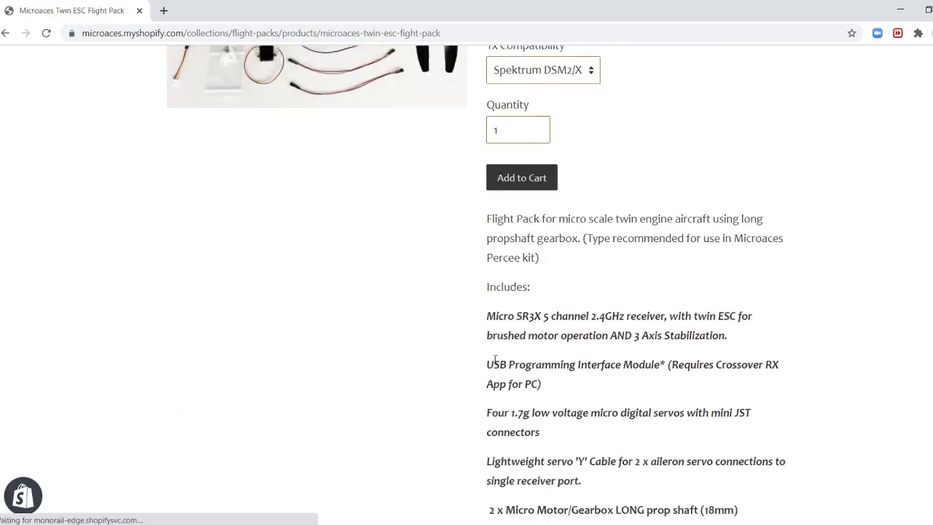
scroll("down", 3)
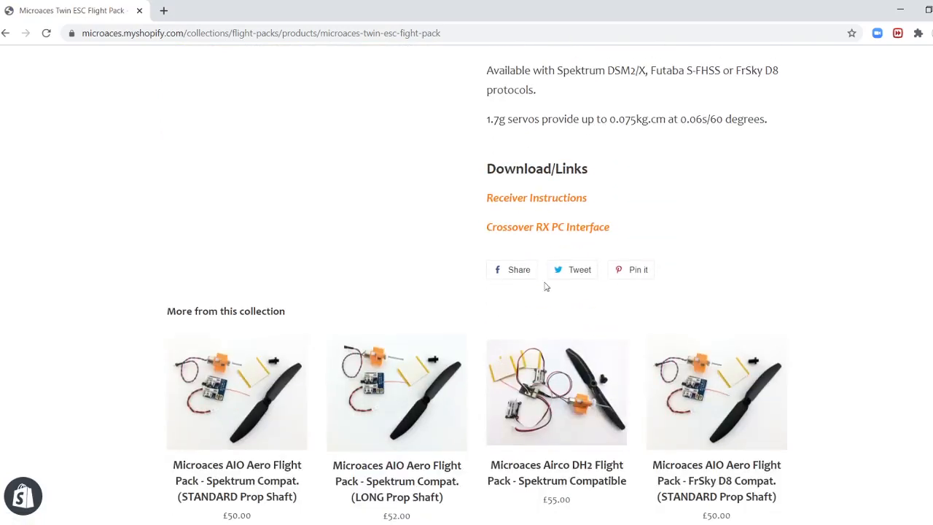
scroll("up", 3)
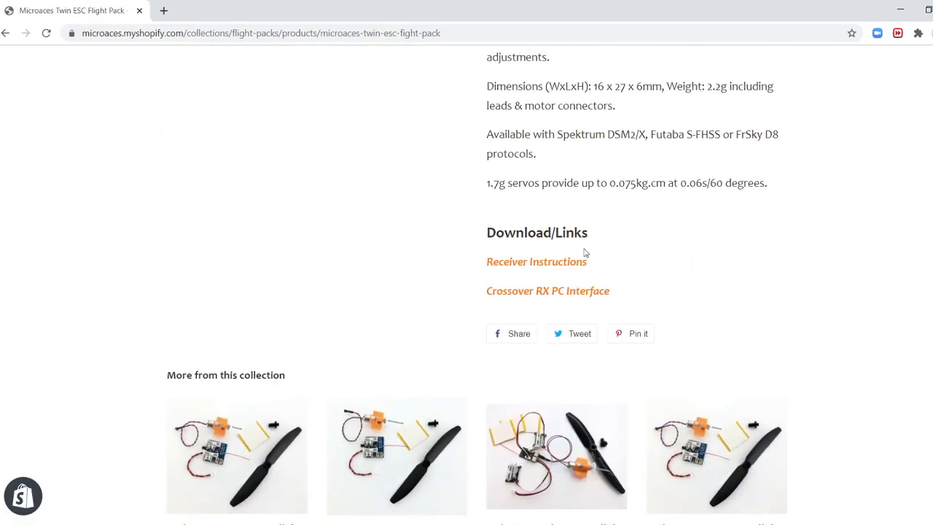
mouse_move(537, 266)
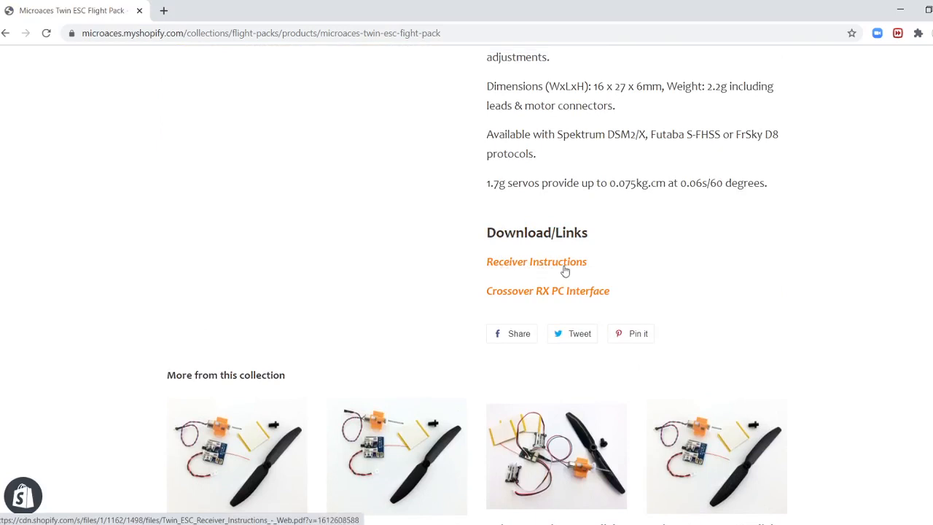
mouse_move(539, 290)
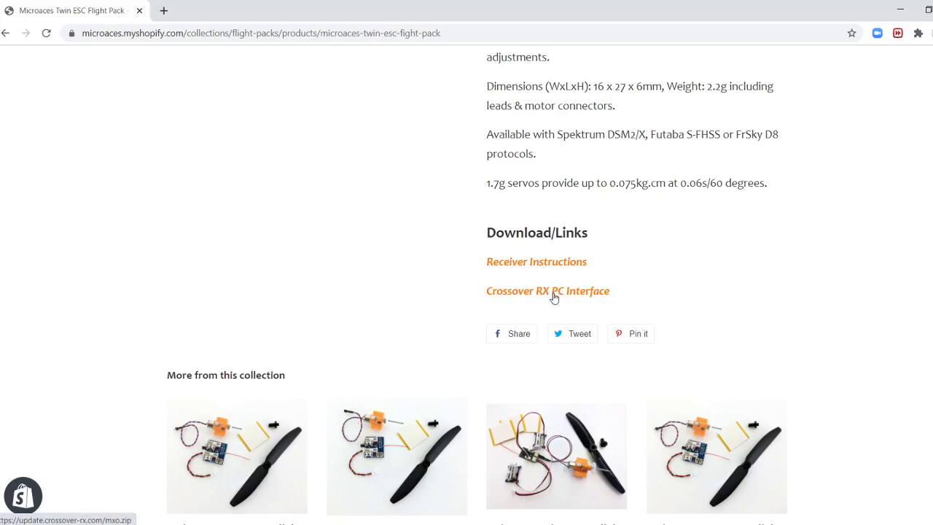
mouse_move(532, 298)
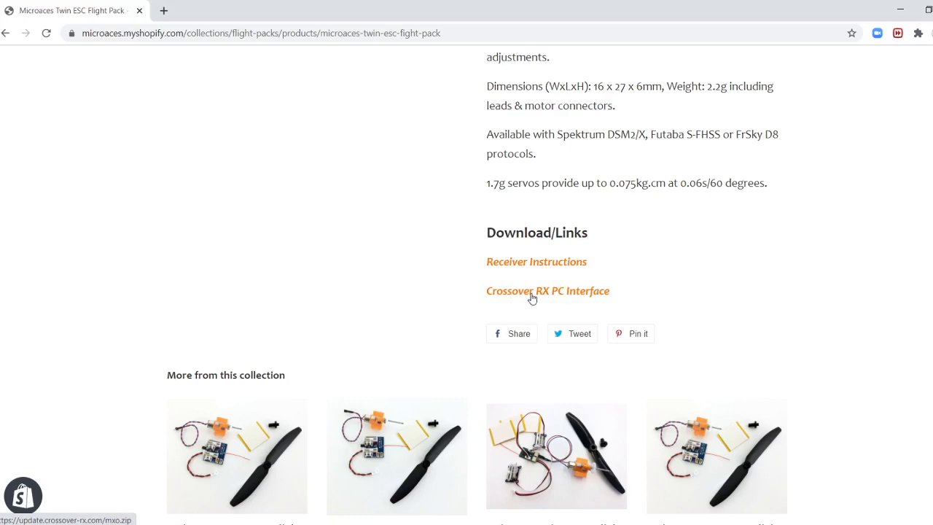
Download the Crossover RX PC Interface mxo.zip and choose to keep it despite the warning.
left_click(547, 290)
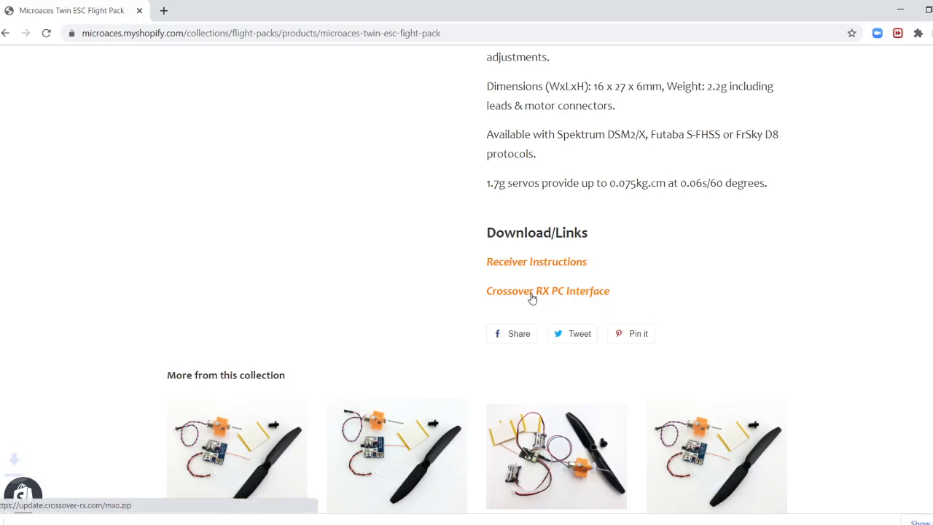
left_click(547, 290)
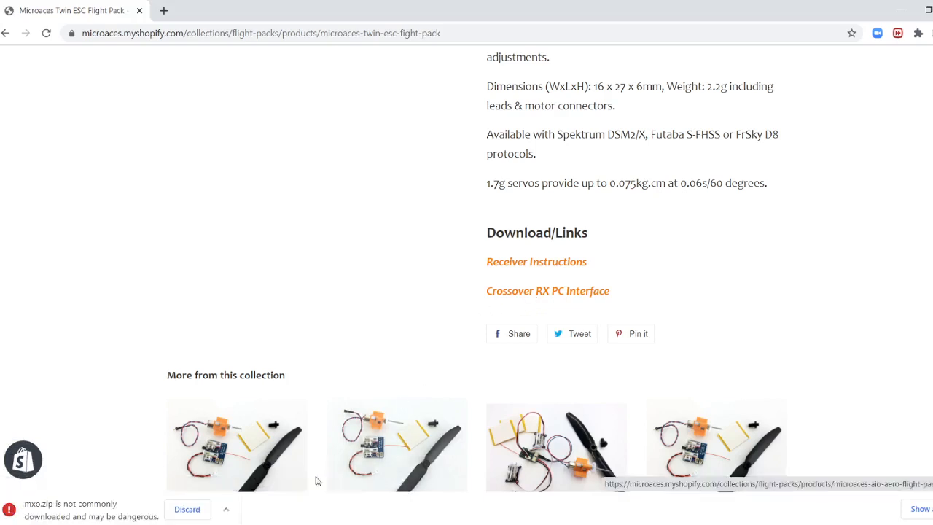
mouse_move(95, 513)
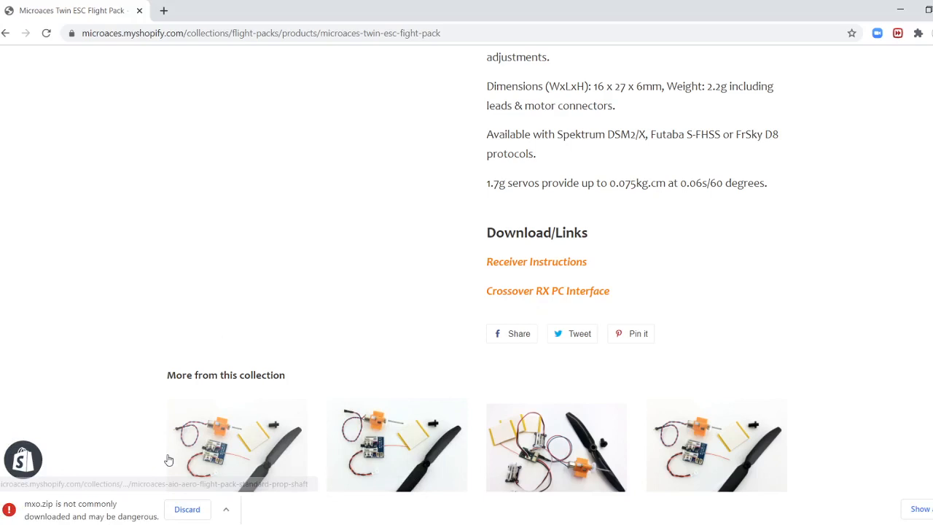
mouse_move(149, 455)
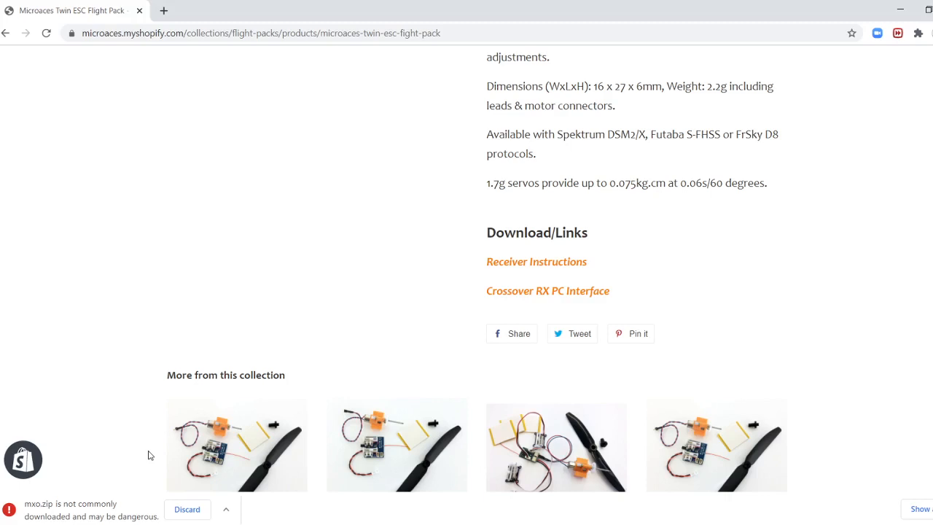
mouse_move(163, 492)
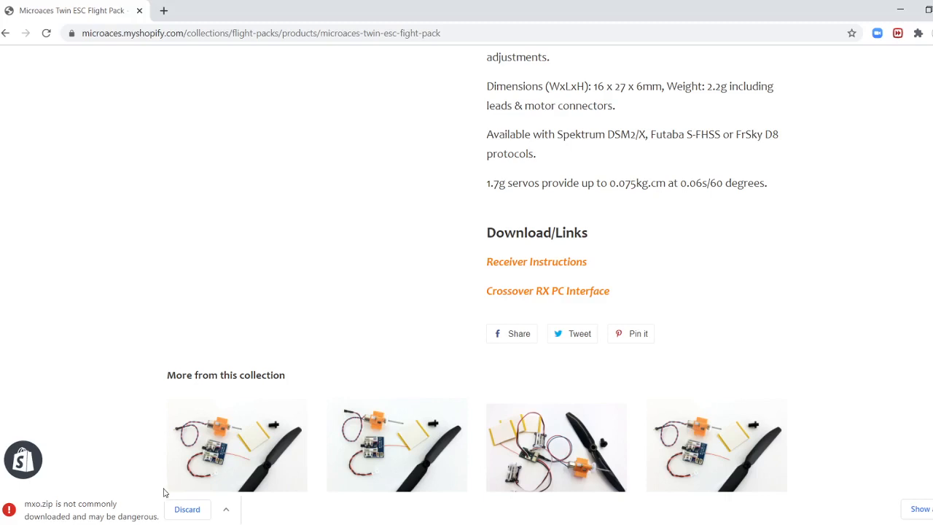
mouse_move(134, 518)
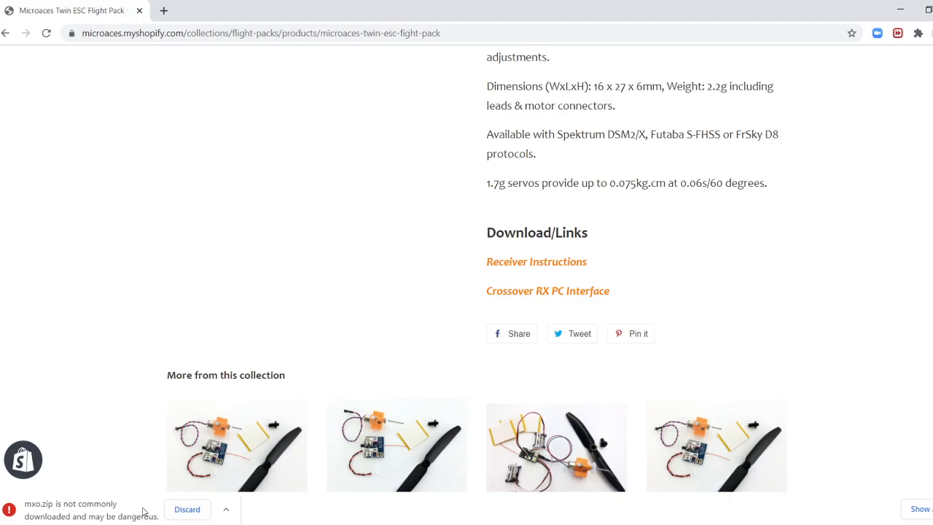
mouse_move(115, 513)
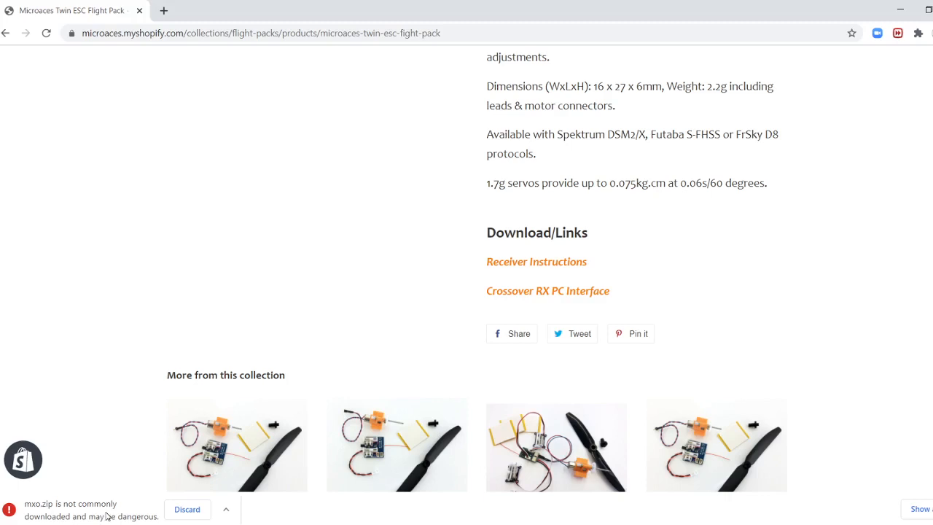
mouse_move(123, 516)
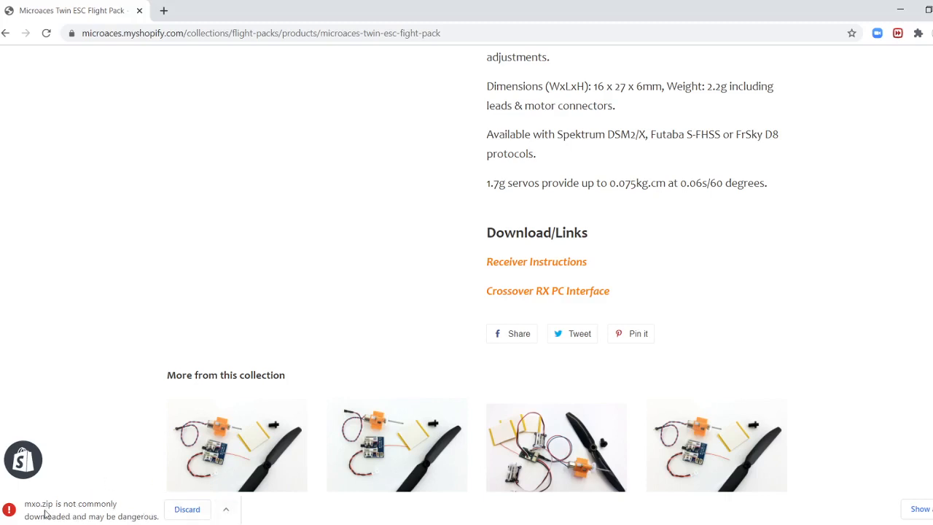
mouse_move(78, 519)
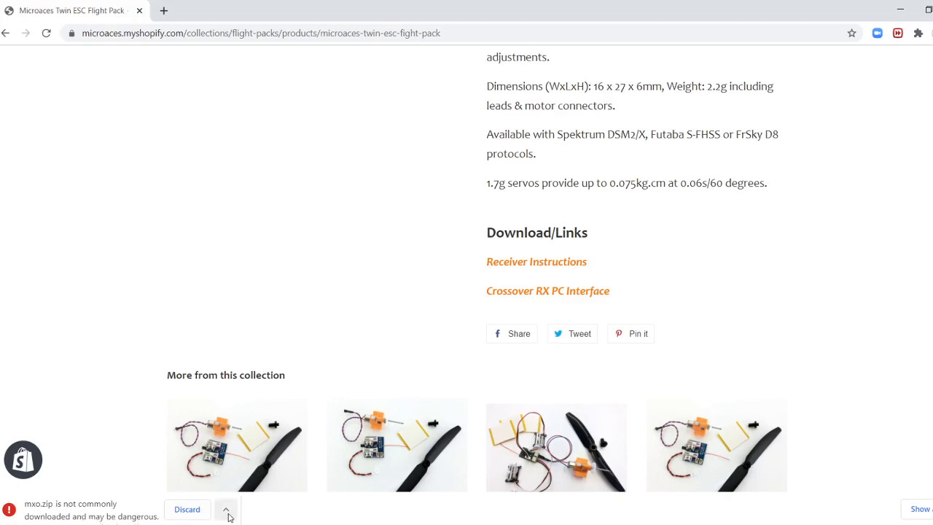
left_click(226, 508)
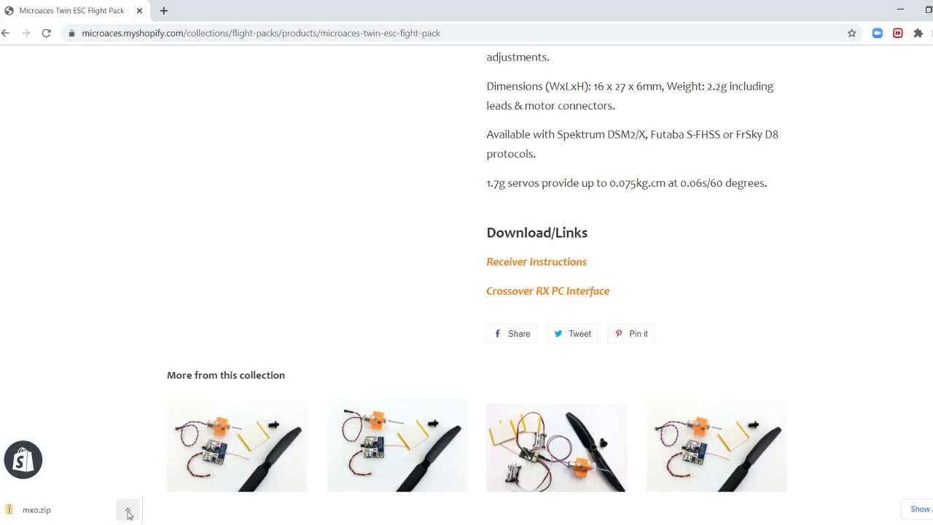
Open the downloaded mxo.zip in File Explorer and select the mxo1.0.3 application.
left_click(128, 509)
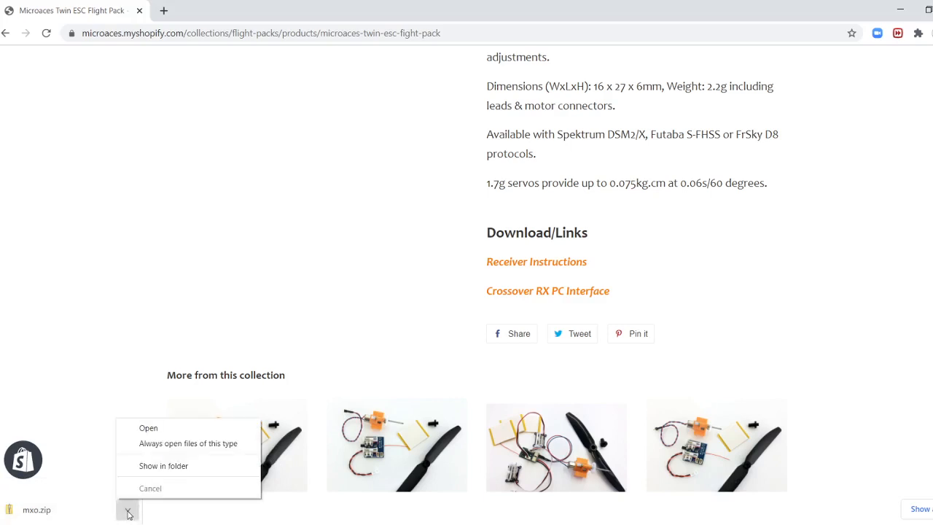
mouse_move(142, 415)
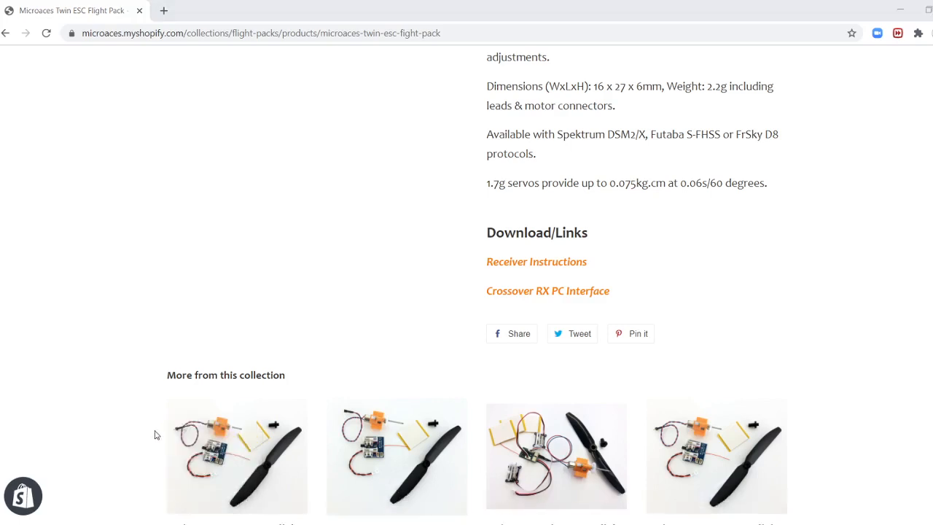
mouse_move(619, 395)
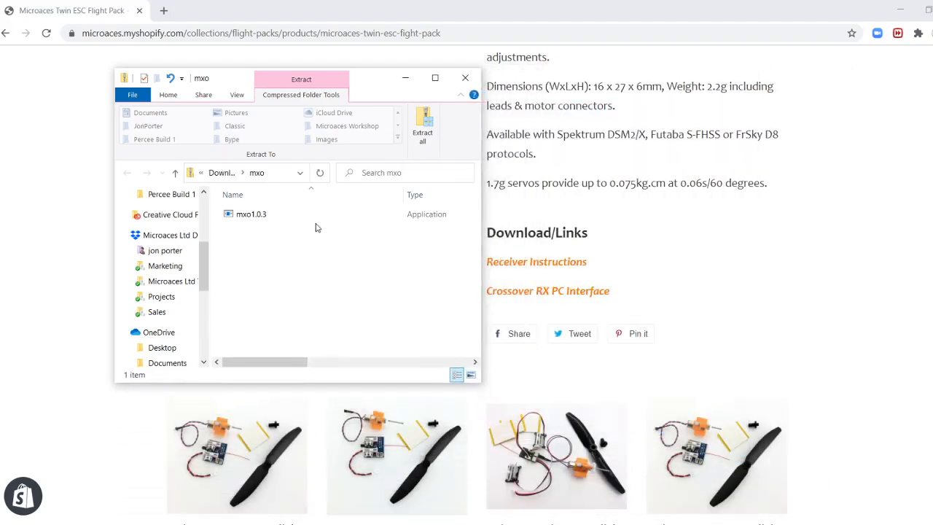
left_click(251, 214)
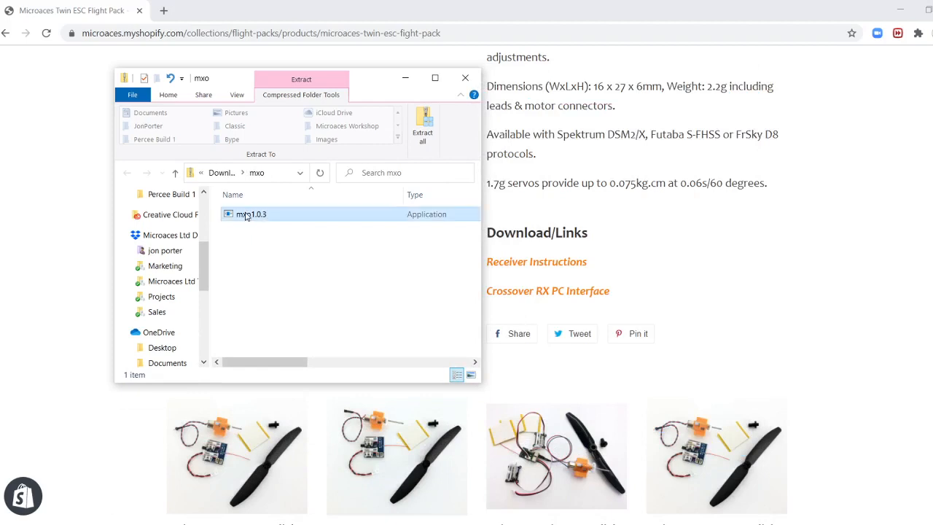
left_click(251, 214)
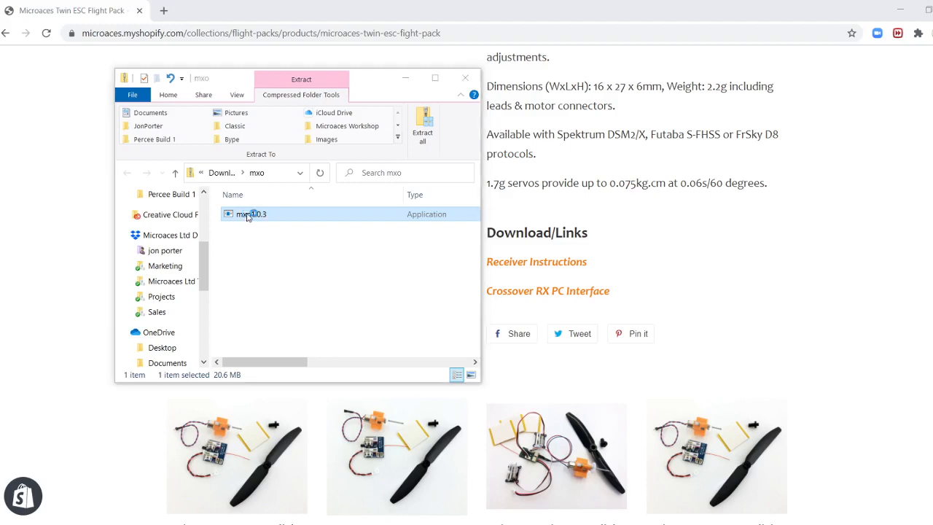
Launch mxo1.0.3 and view the SmartScreen More info details for the blocked app.
double_click(250, 213)
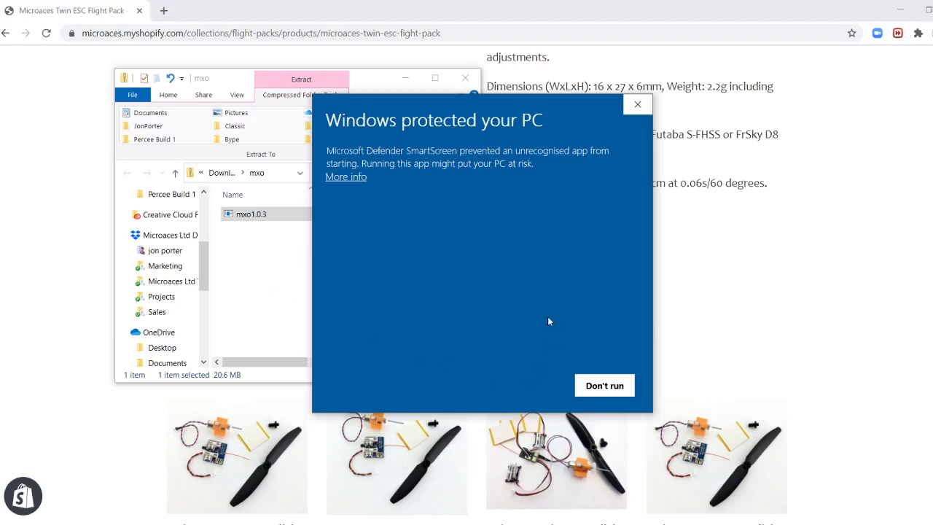
mouse_move(522, 365)
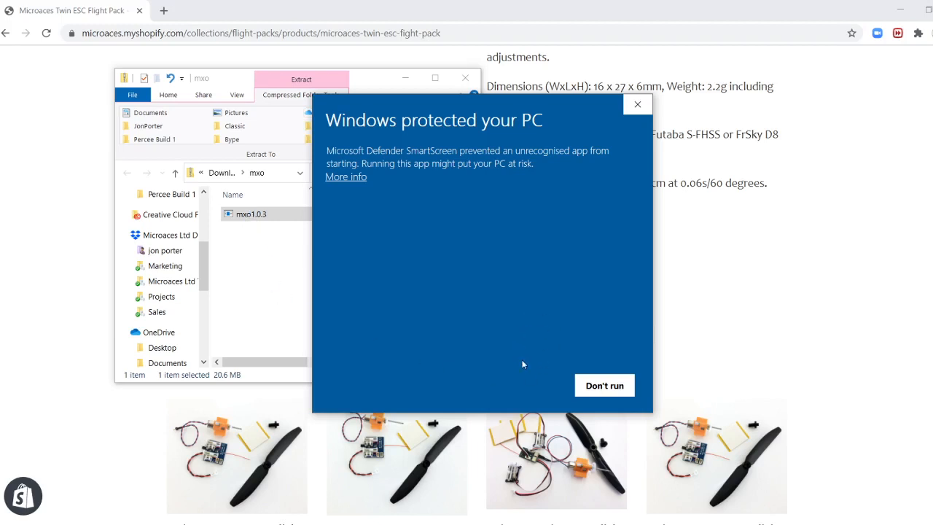
mouse_move(399, 220)
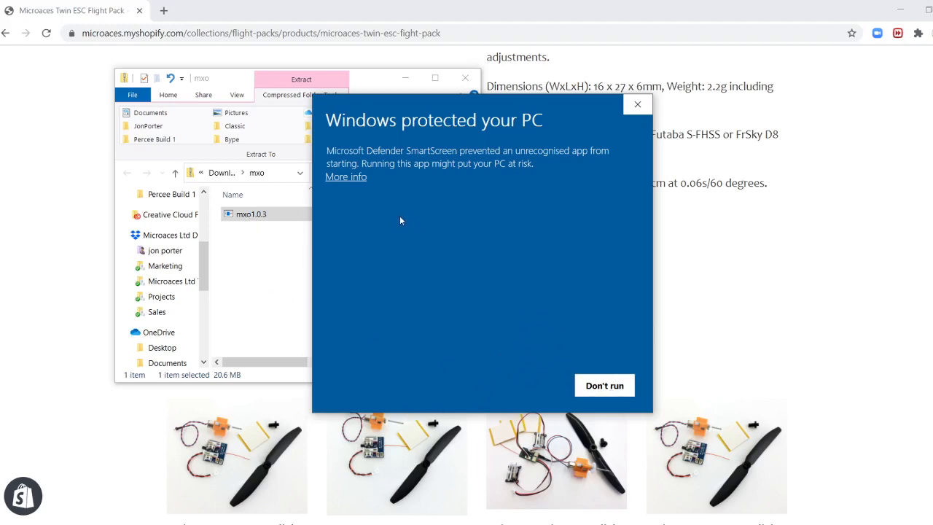
mouse_move(604, 385)
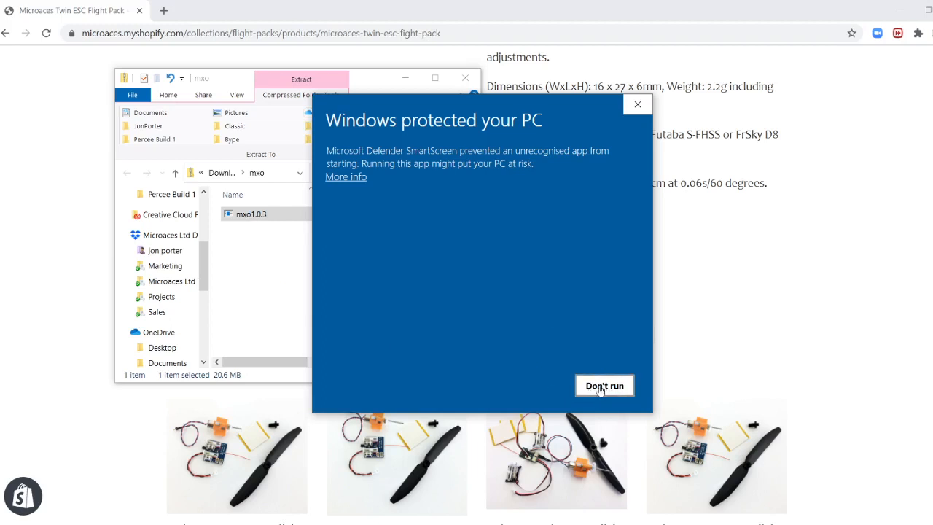
mouse_move(346, 181)
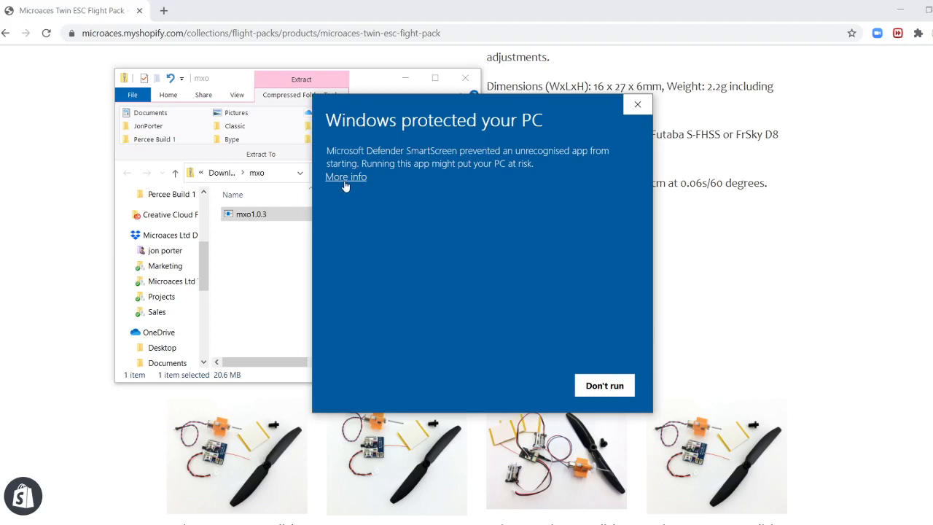
left_click(345, 176)
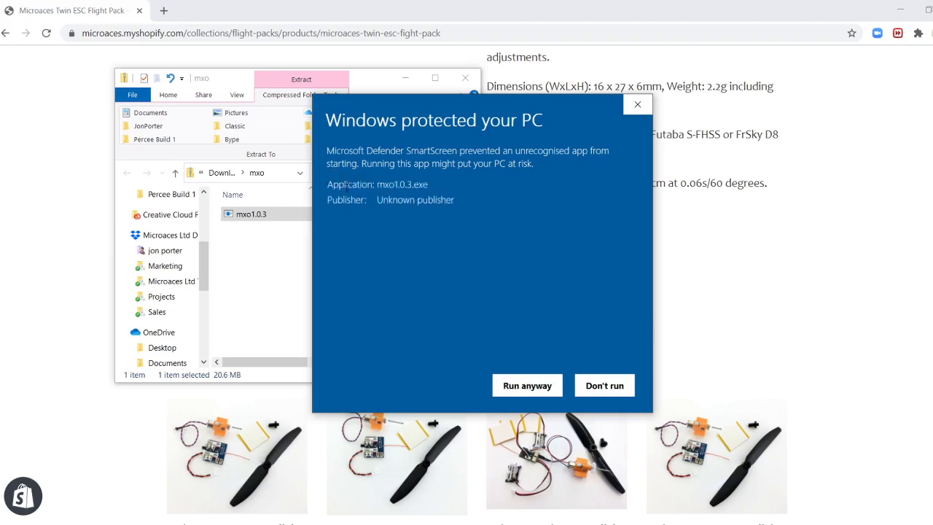
mouse_move(379, 195)
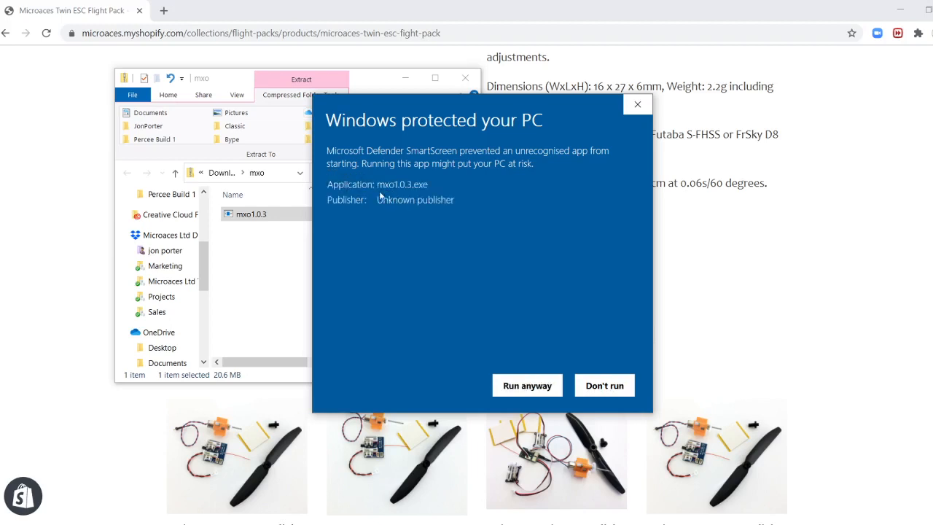
mouse_move(474, 219)
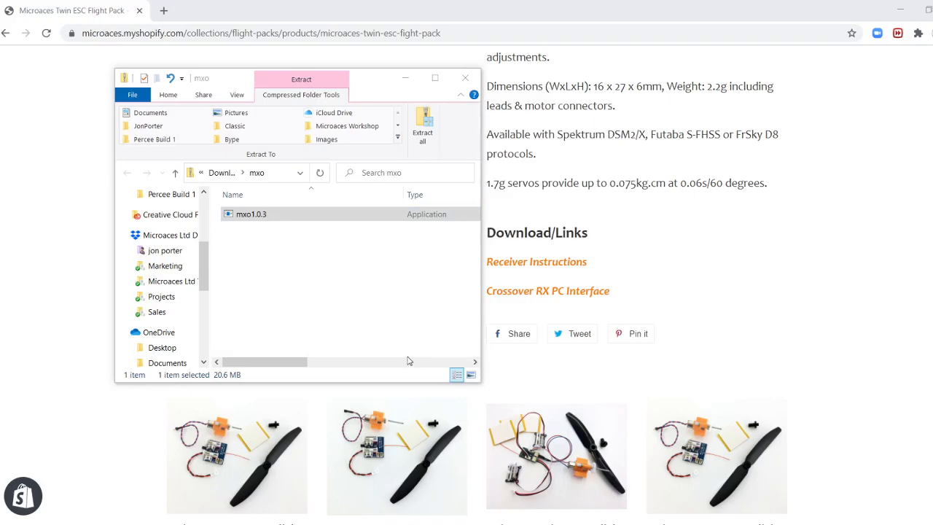
Run the mxo1.0.3 installer from the mxo folder again.
double_click(251, 214)
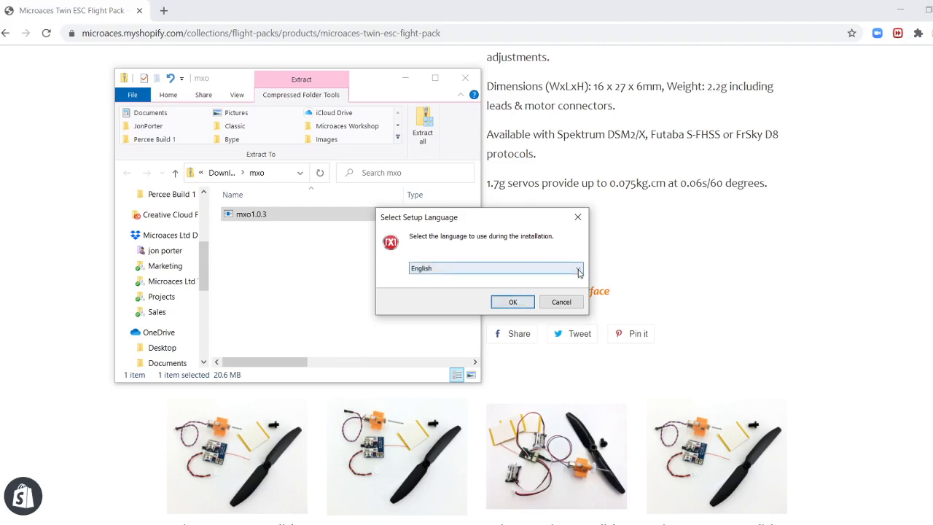
Choose English as the setup language and accept the license agreement.
left_click(577, 267)
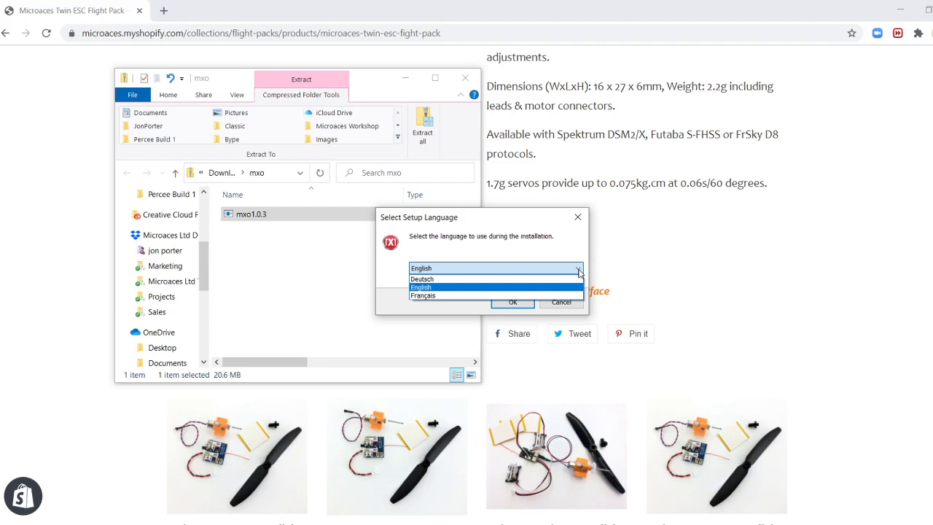
mouse_move(573, 287)
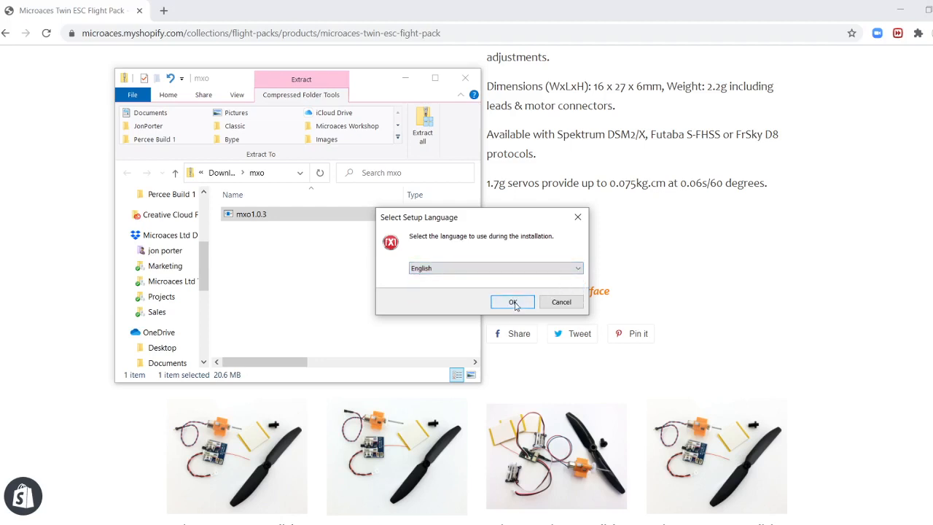
left_click(512, 302)
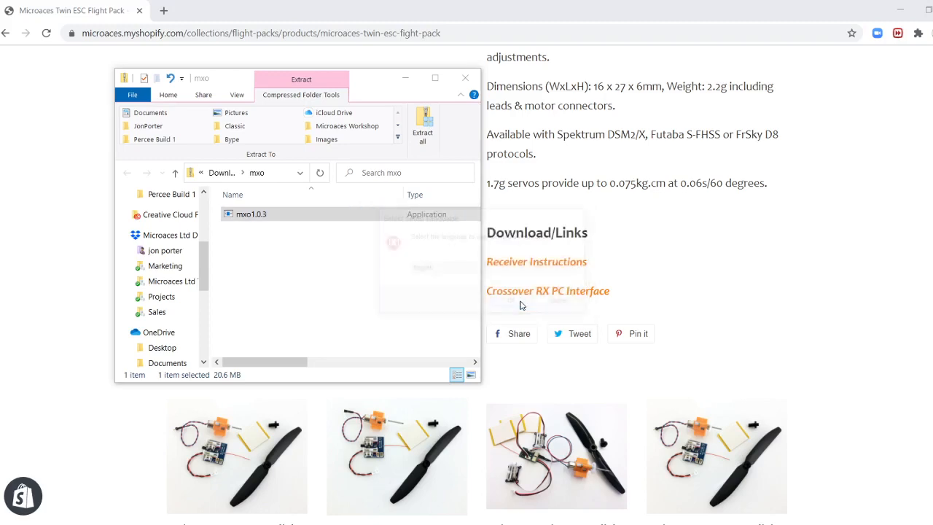
double_click(250, 213)
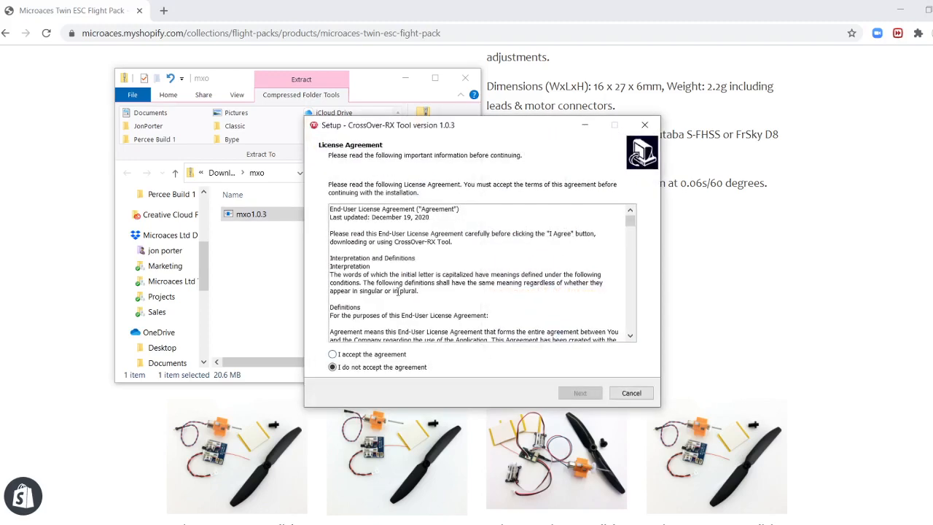
scroll("down", 3)
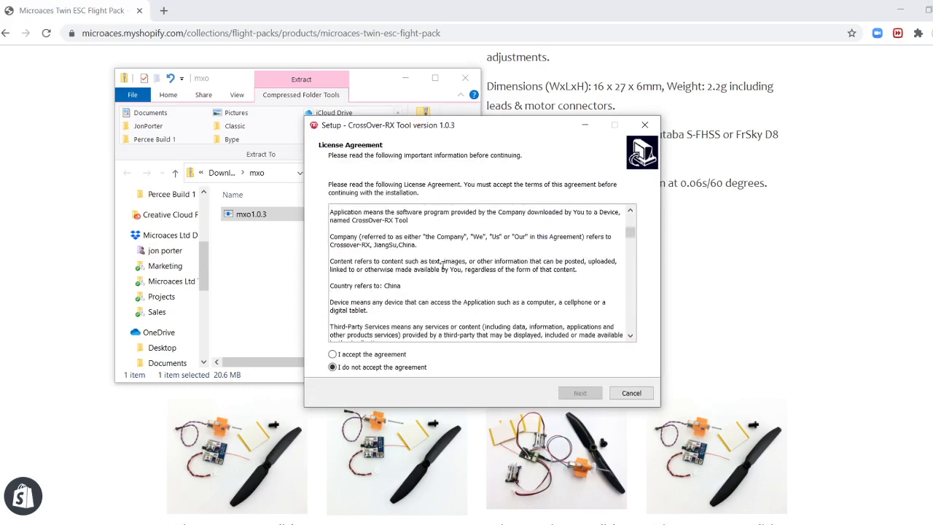
scroll("down", 3)
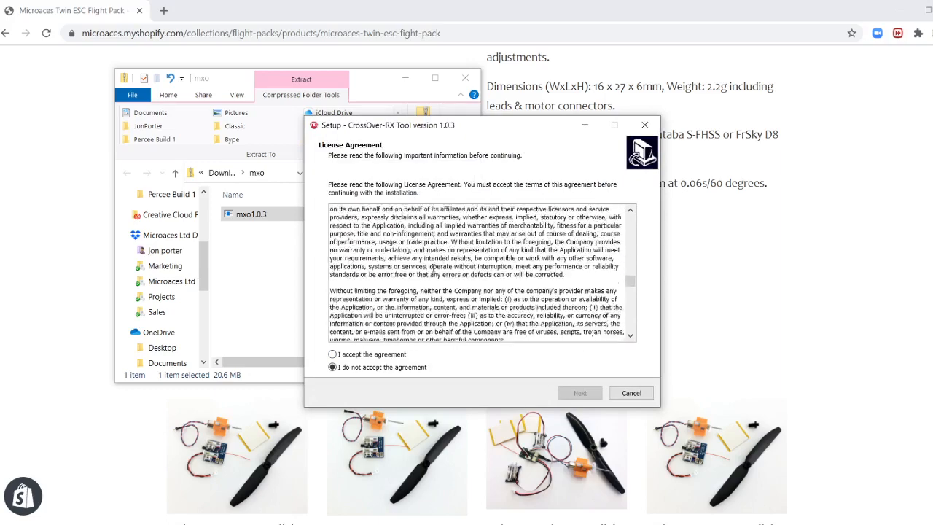
scroll("down", 3)
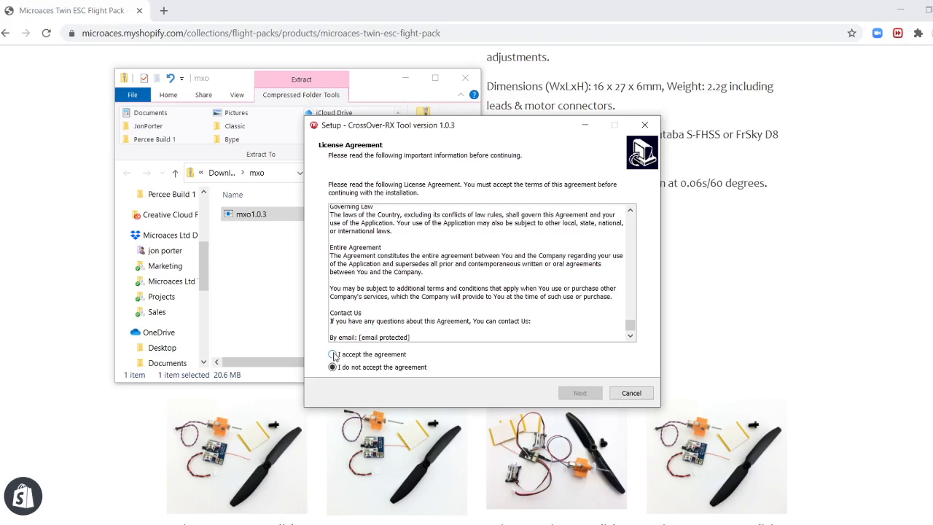
left_click(332, 354)
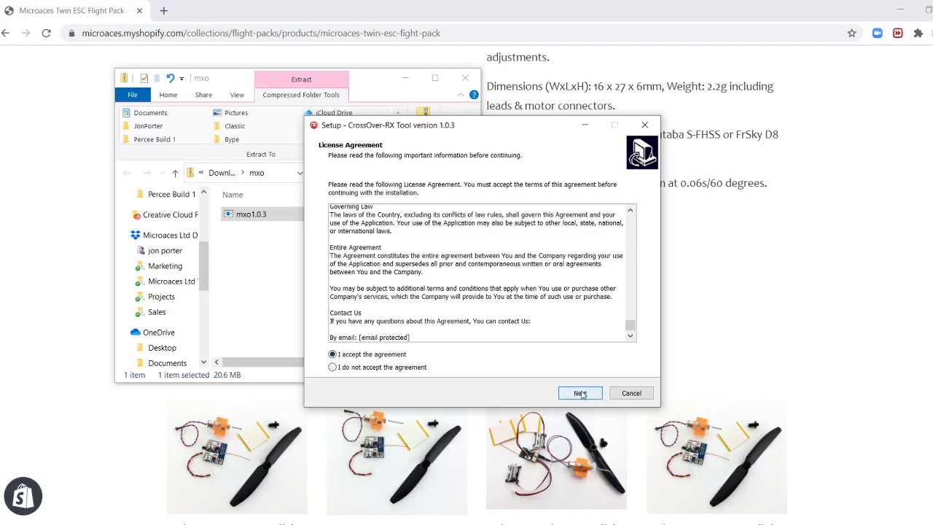
Keep the default folder and desktop shortcut, install, and finish with Launch checked.
left_click(580, 393)
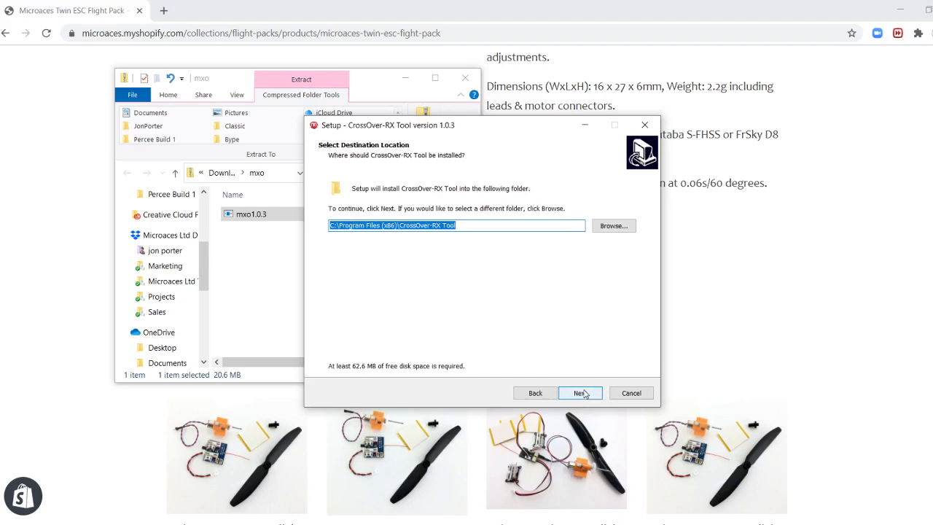
left_click(579, 393)
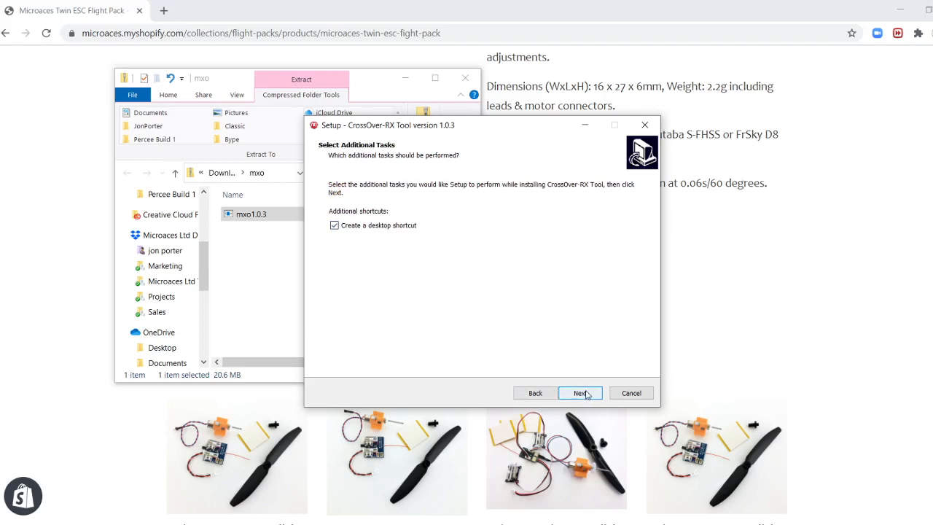
left_click(580, 393)
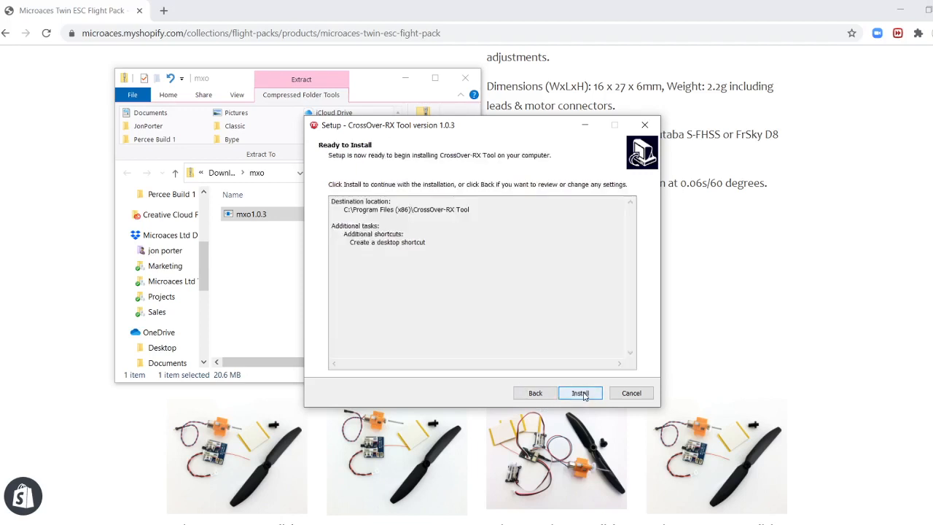
left_click(580, 393)
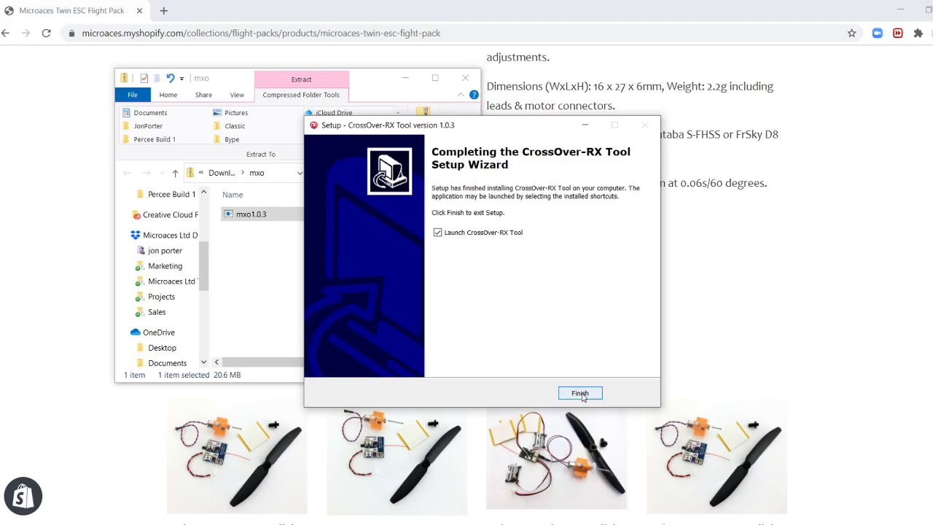
left_click(580, 393)
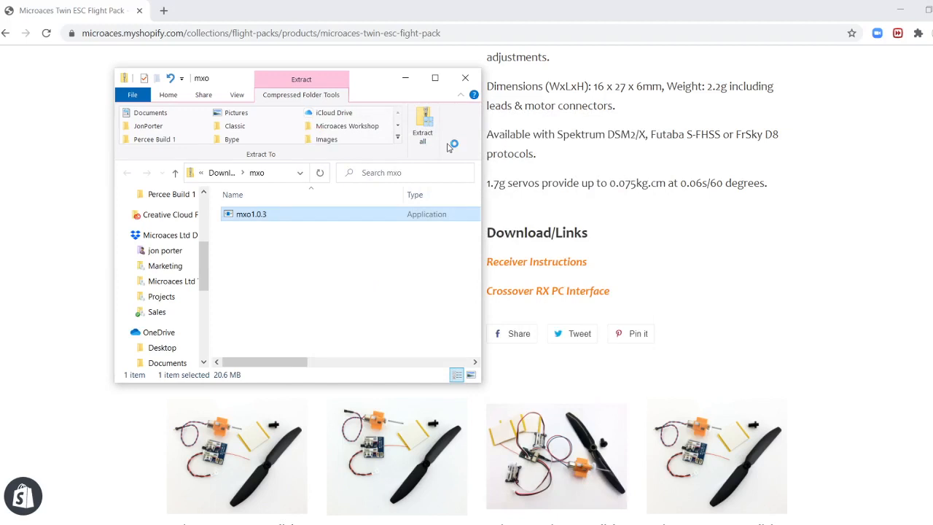
Dismiss the 'No serial port' error to reach the Welcome tab.
double_click(251, 214)
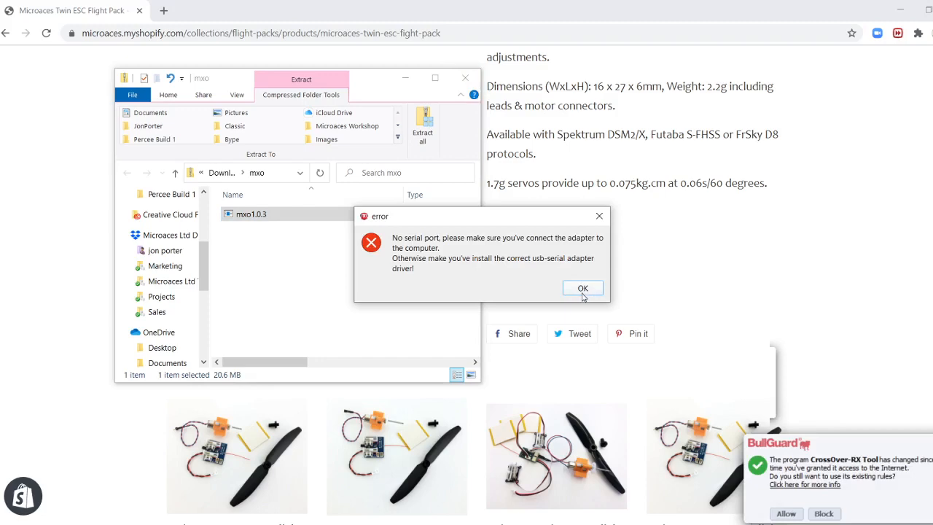
left_click(582, 288)
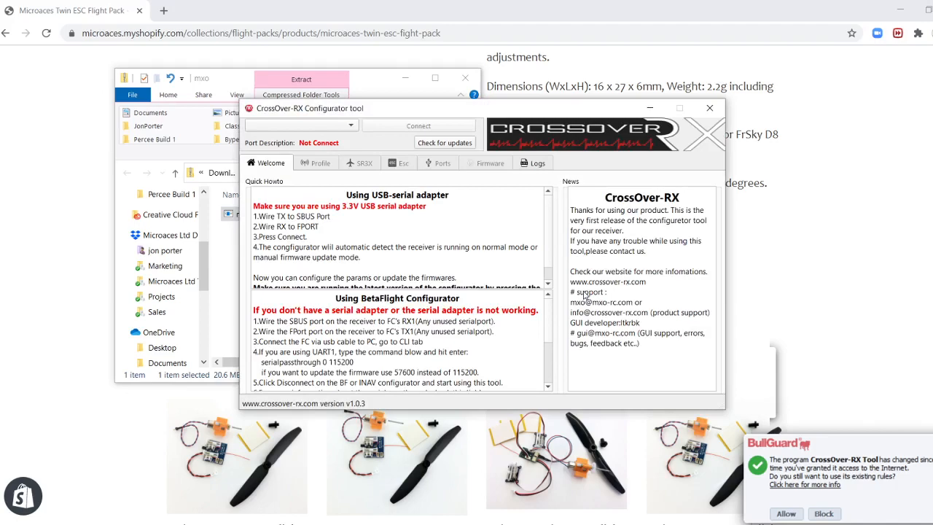
mouse_move(814, 510)
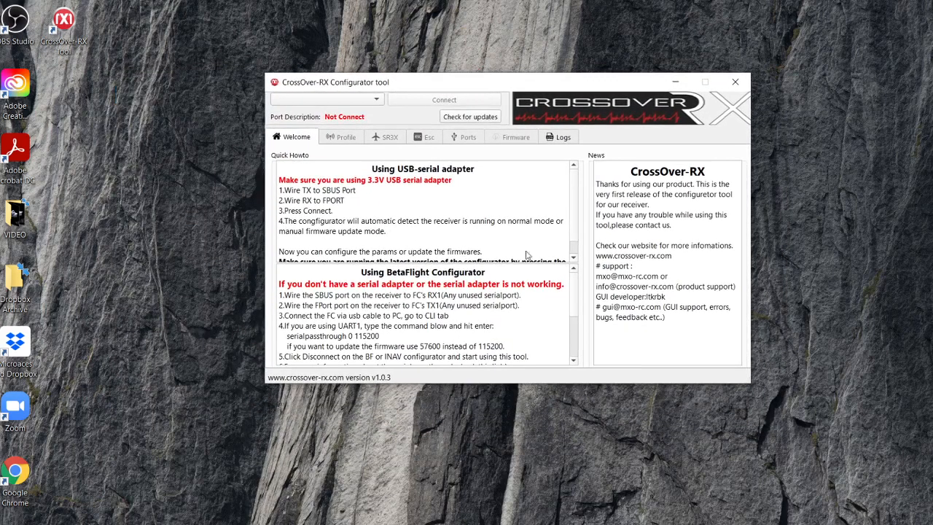
mouse_move(745, 379)
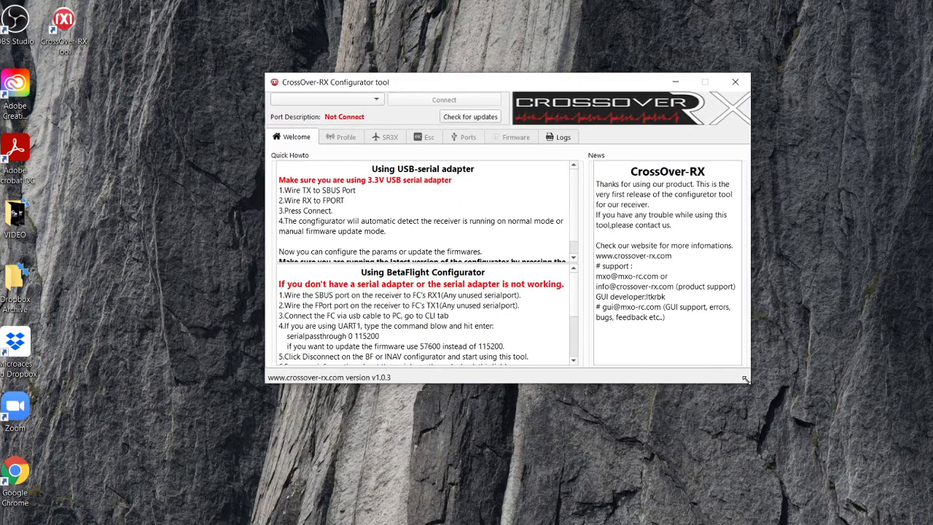
mouse_move(749, 387)
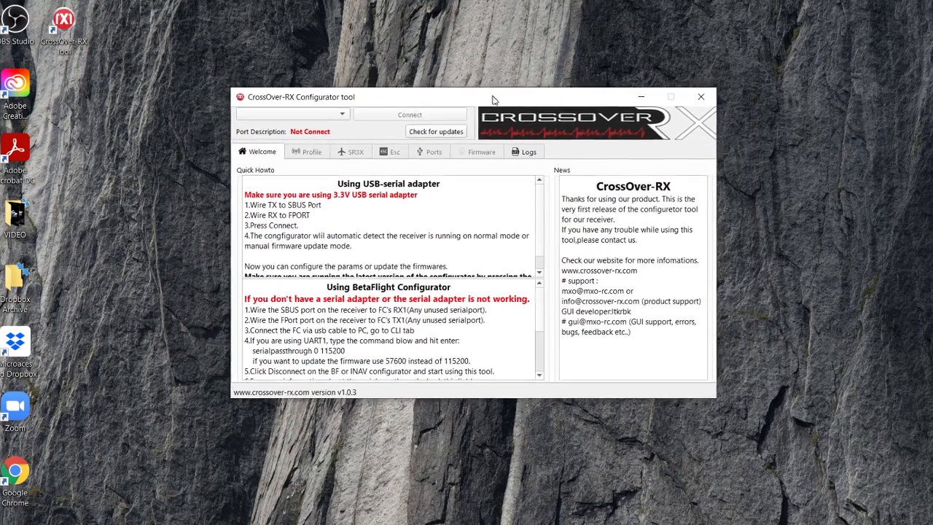
Drag the Configurator window toward the centre of the desktop.
left_click_drag(492, 100, 502, 105)
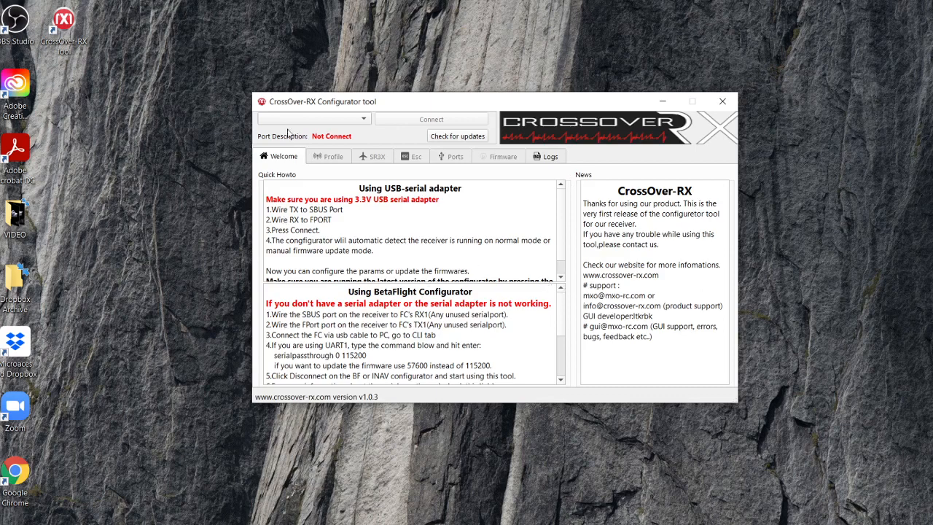
mouse_move(332, 141)
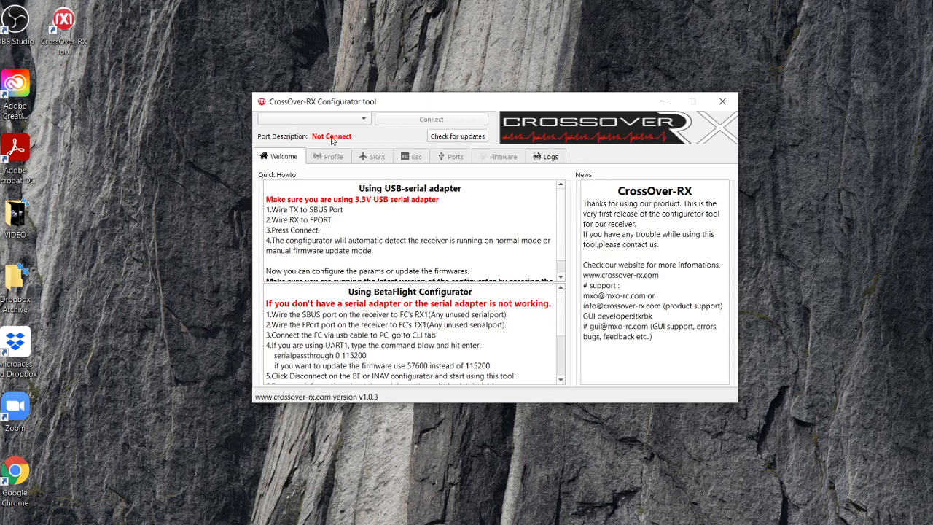
mouse_move(320, 144)
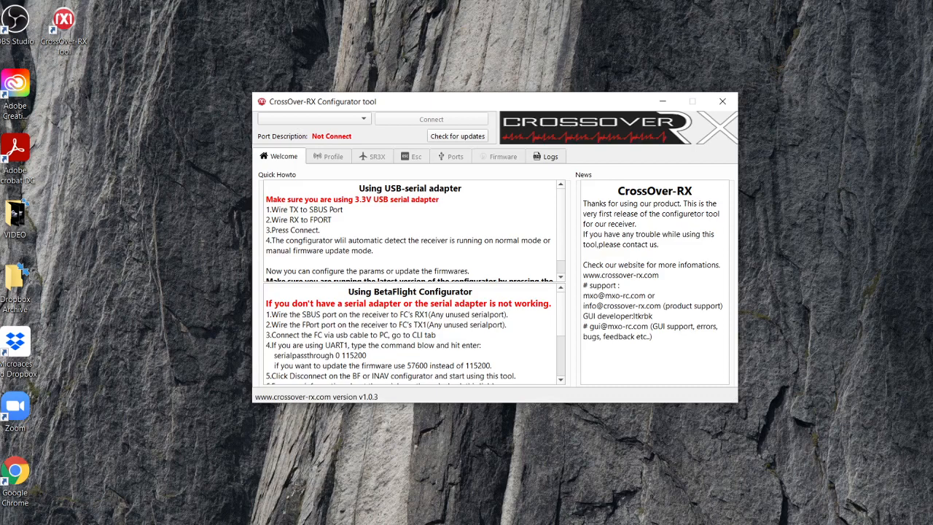
left_click(313, 118)
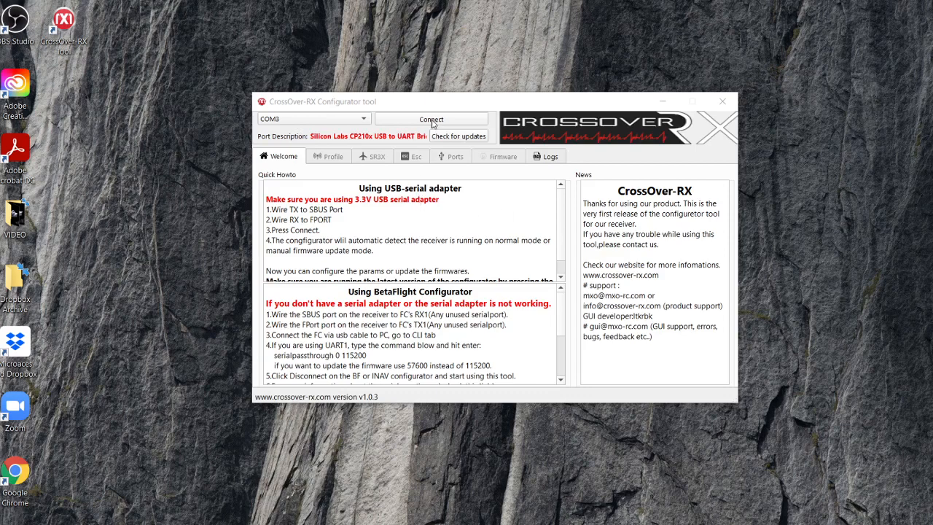
Connect to the receiver on COM3, then check for a newer configurator version.
left_click(430, 119)
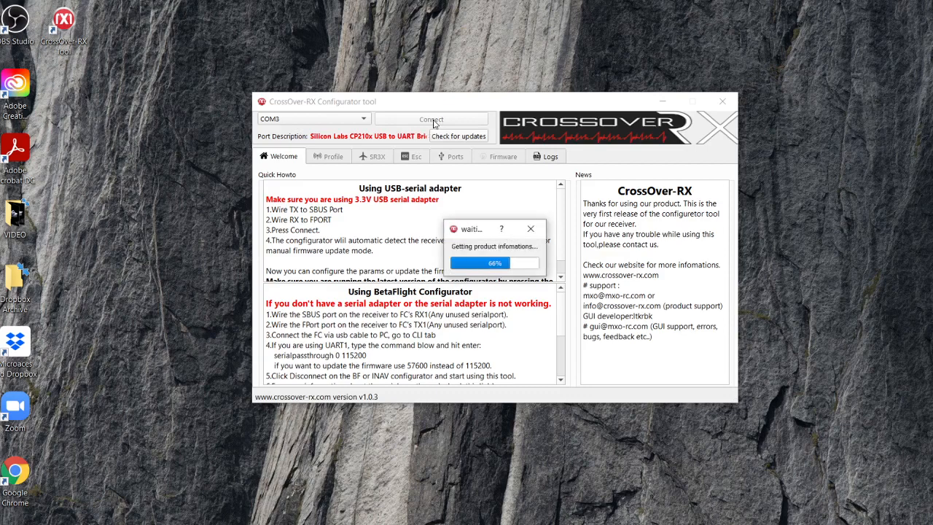
left_click(431, 118)
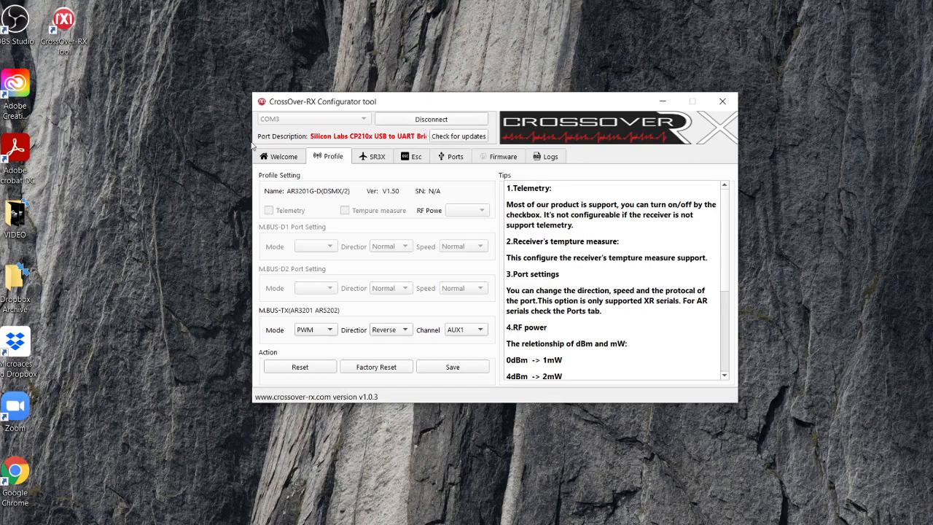
mouse_move(382, 144)
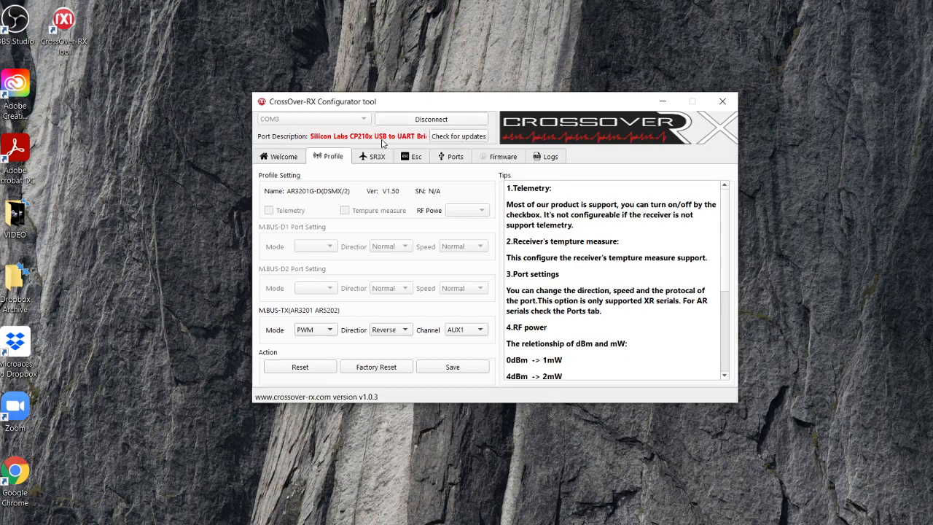
mouse_move(273, 173)
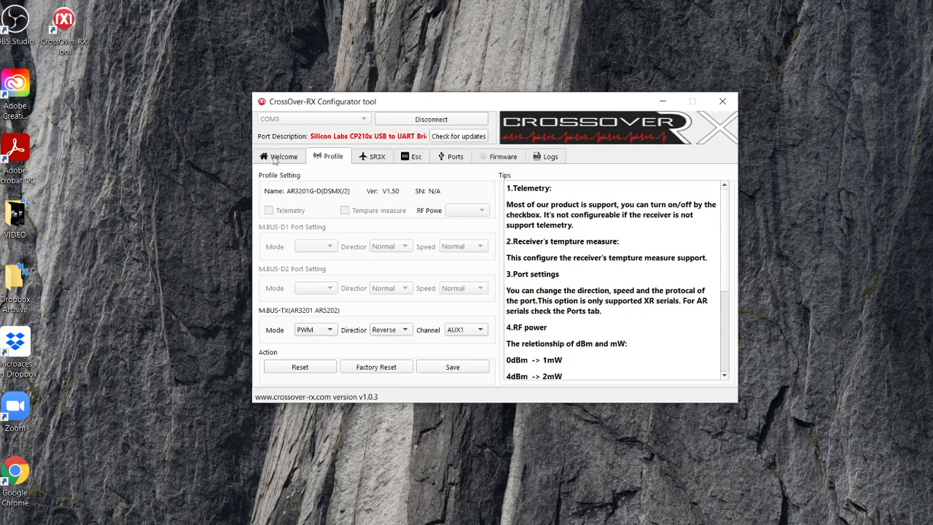
mouse_move(445, 147)
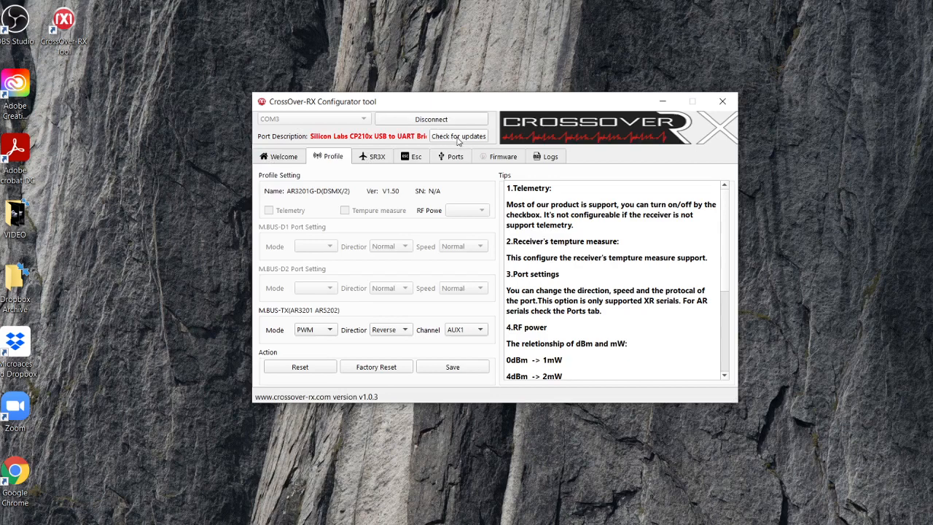
mouse_move(347, 107)
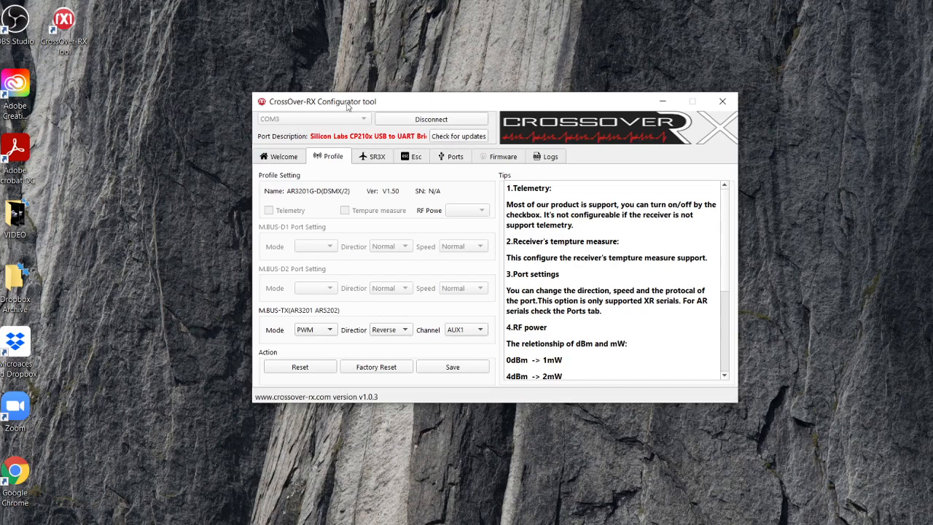
mouse_move(376, 168)
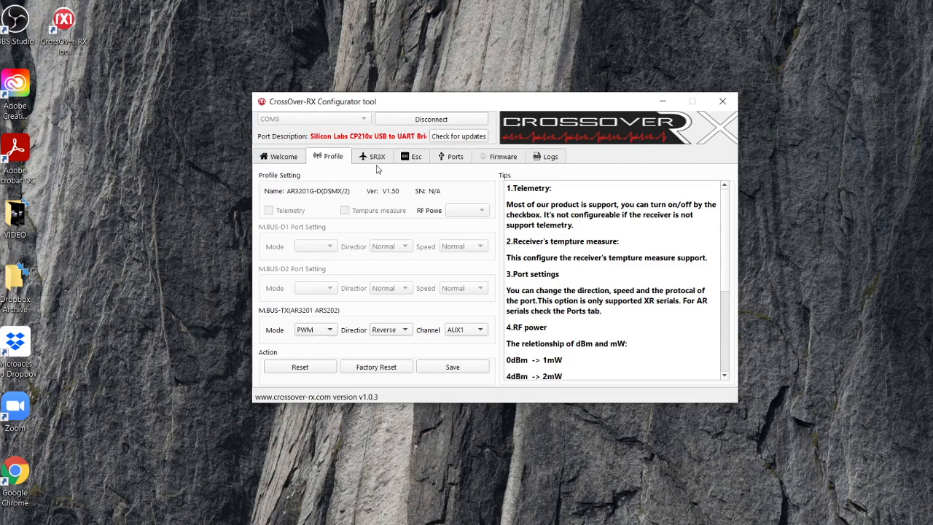
mouse_move(336, 188)
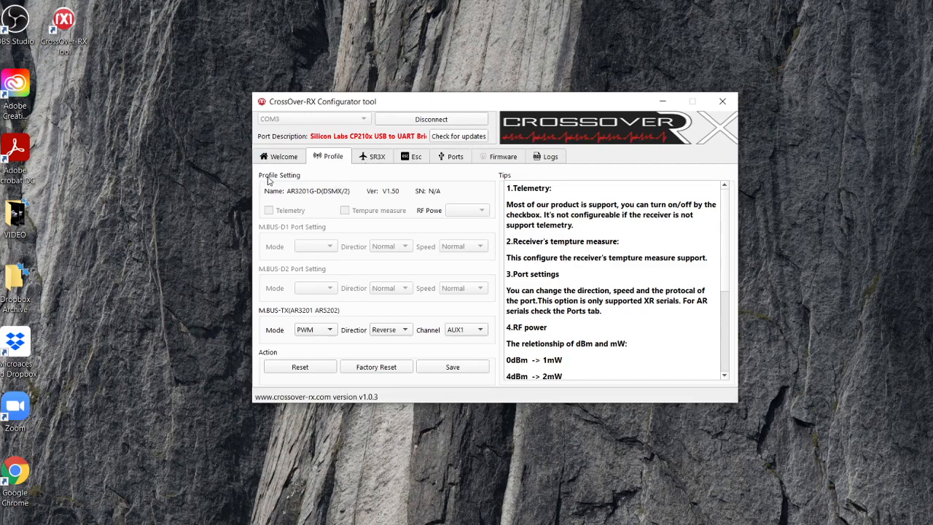
mouse_move(283, 185)
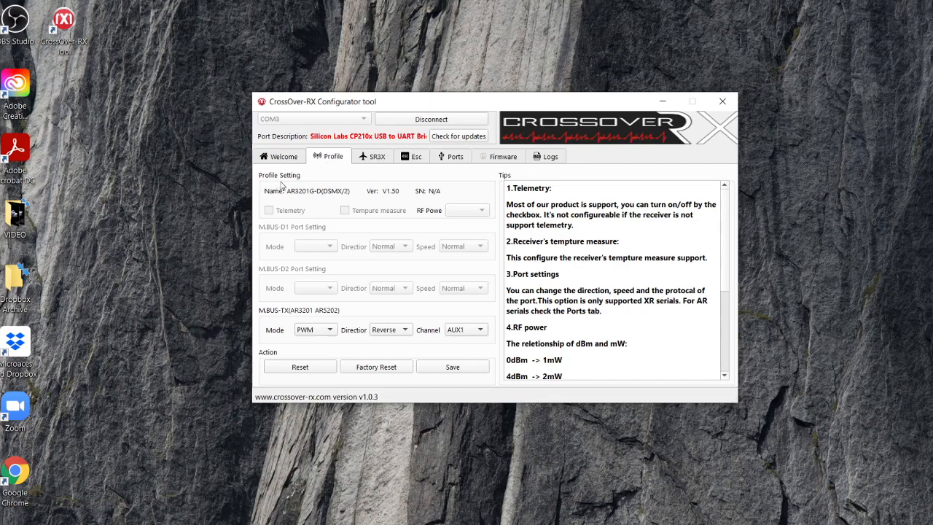
mouse_move(301, 209)
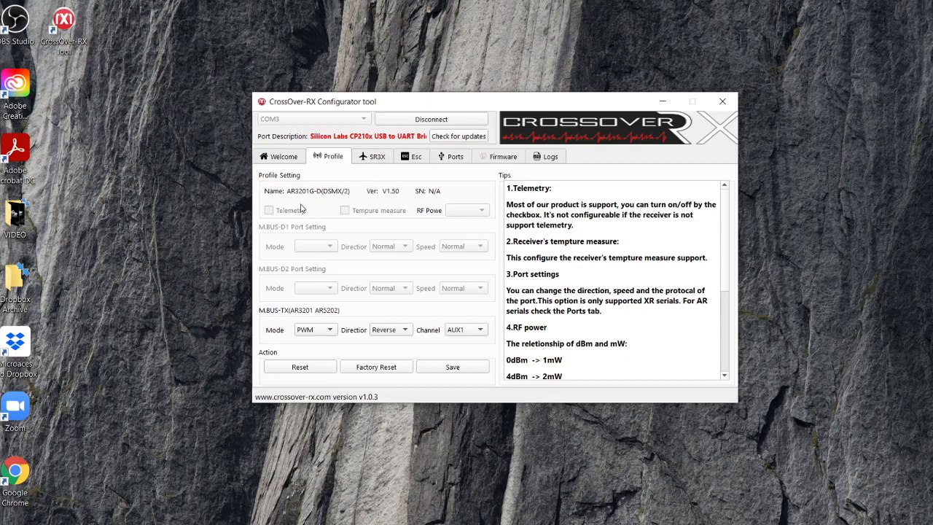
mouse_move(277, 199)
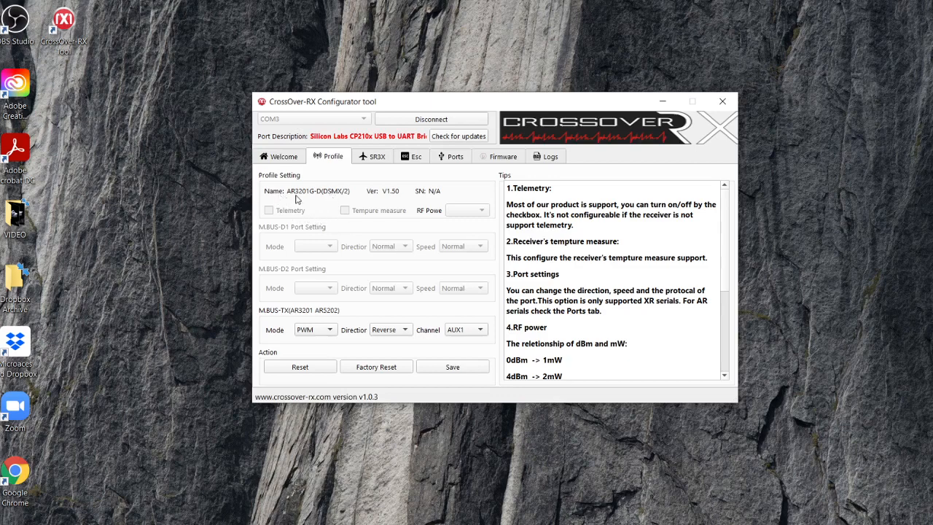
mouse_move(325, 198)
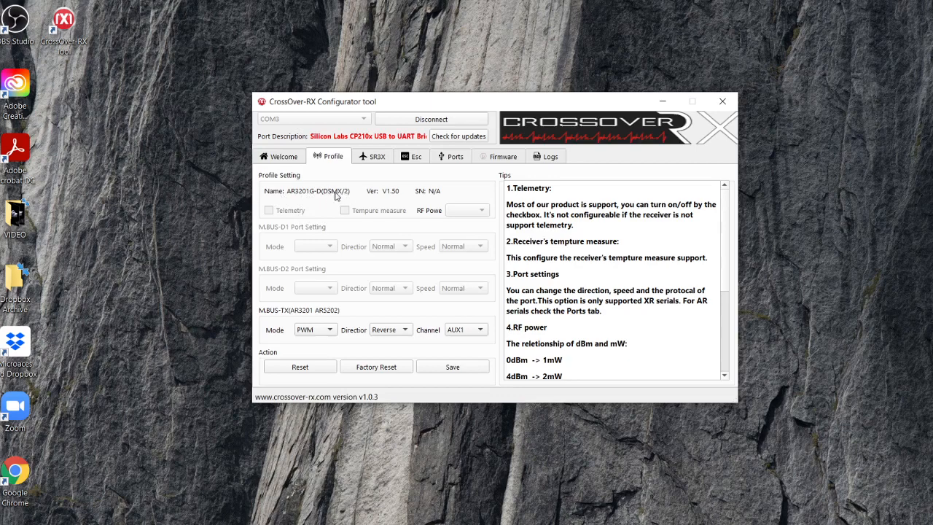
left_click(457, 137)
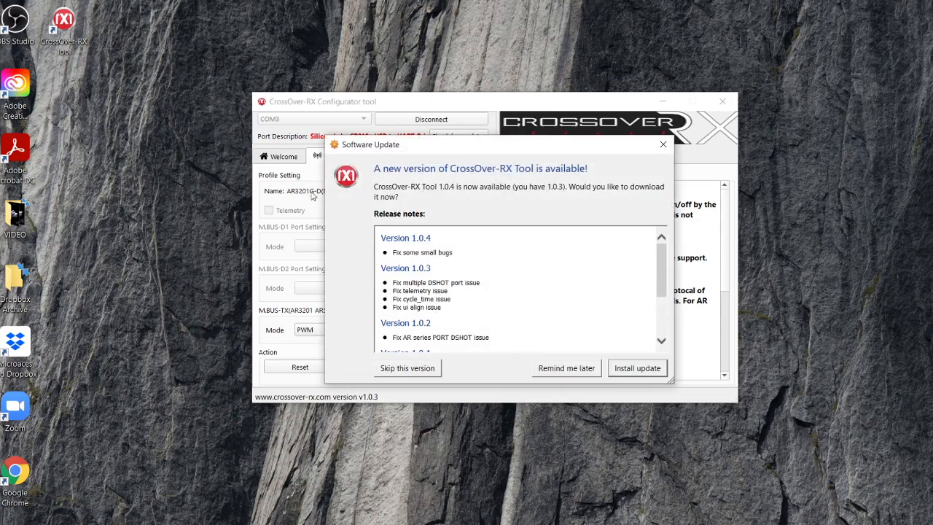
mouse_move(399, 195)
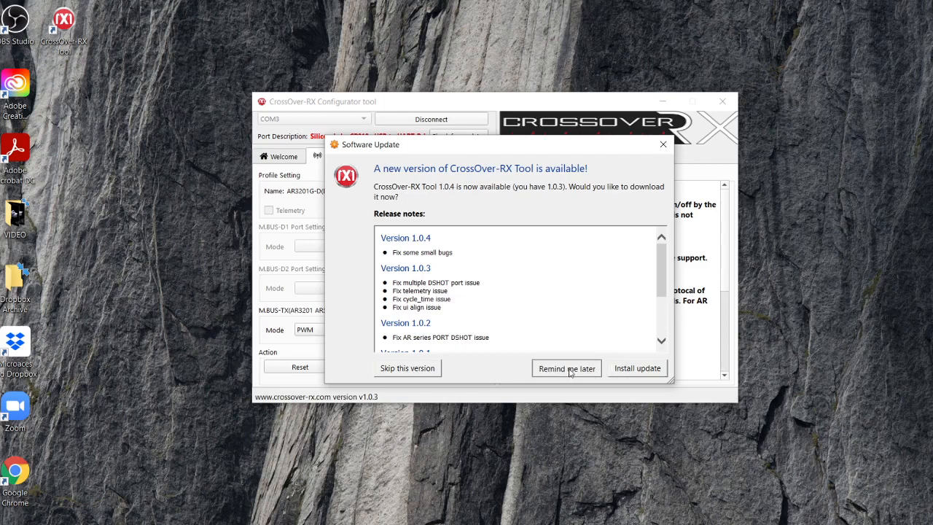
Choose 'Remind me later' for the 1.0.4 software update.
left_click(566, 367)
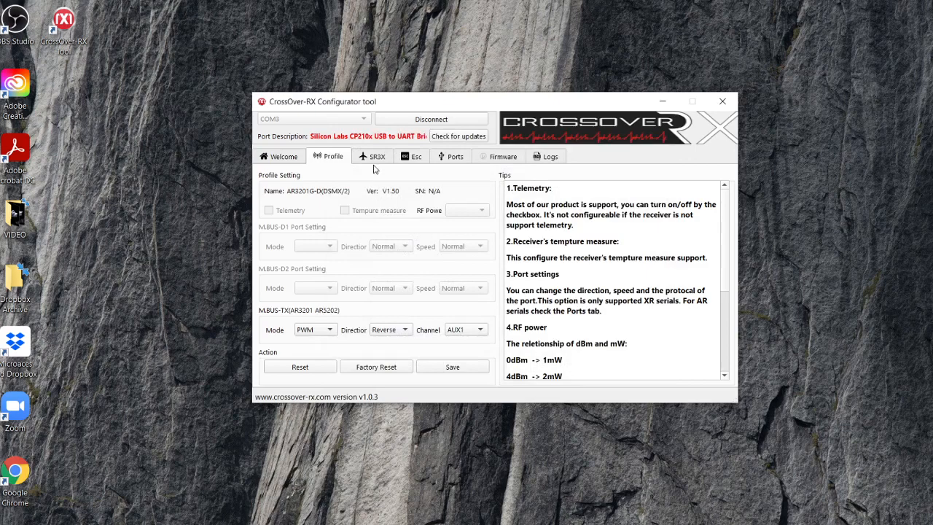
mouse_move(379, 201)
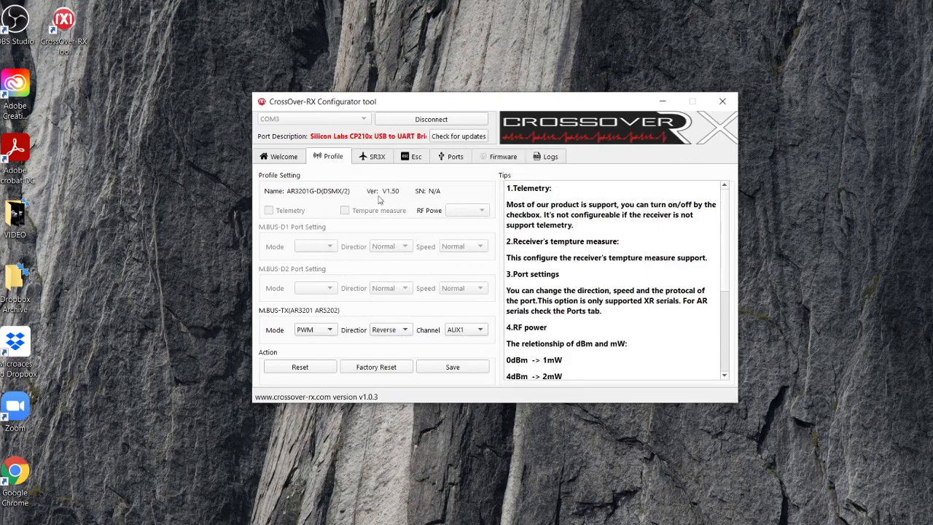
mouse_move(376, 233)
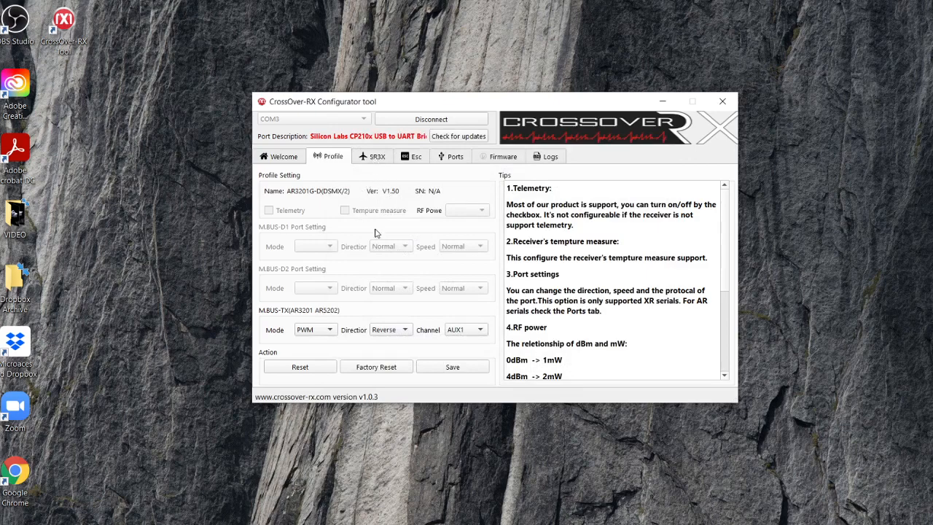
mouse_move(374, 272)
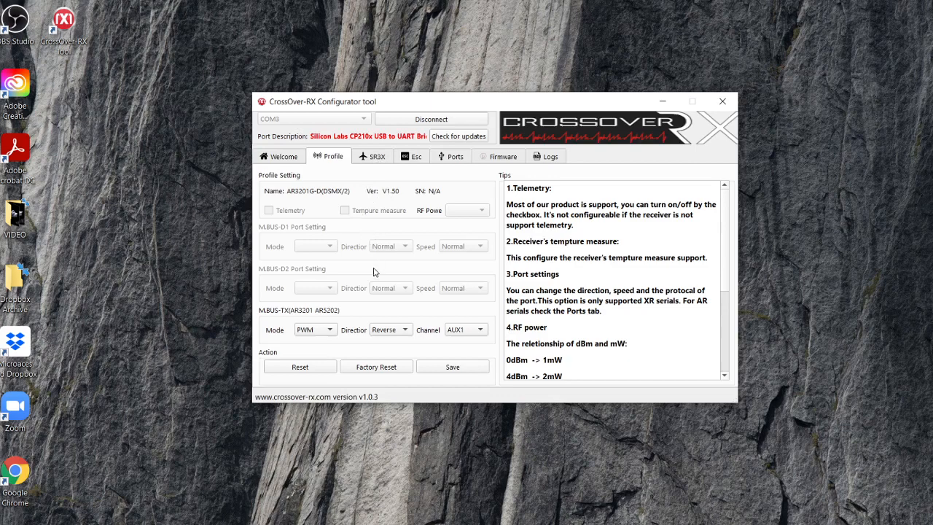
mouse_move(276, 317)
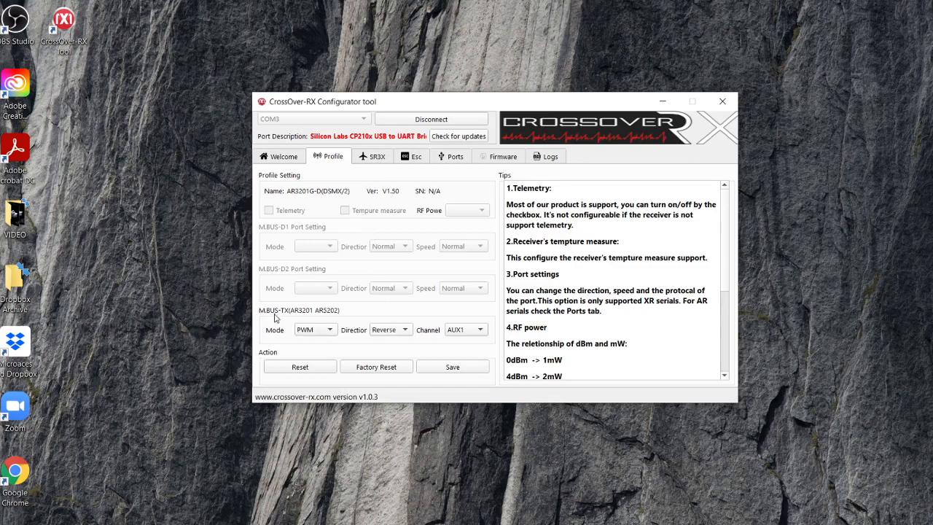
mouse_move(346, 315)
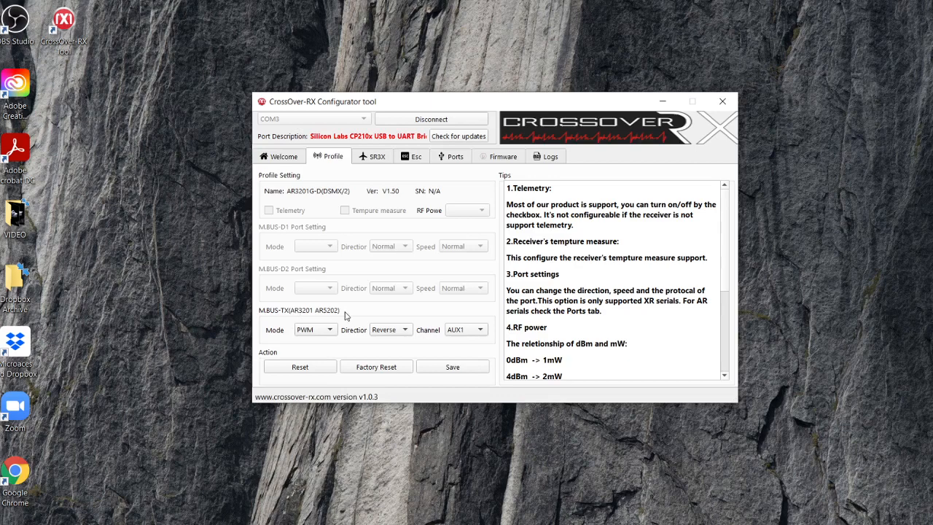
mouse_move(448, 357)
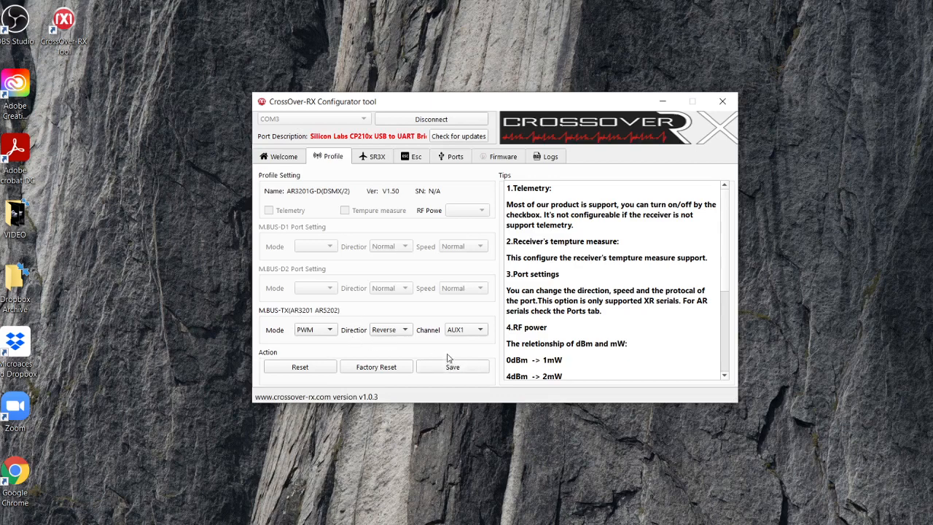
mouse_move(448, 356)
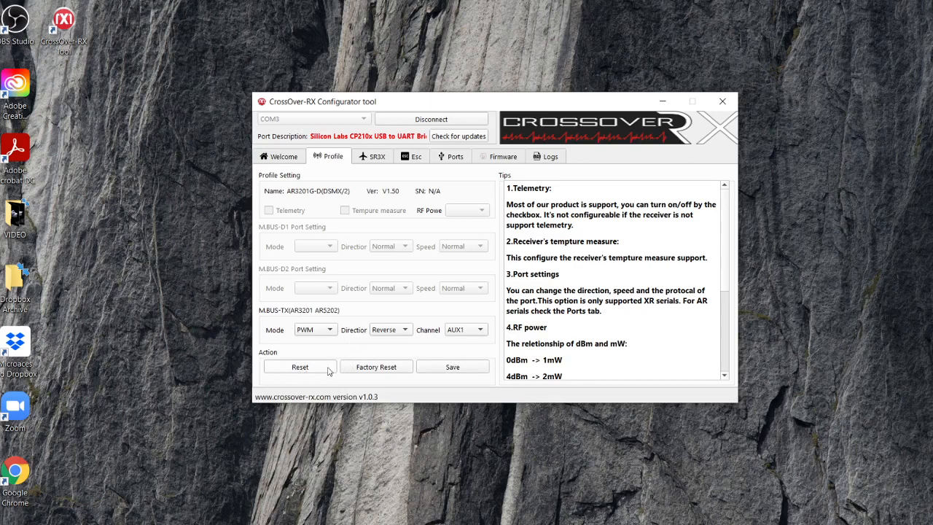
mouse_move(446, 370)
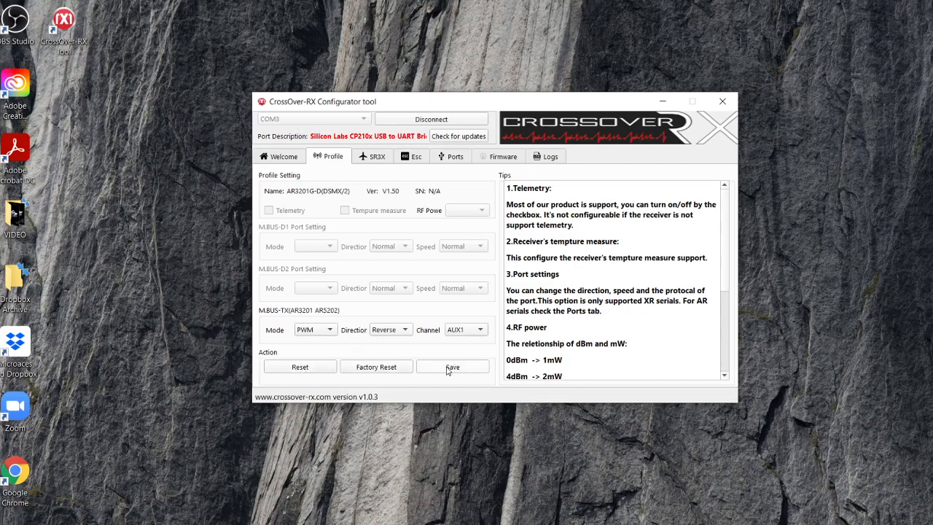
mouse_move(457, 373)
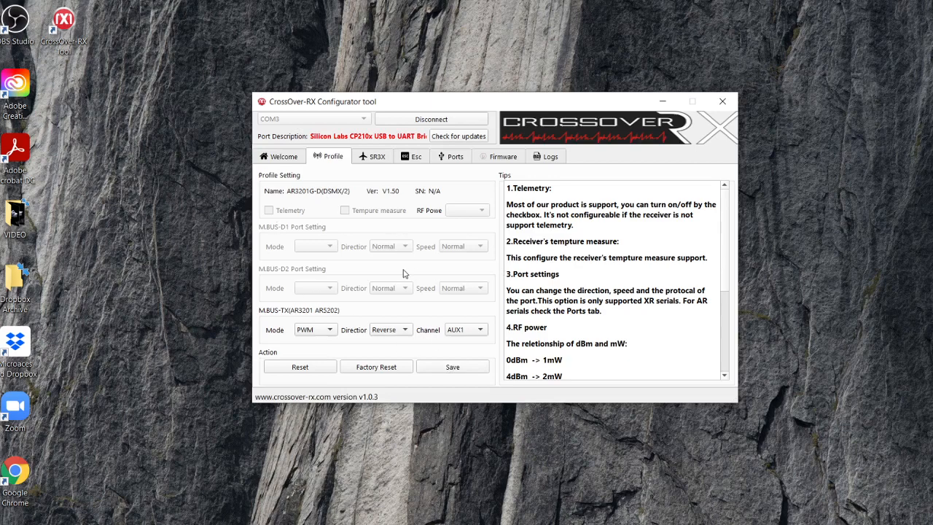
mouse_move(374, 161)
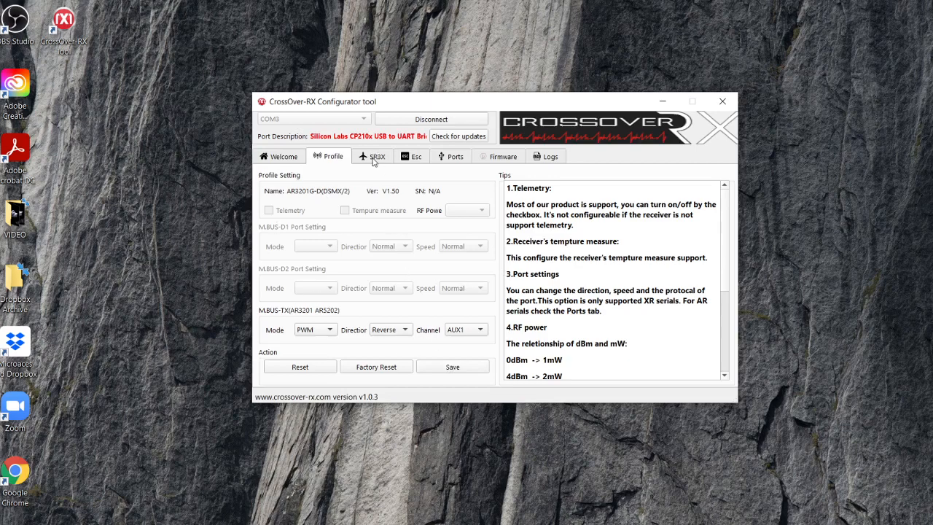
left_click(372, 156)
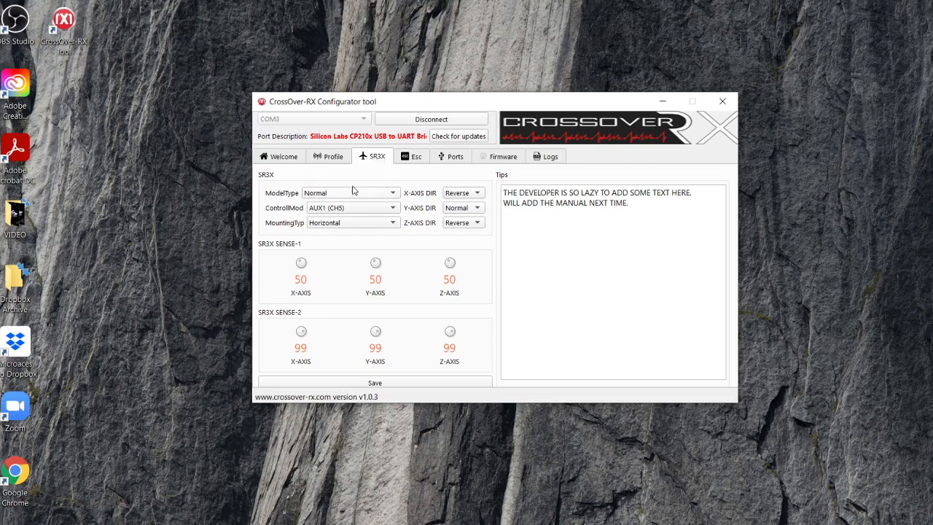
mouse_move(388, 177)
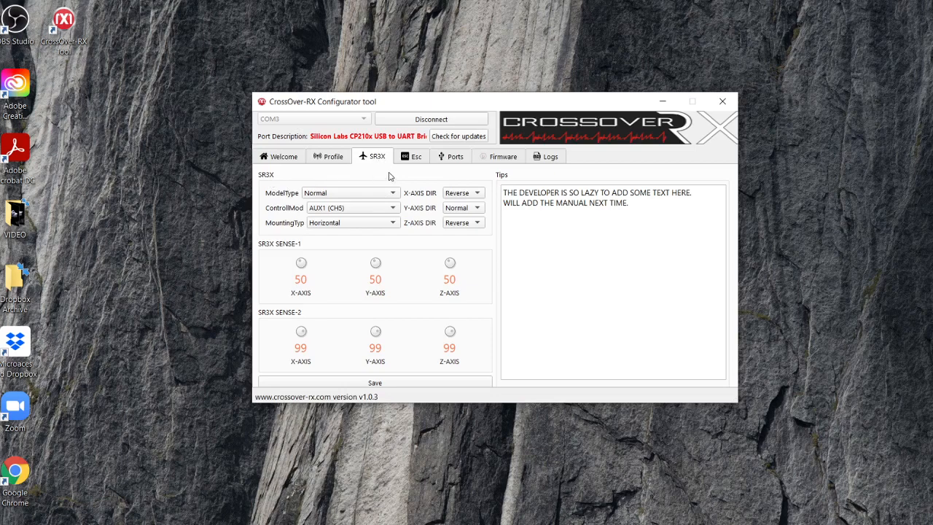
mouse_move(499, 201)
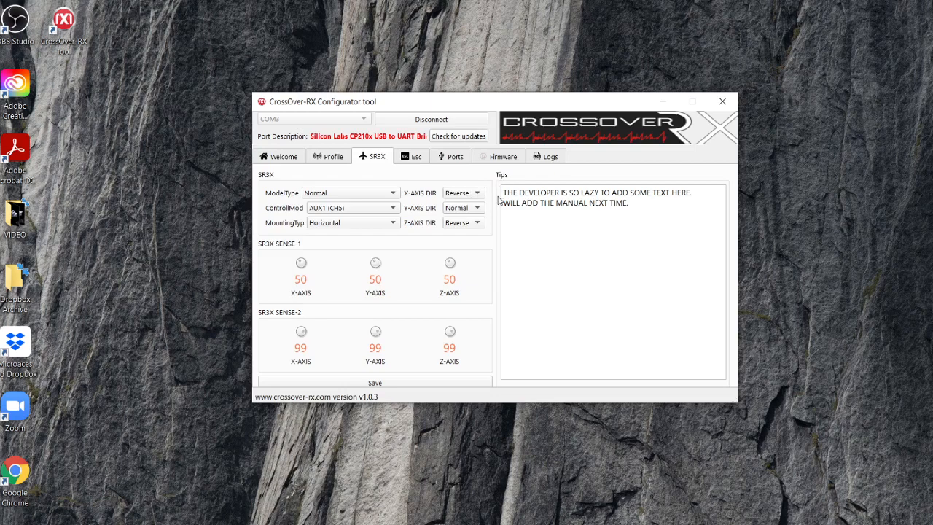
mouse_move(669, 202)
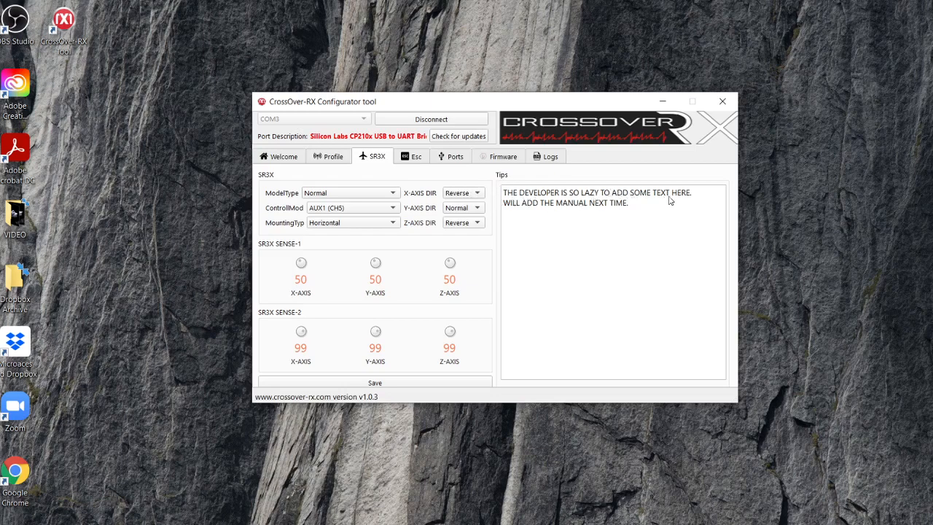
mouse_move(588, 217)
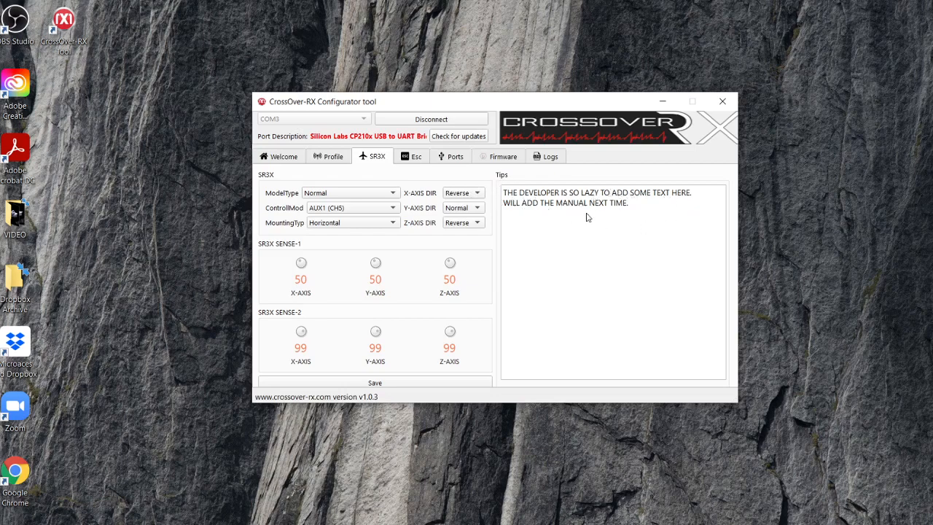
mouse_move(511, 270)
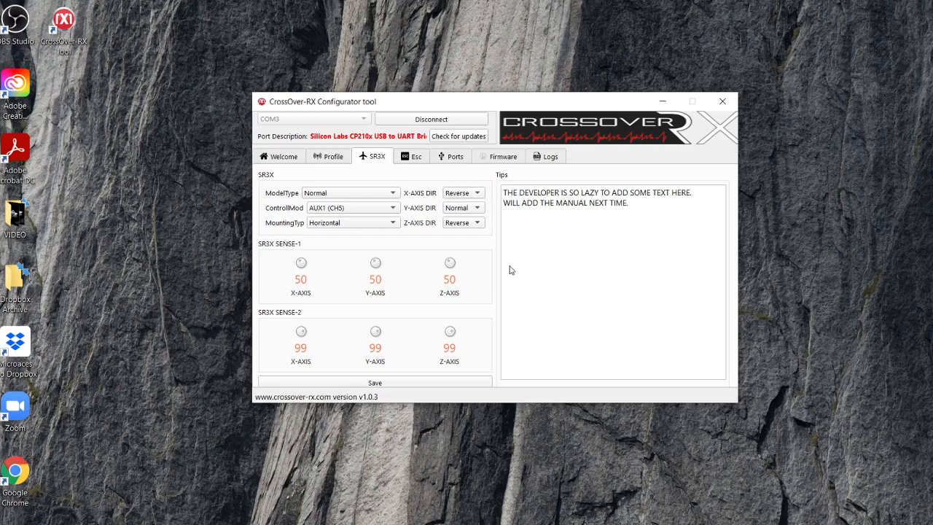
mouse_move(435, 233)
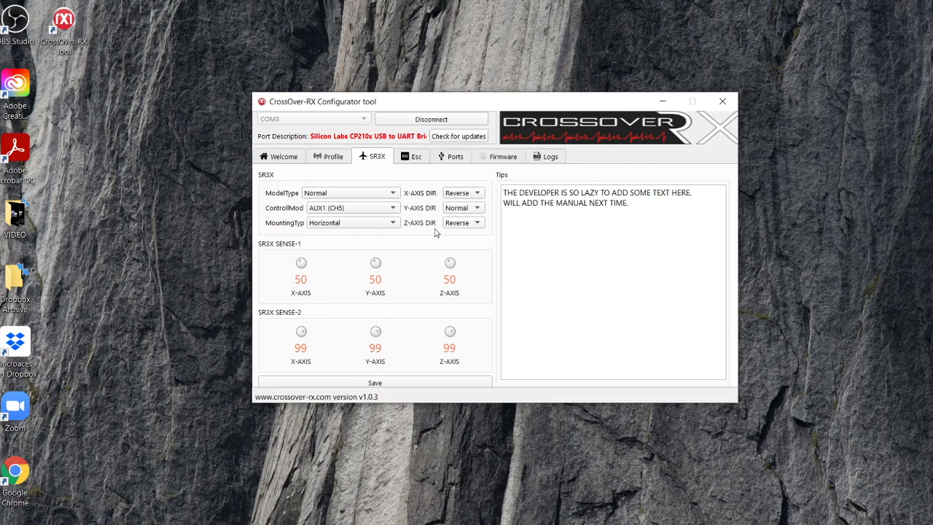
mouse_move(232, 224)
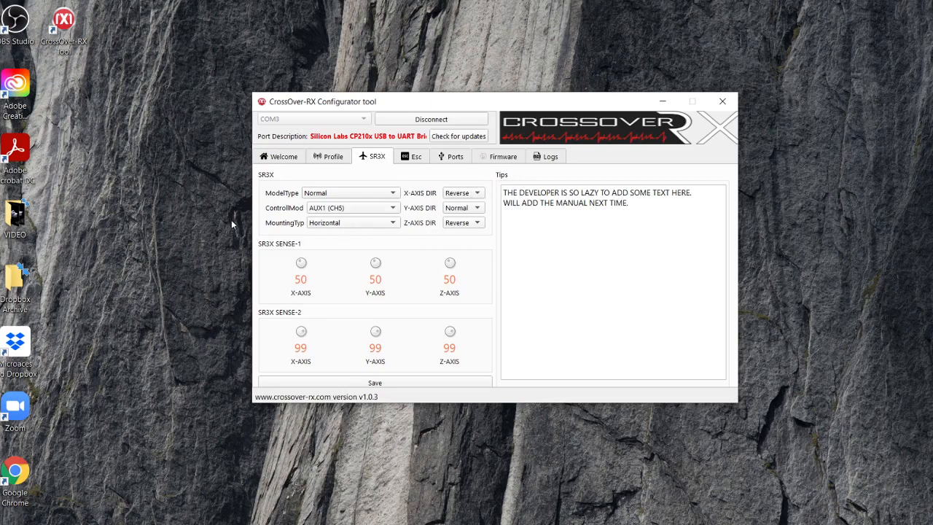
mouse_move(265, 180)
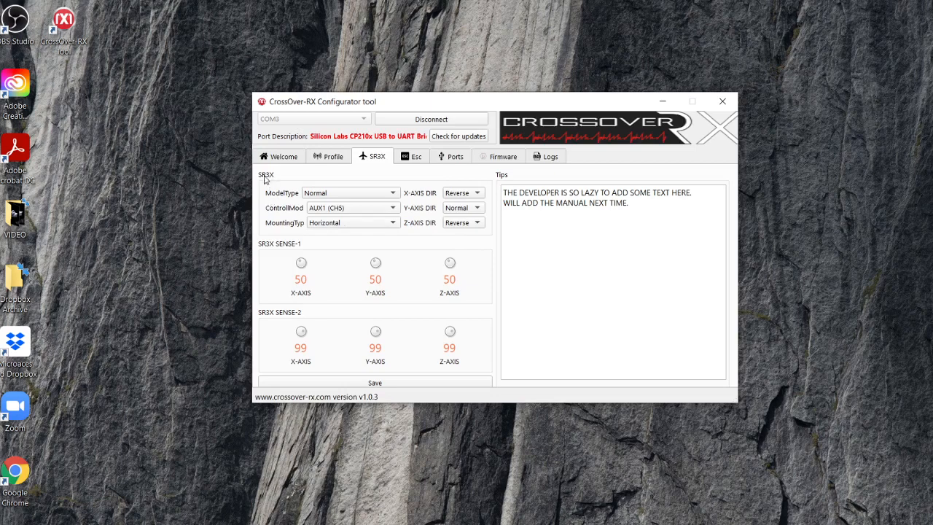
mouse_move(268, 183)
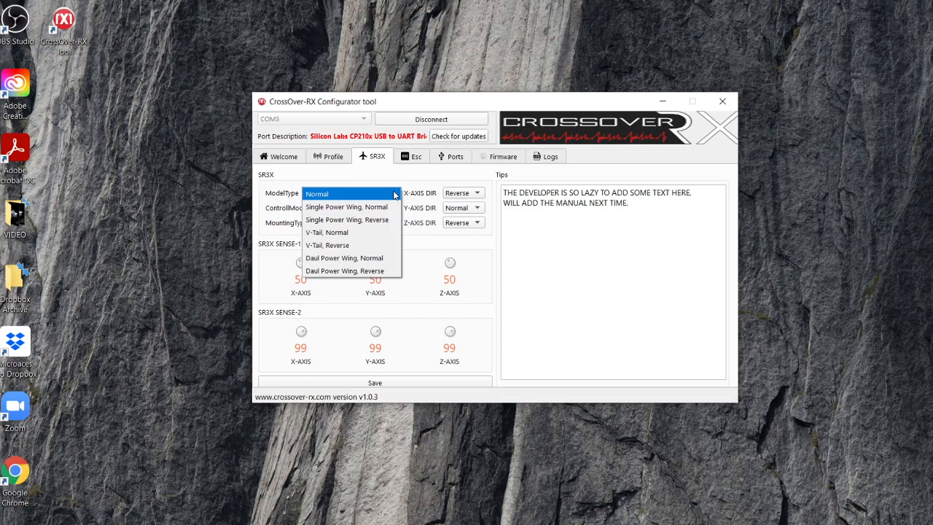
Close the ModelType choices with Normal kept as the SR3X model type.
left_click(351, 194)
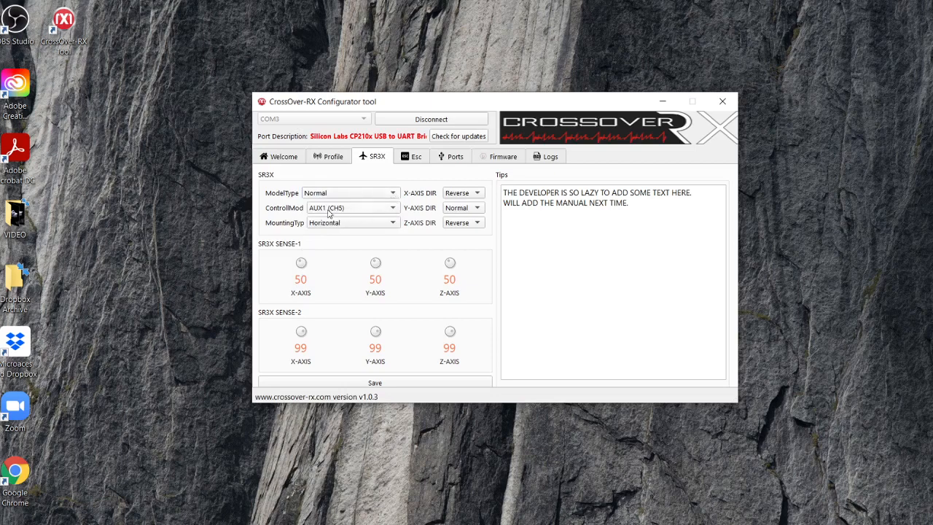
mouse_move(363, 213)
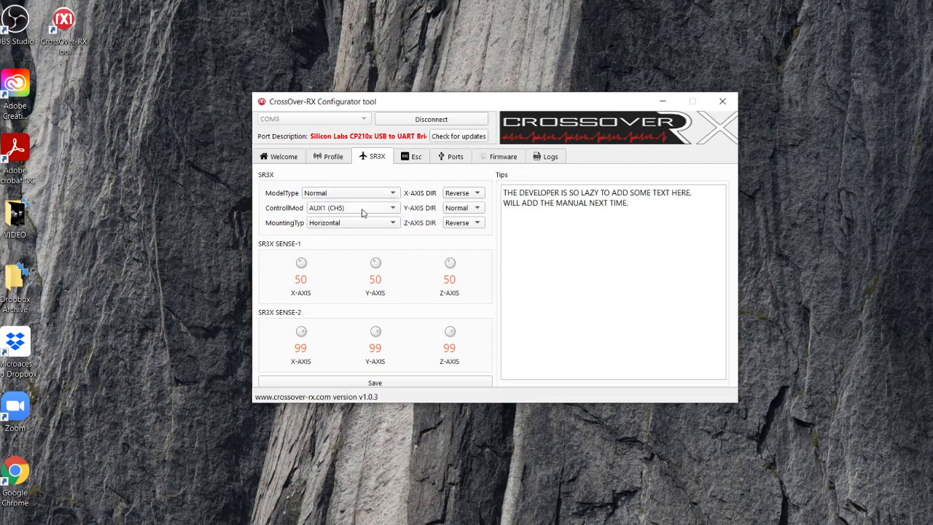
mouse_move(382, 209)
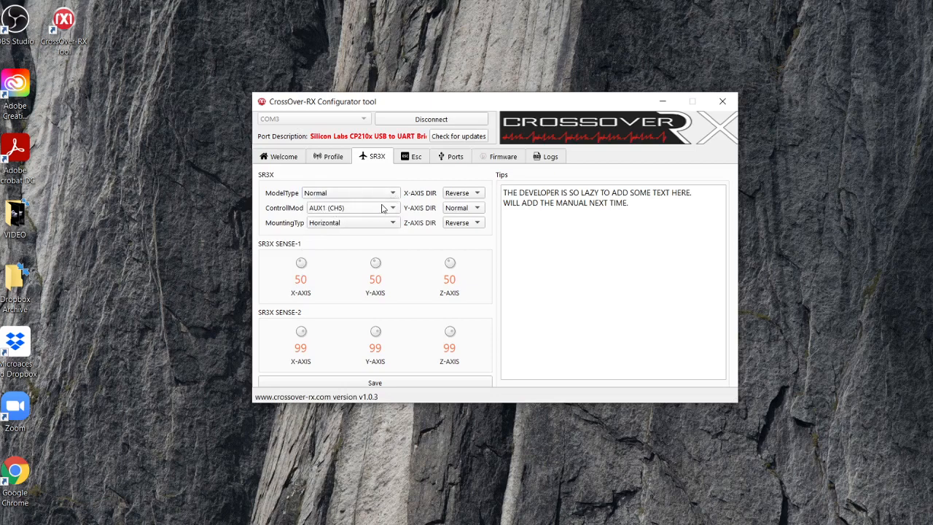
mouse_move(394, 213)
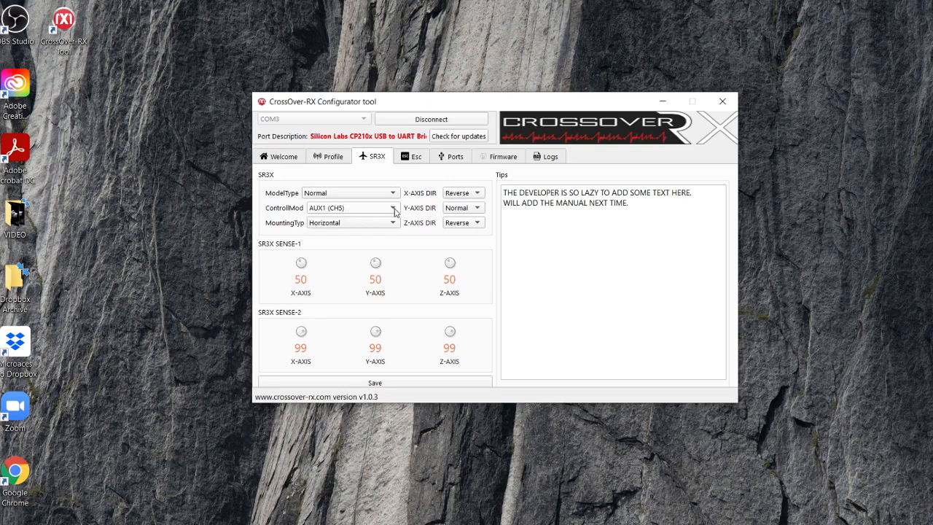
mouse_move(394, 212)
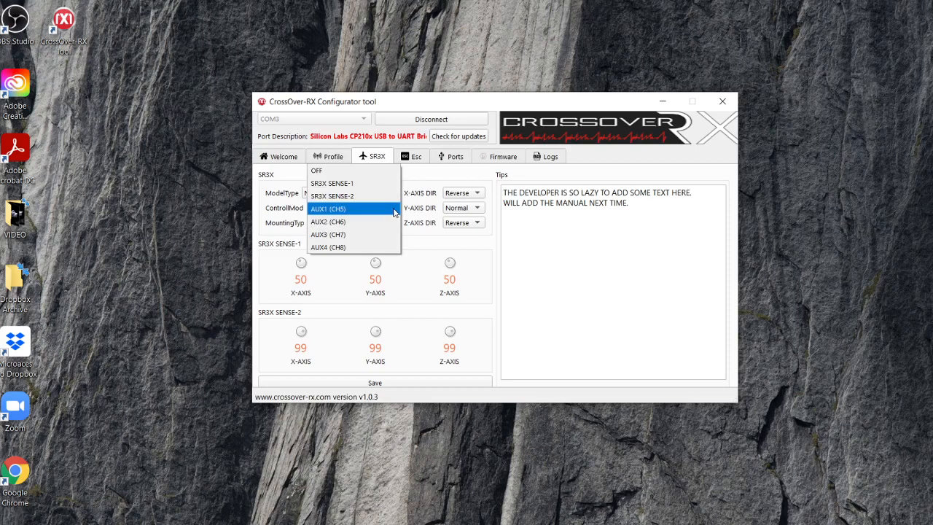
mouse_move(353, 170)
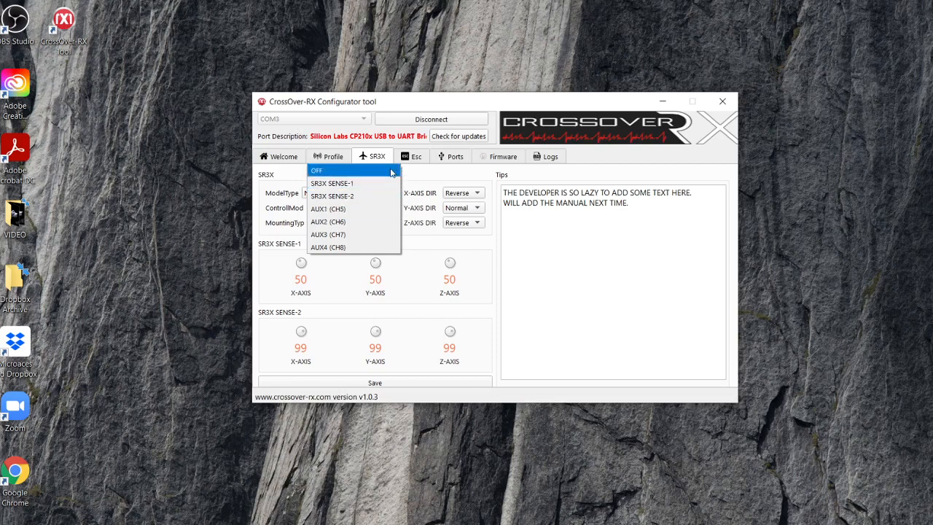
mouse_move(353, 208)
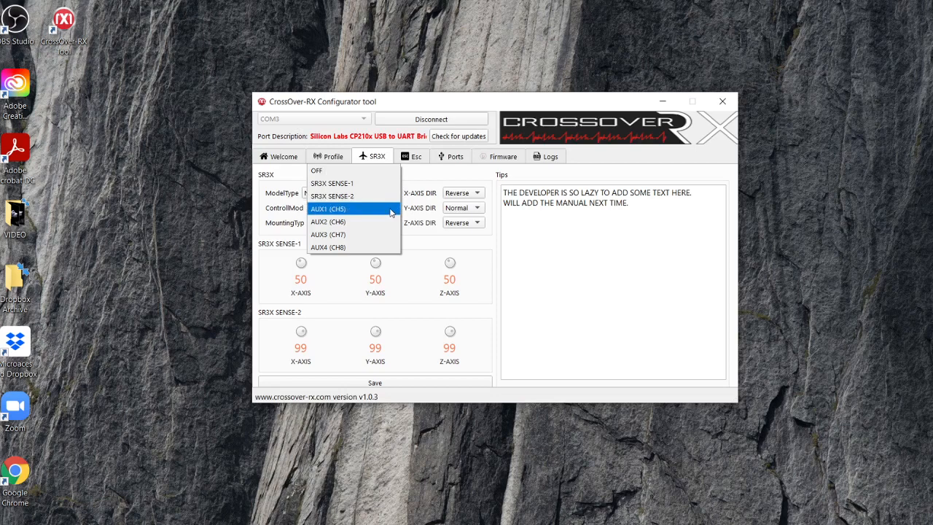
Keep control mode AUX1 (CH5), review mounting types, and keep Horizontal.
left_click(328, 209)
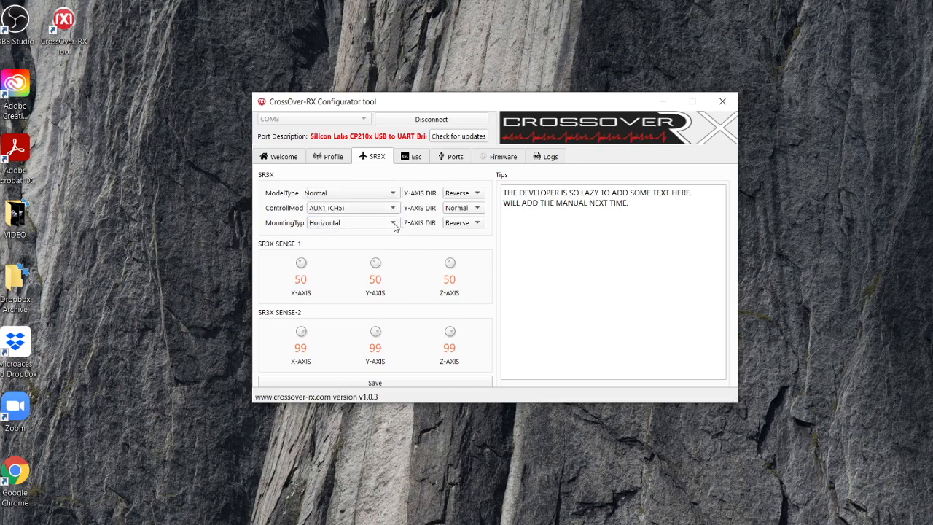
left_click(392, 222)
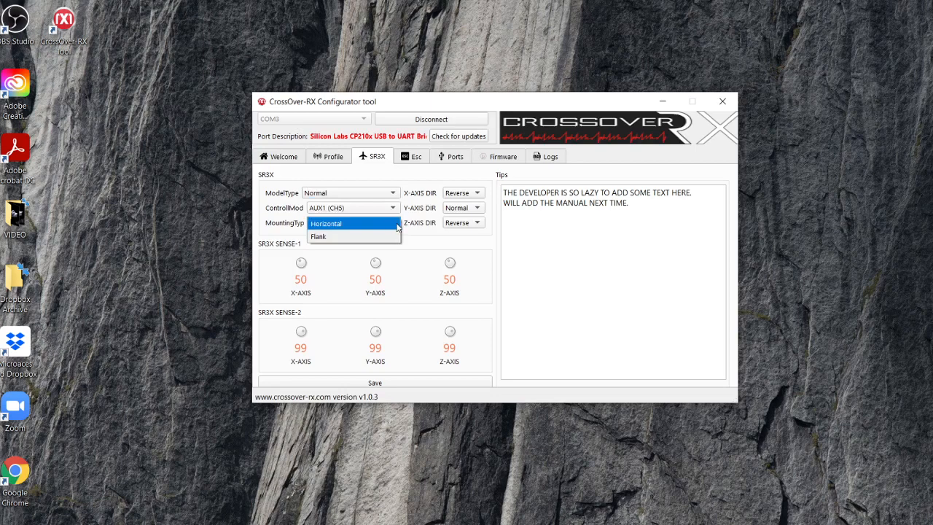
left_click(325, 223)
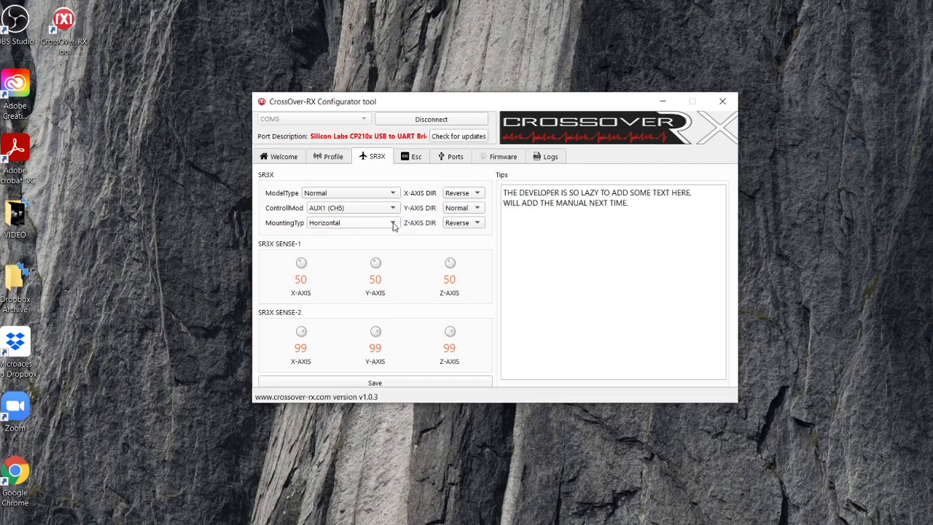
mouse_move(421, 209)
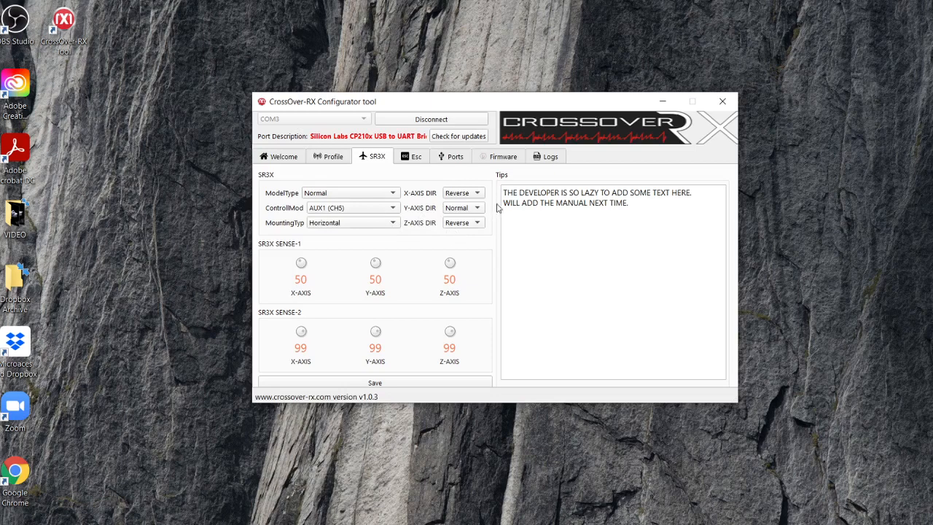
mouse_move(486, 228)
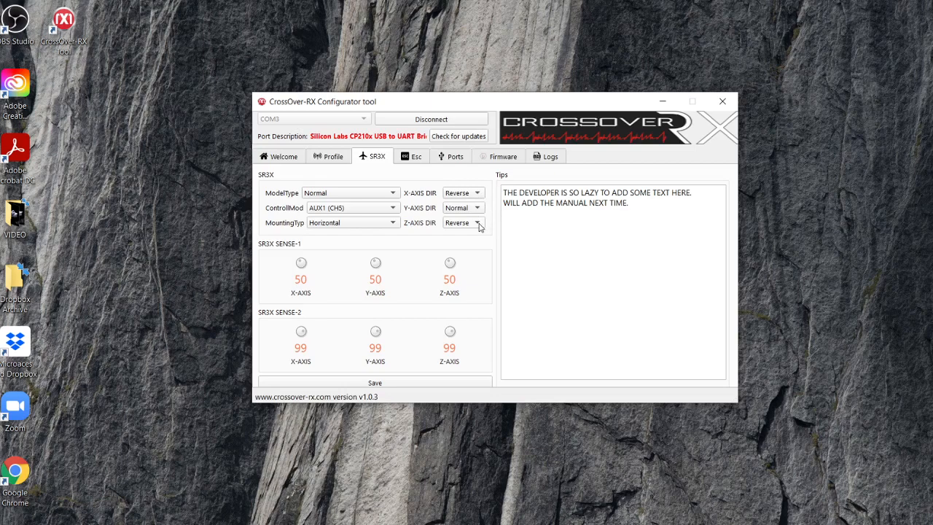
mouse_move(482, 229)
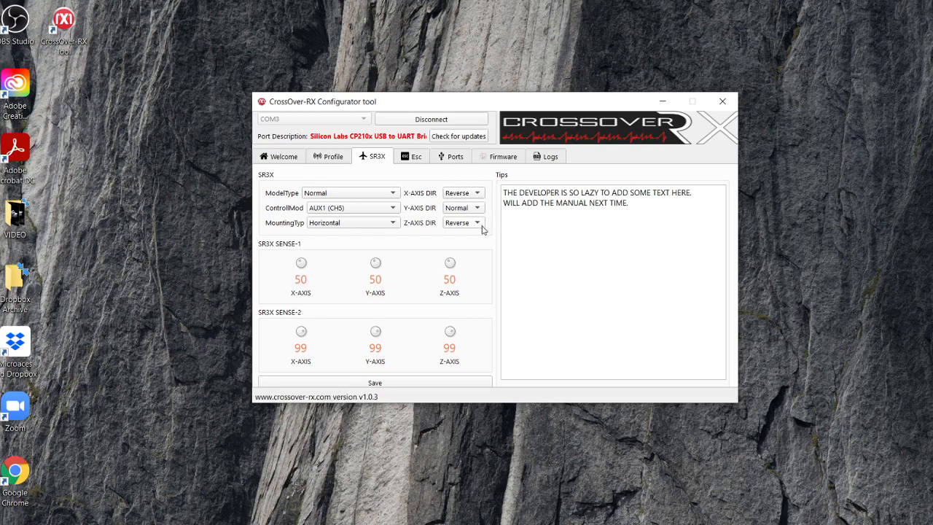
mouse_move(481, 224)
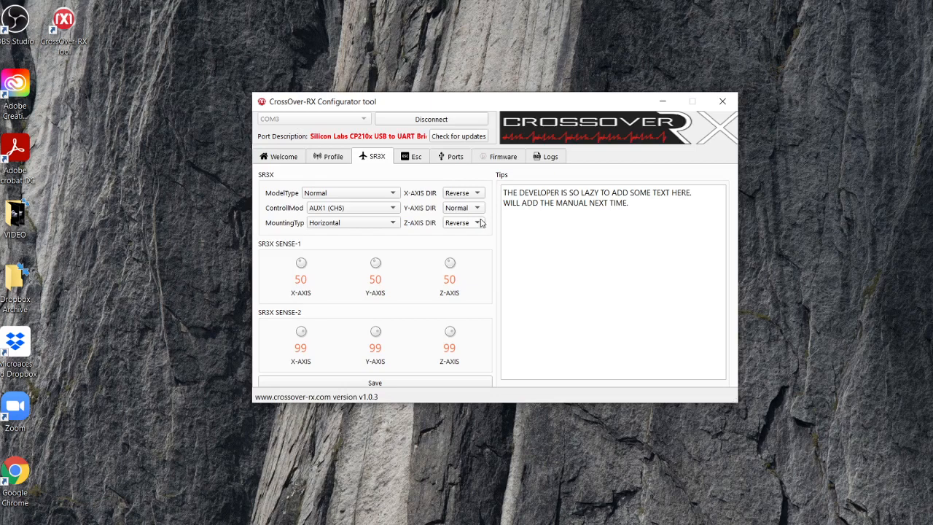
mouse_move(482, 228)
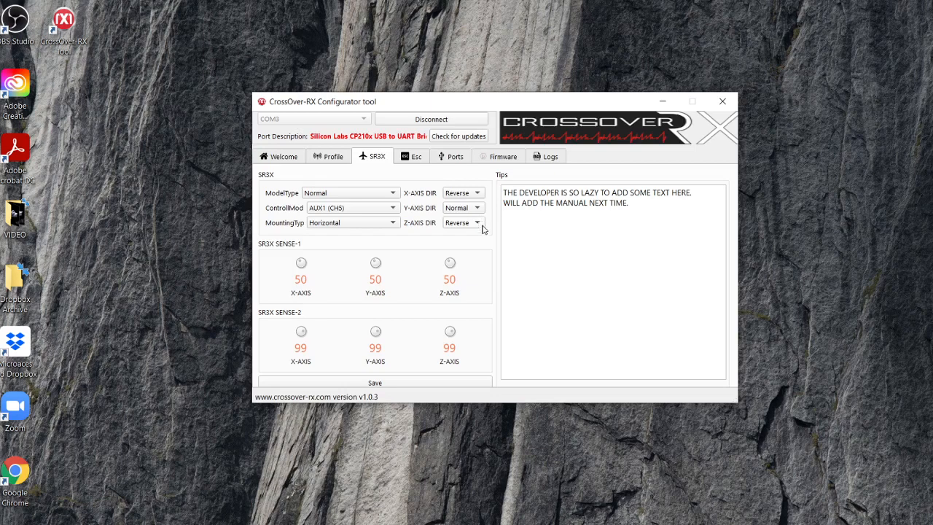
mouse_move(275, 252)
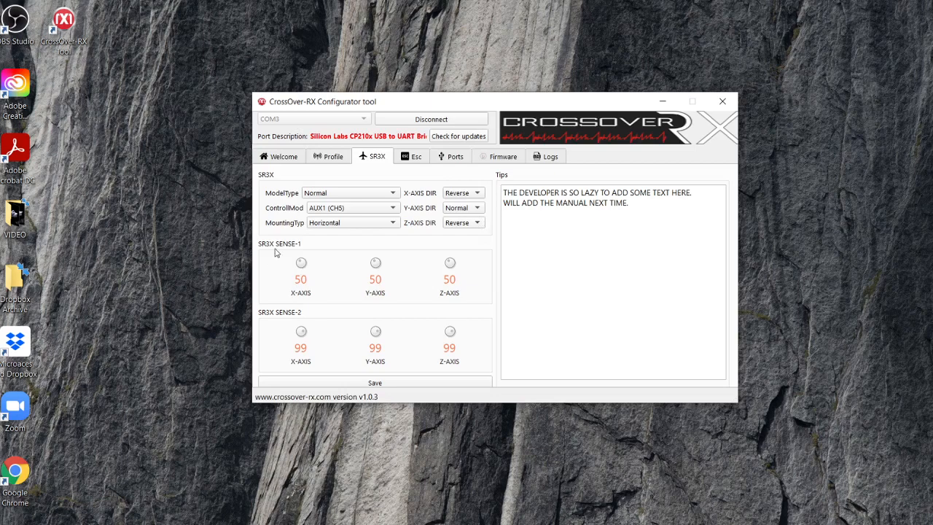
mouse_move(289, 300)
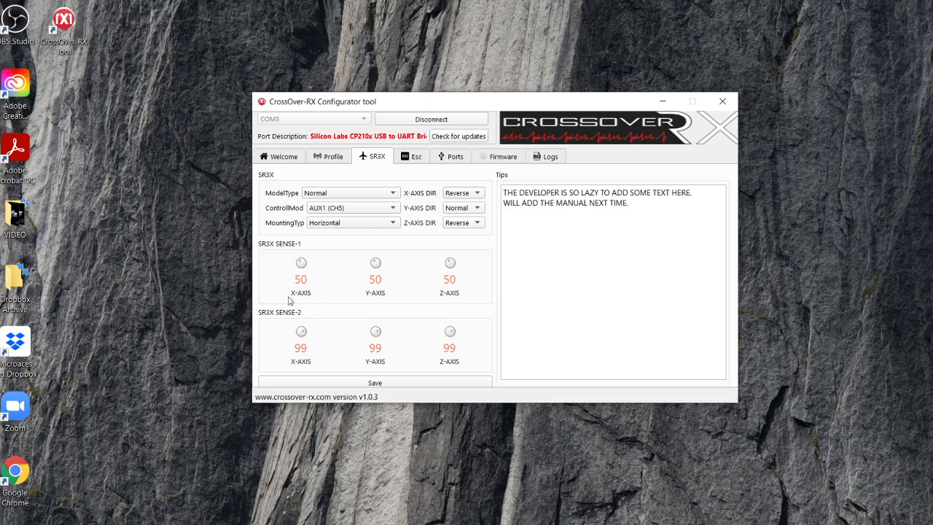
mouse_move(282, 241)
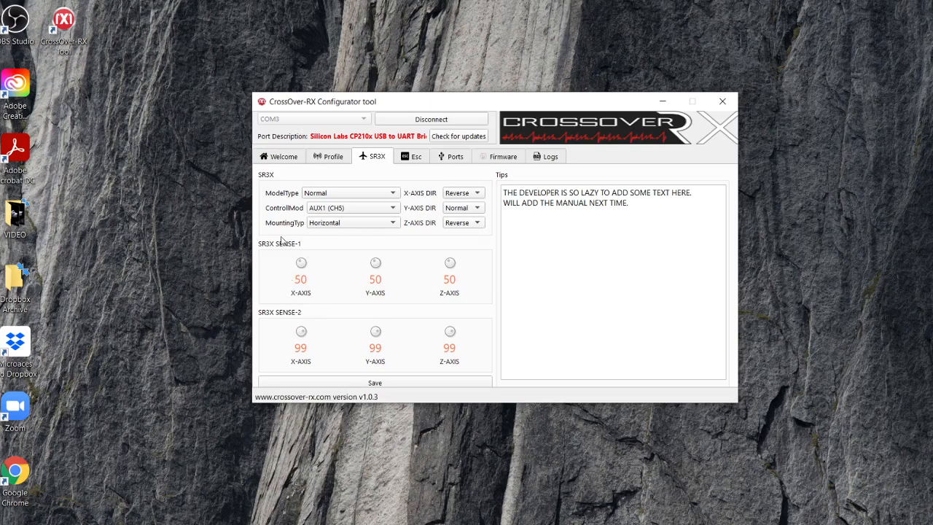
left_click(352, 207)
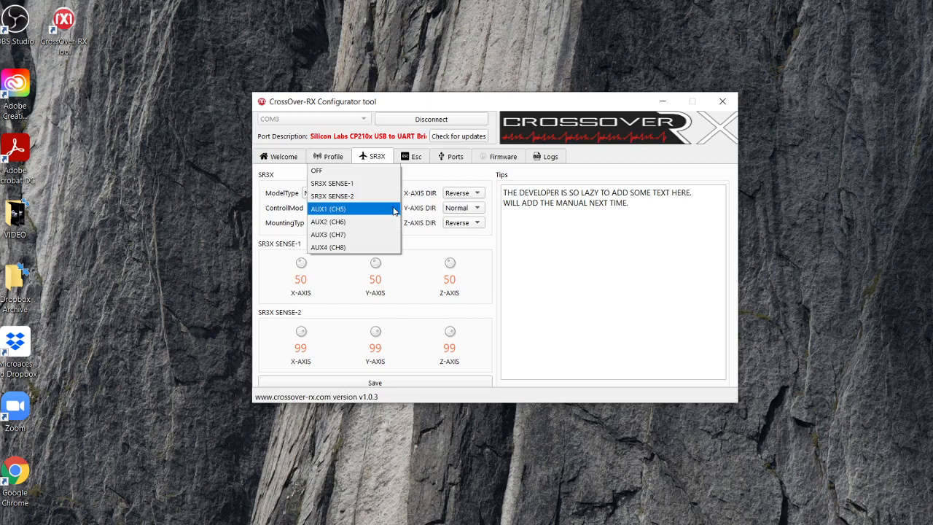
mouse_move(353, 183)
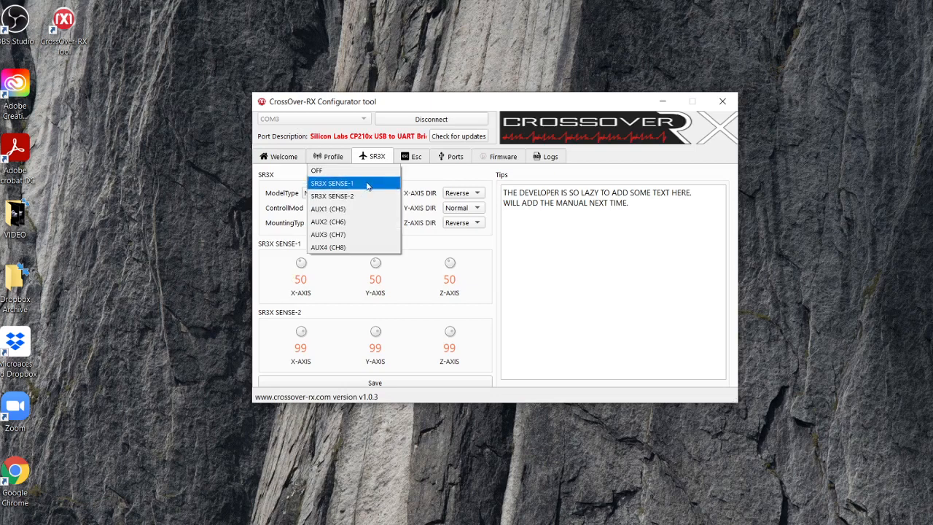
mouse_move(354, 196)
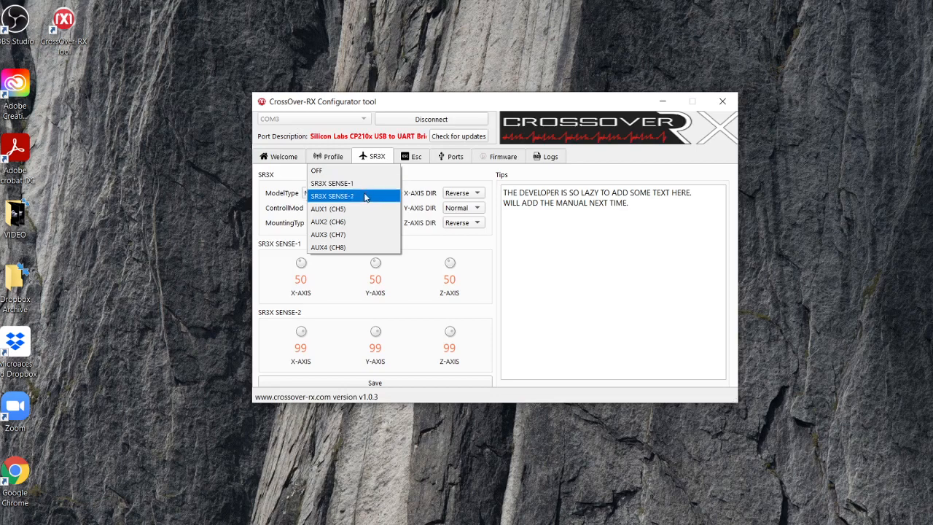
left_click(332, 182)
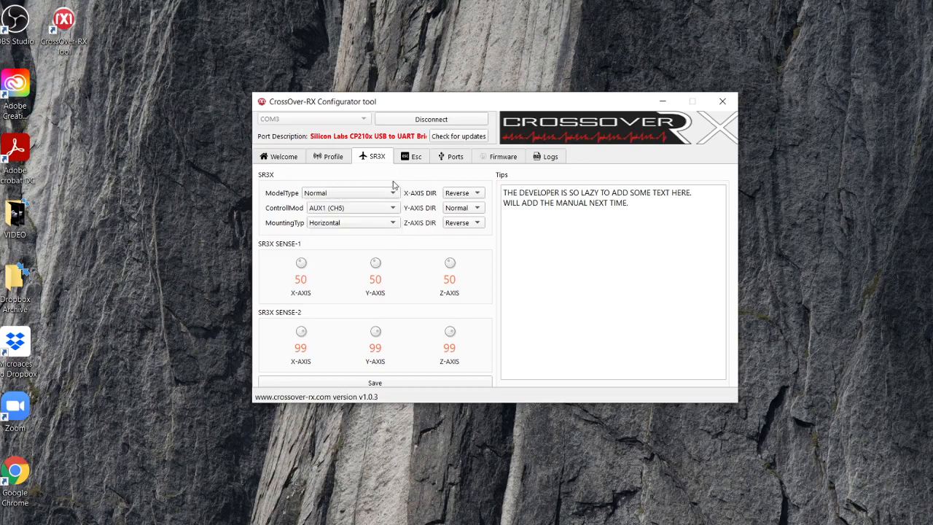
mouse_move(393, 212)
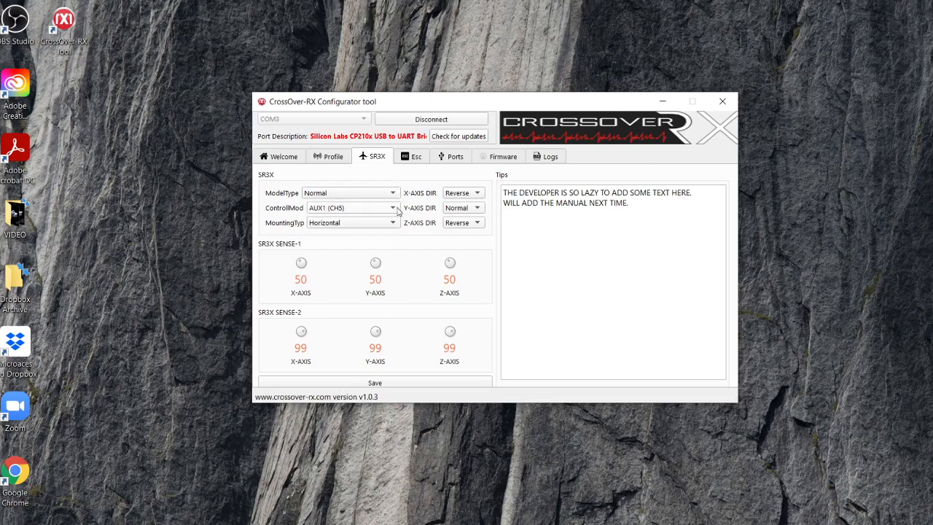
mouse_move(371, 244)
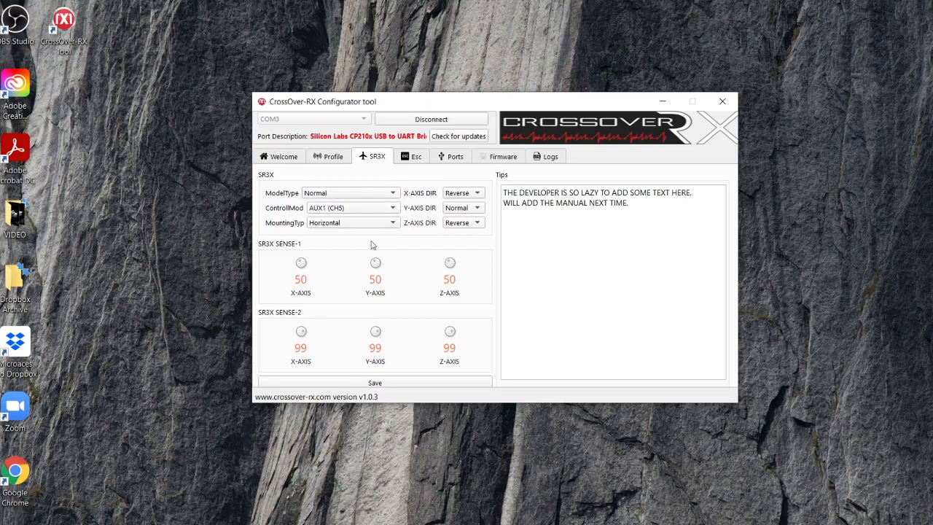
mouse_move(303, 305)
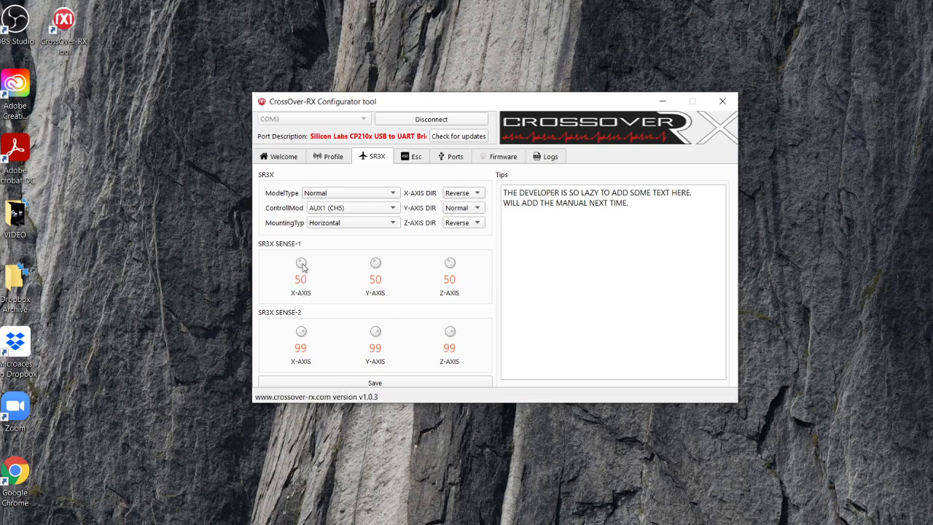
mouse_move(275, 256)
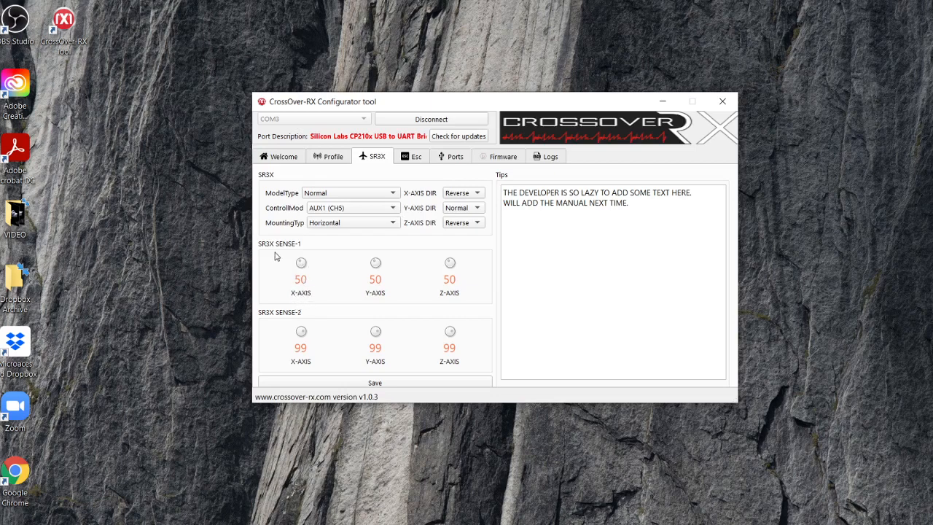
mouse_move(447, 296)
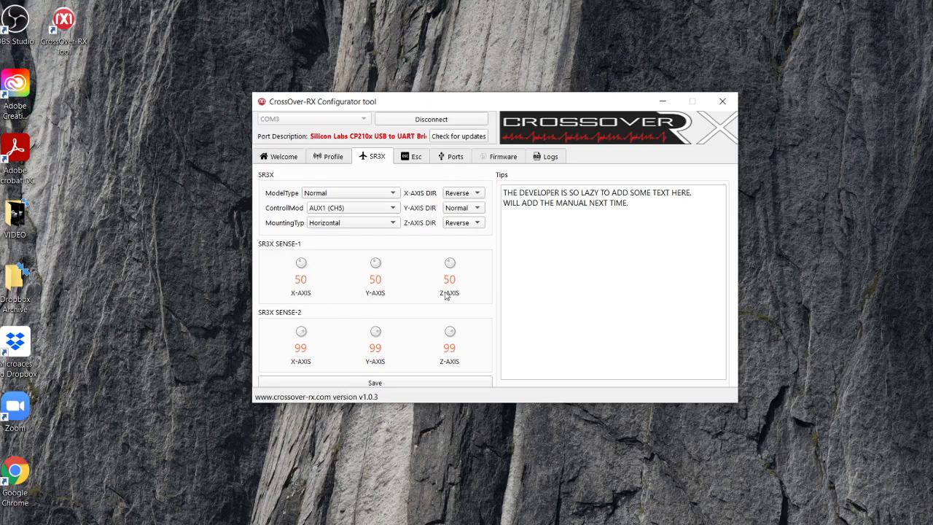
mouse_move(457, 294)
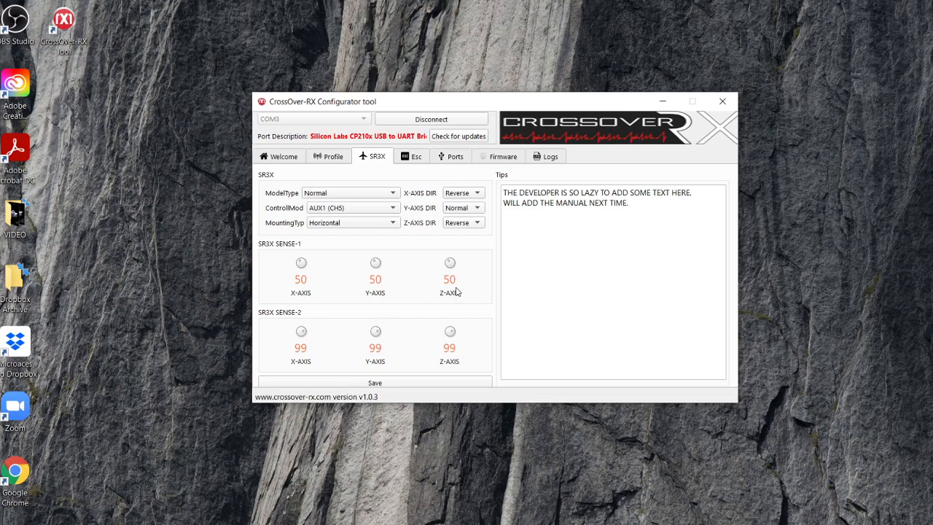
mouse_move(301, 264)
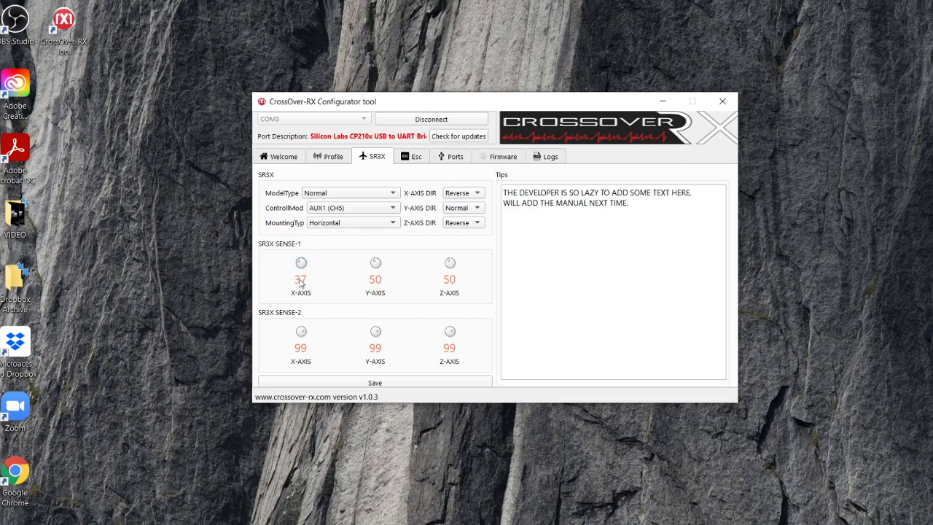
mouse_move(302, 263)
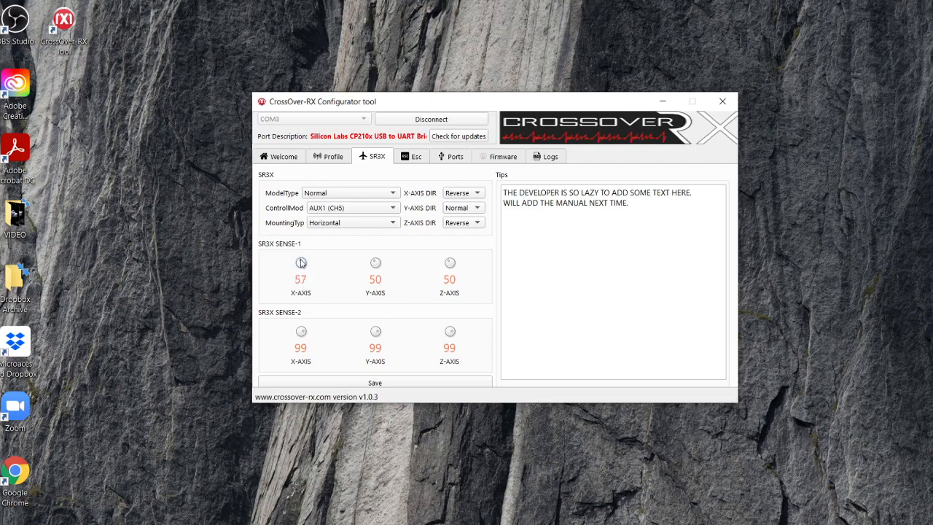
left_click(300, 262)
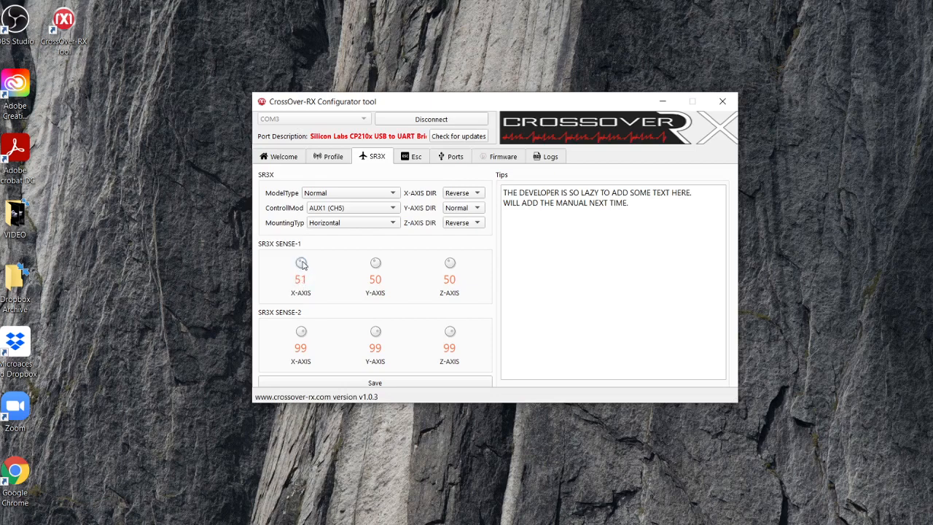
left_click(301, 262)
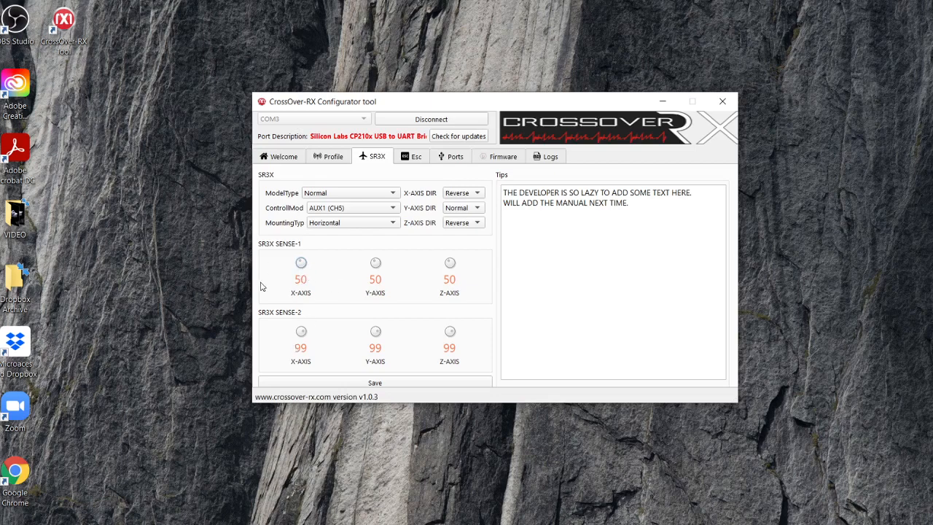
mouse_move(272, 338)
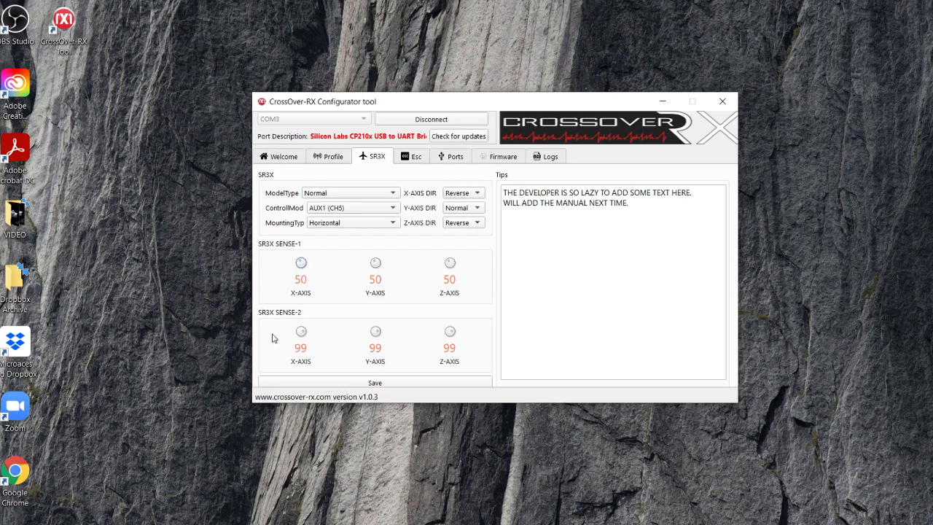
mouse_move(269, 347)
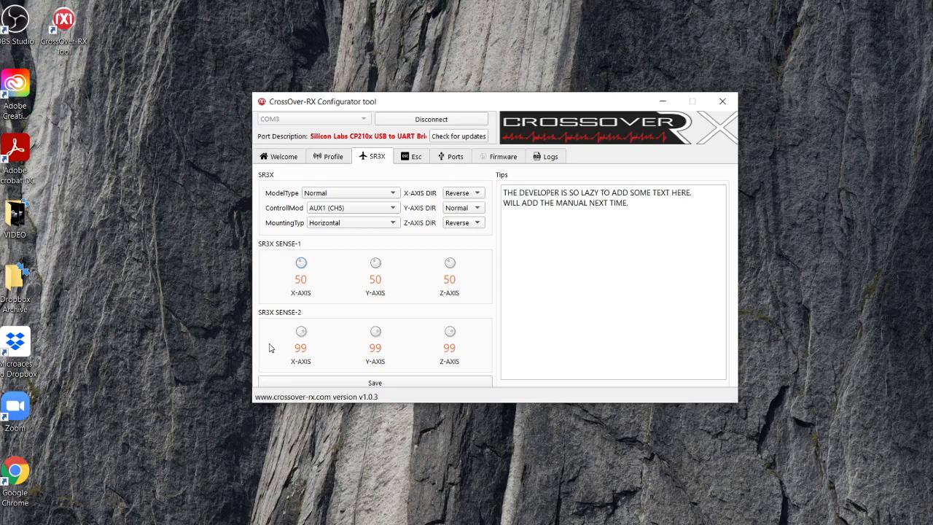
mouse_move(298, 284)
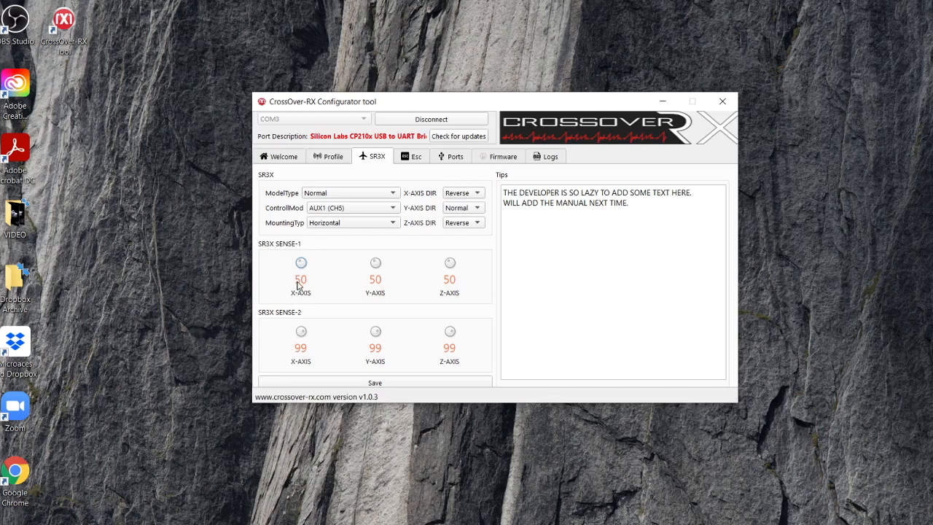
mouse_move(282, 327)
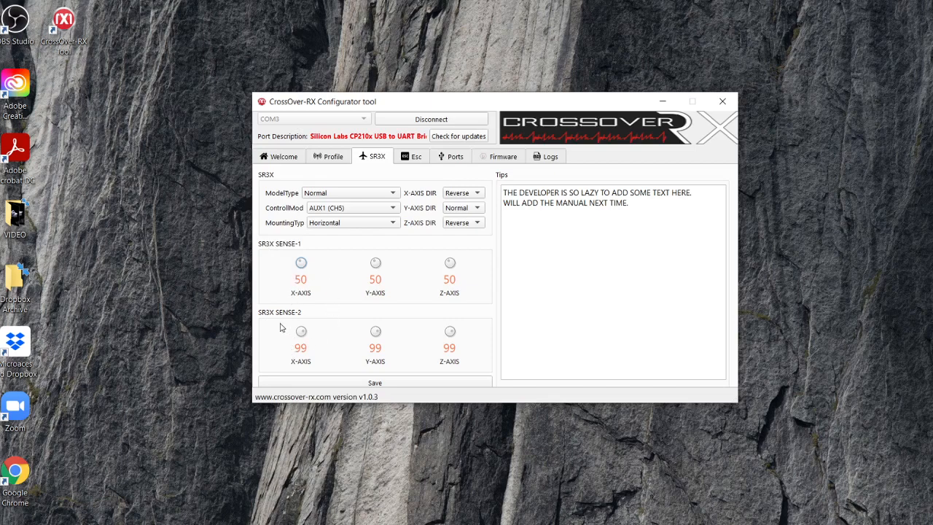
mouse_move(306, 336)
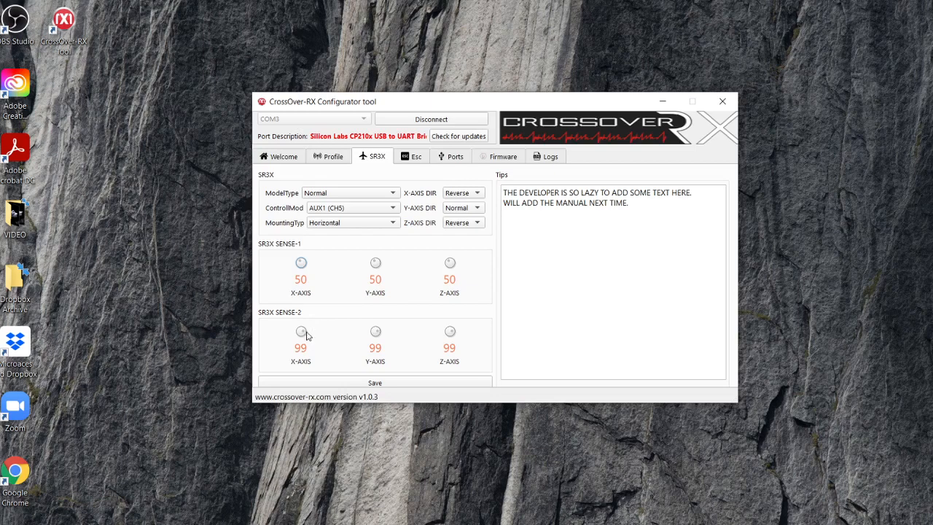
left_click(301, 346)
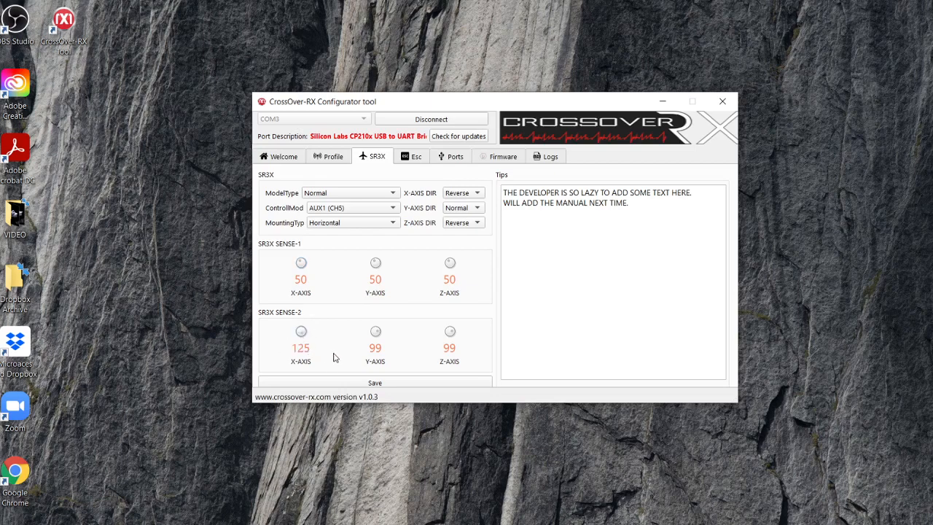
left_click_drag(301, 331, 301, 357)
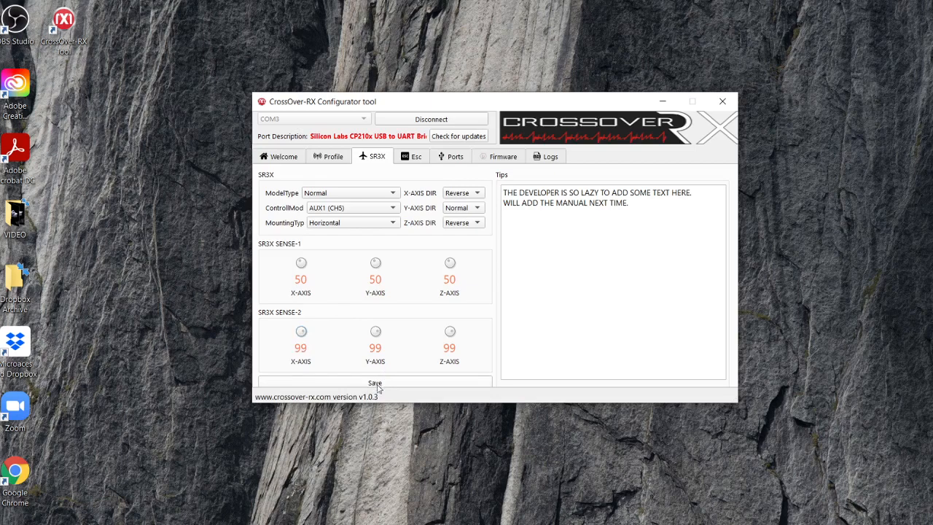
Save the SR3X parameters (sensitivities 50 and 99) and acknowledge the success message.
left_click(375, 382)
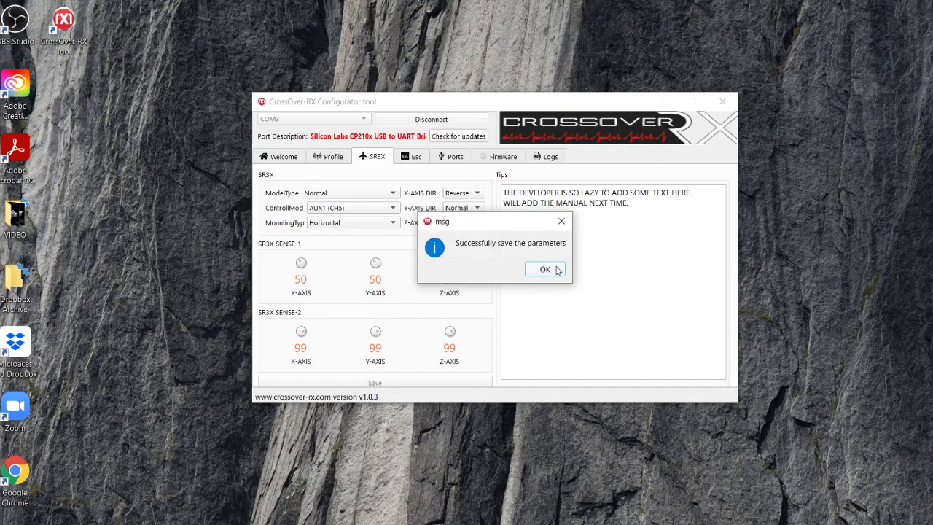
mouse_move(550, 271)
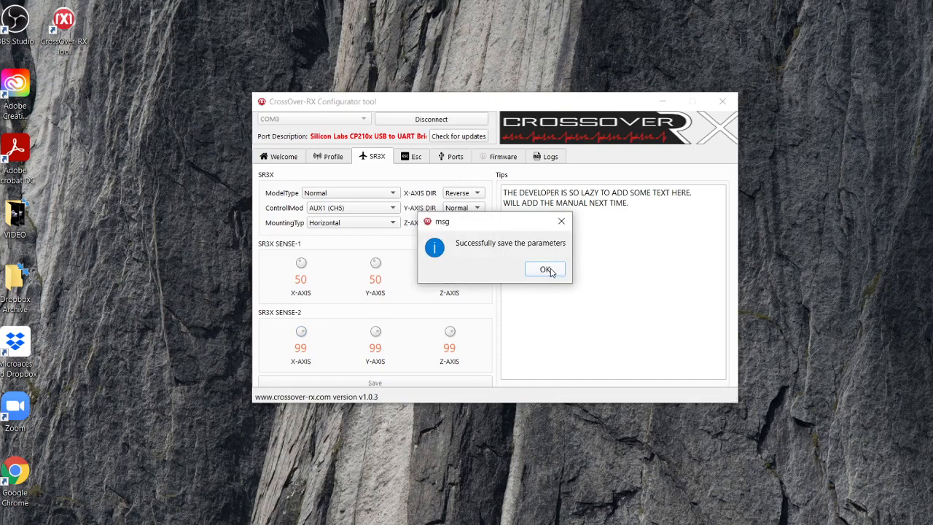
left_click(544, 269)
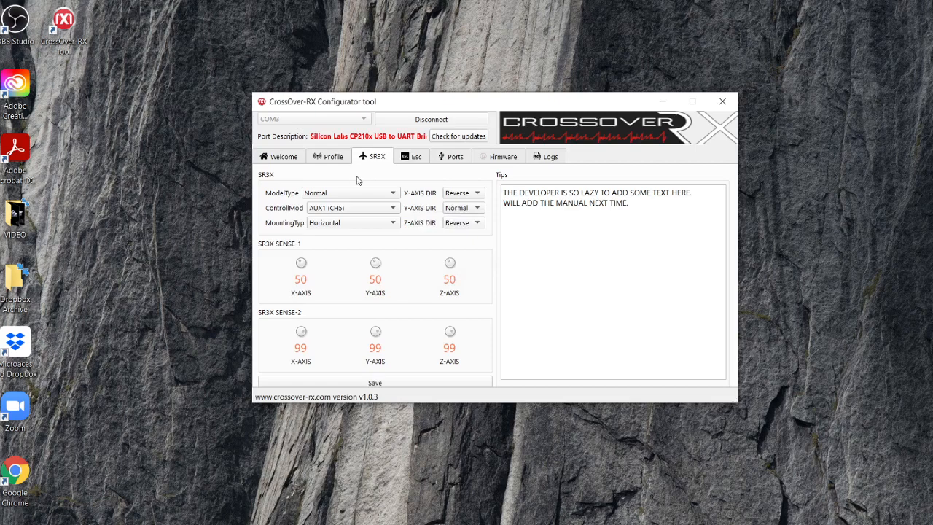
mouse_move(425, 233)
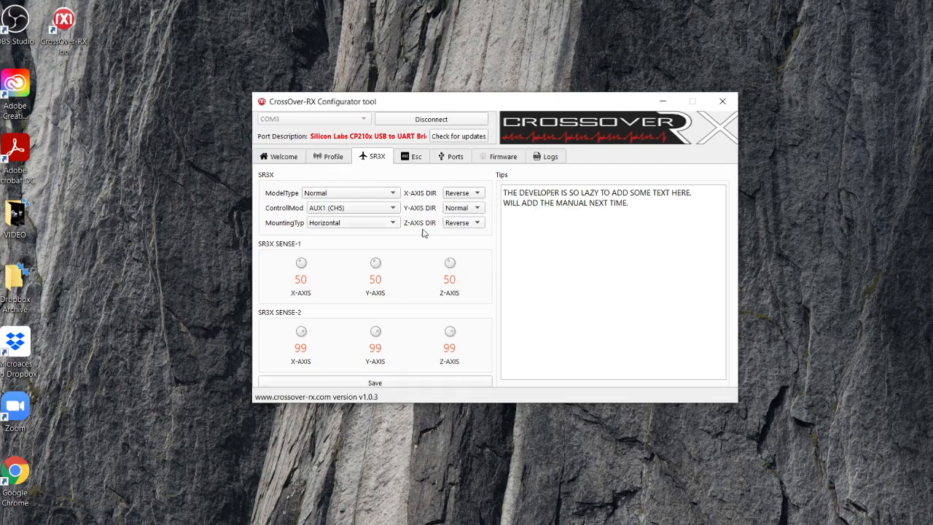
mouse_move(393, 310)
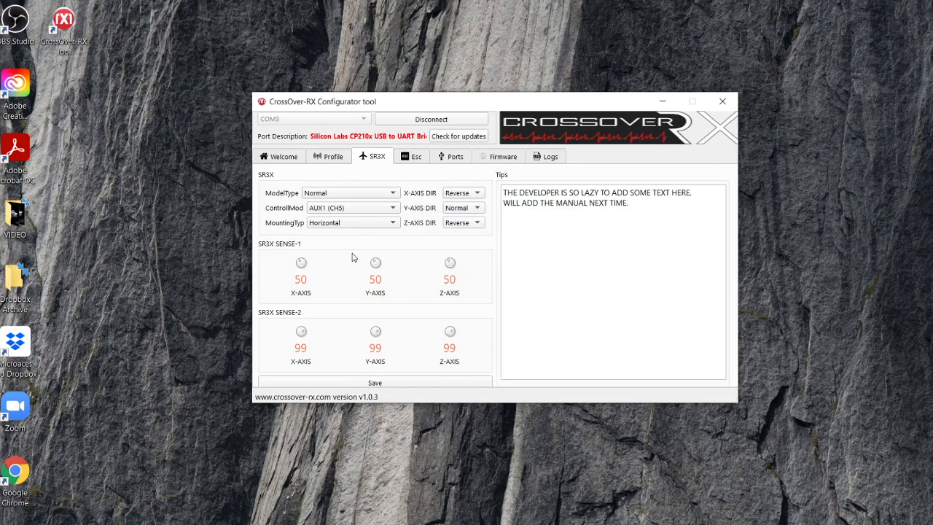
mouse_move(357, 253)
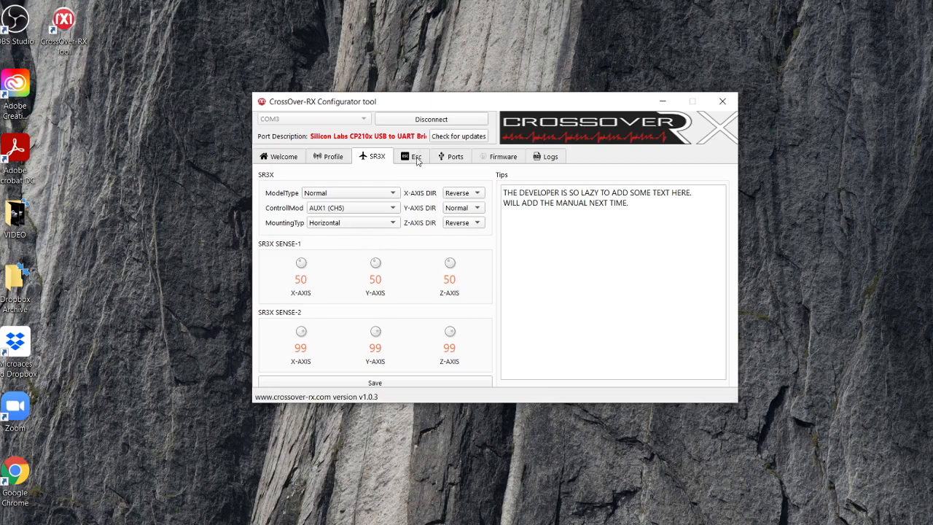
Switch to the Esc tab and keep Dual Esc on Differential.
left_click(411, 155)
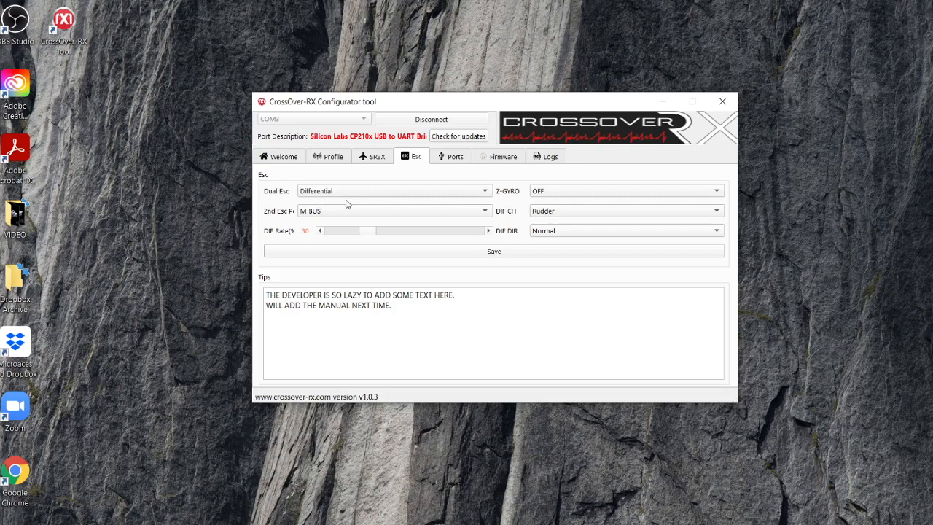
mouse_move(377, 198)
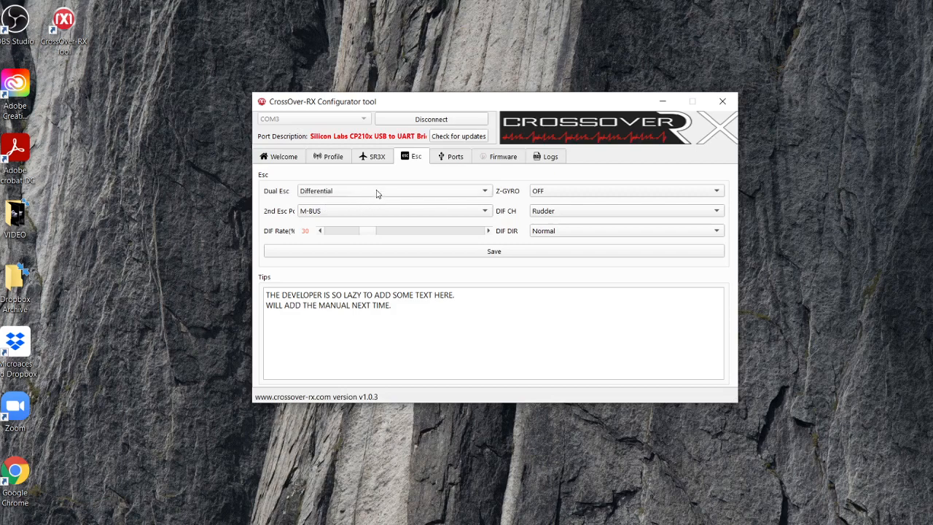
mouse_move(406, 208)
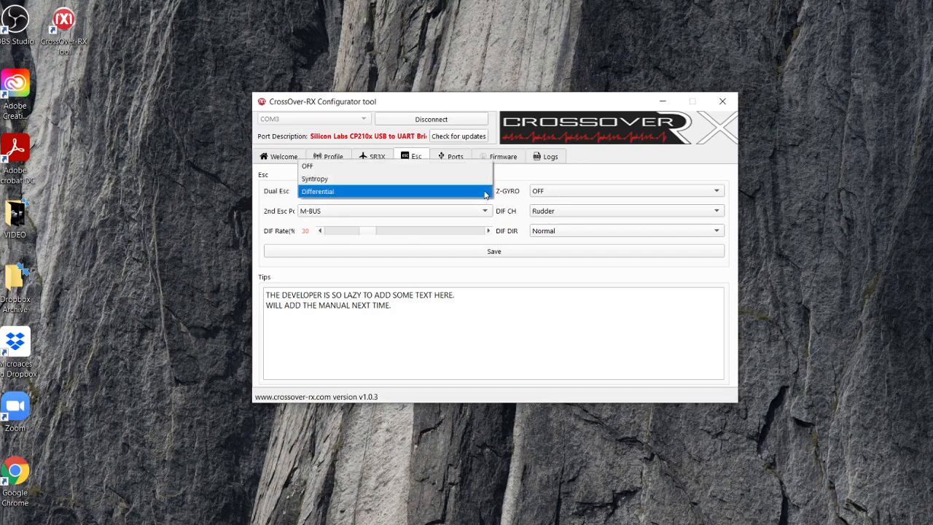
mouse_move(484, 194)
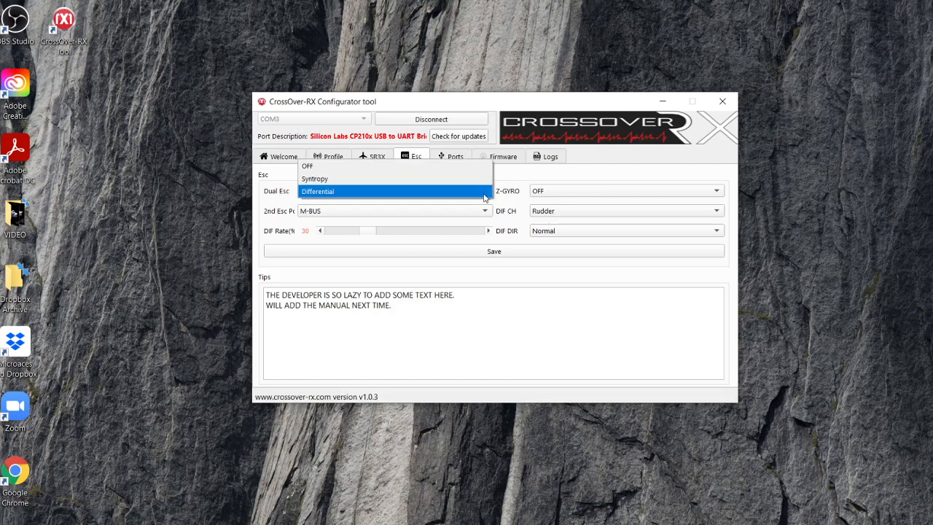
mouse_move(481, 175)
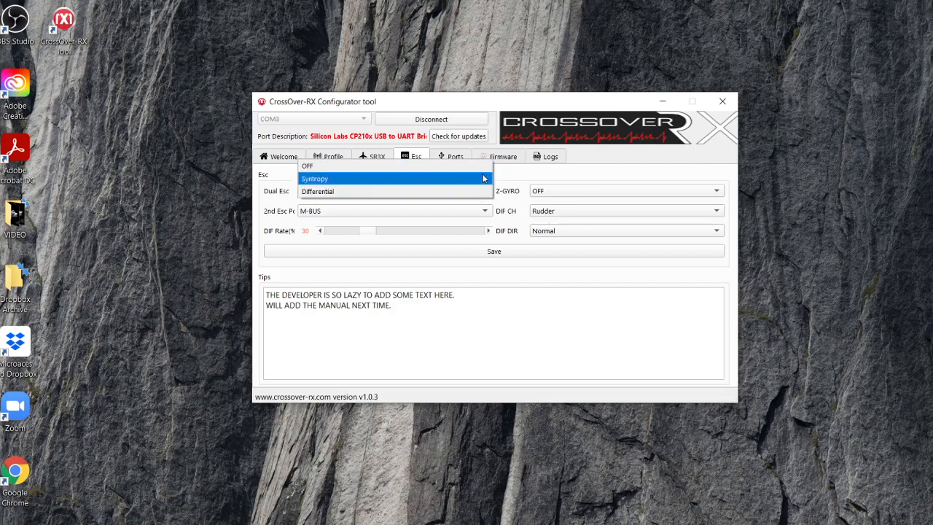
mouse_move(394, 191)
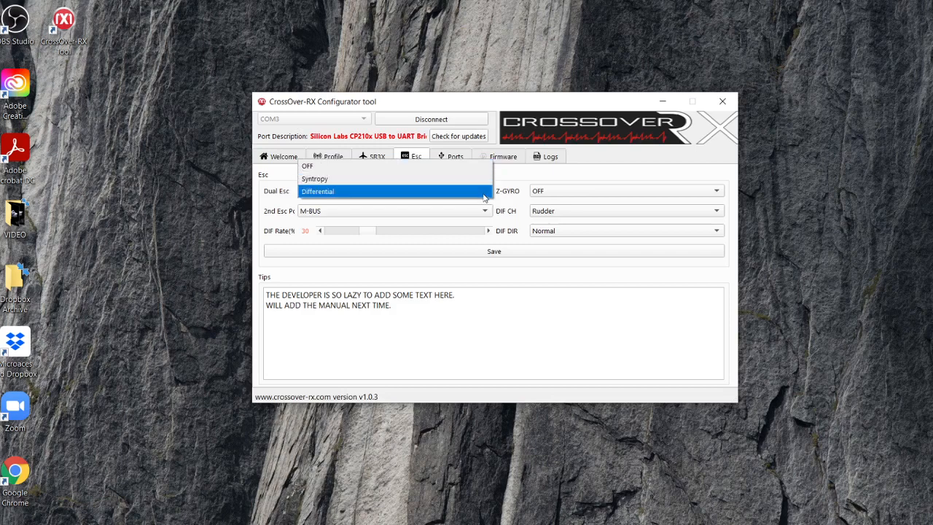
left_click(317, 191)
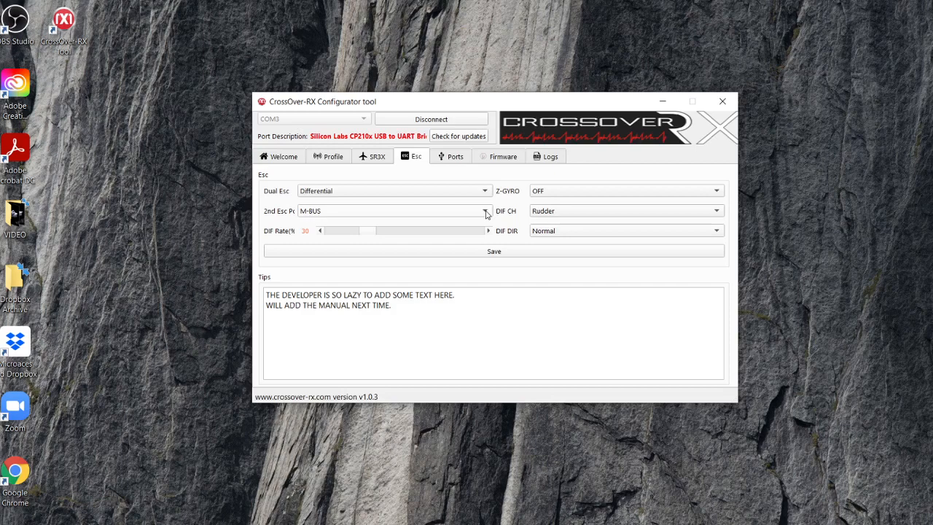
left_click(485, 211)
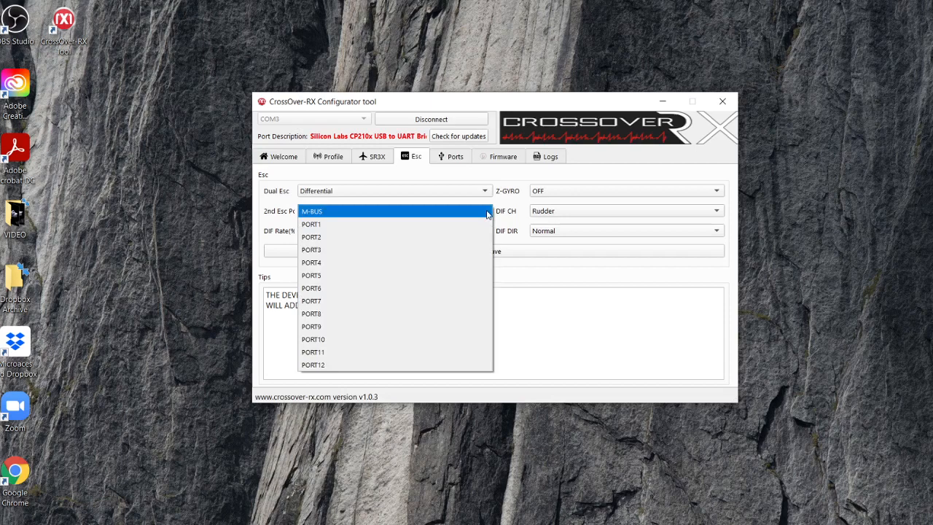
left_click(311, 210)
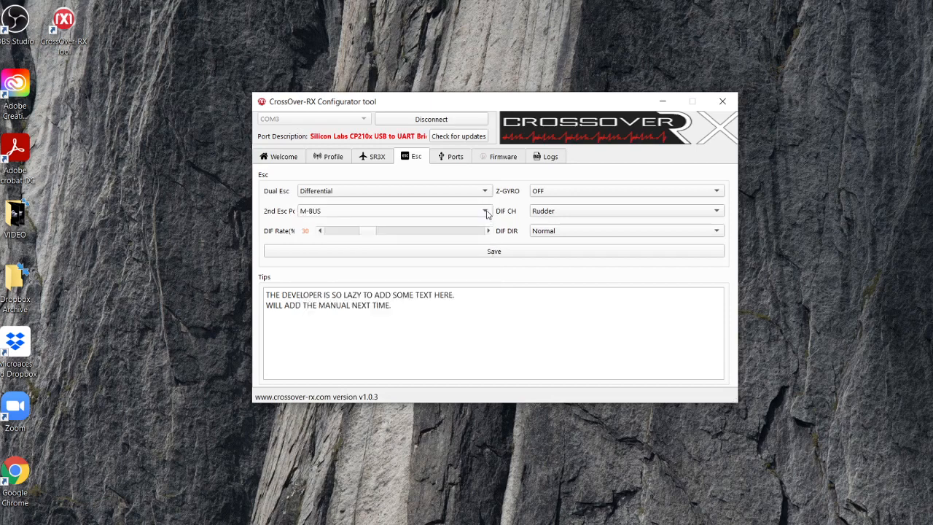
left_click(484, 210)
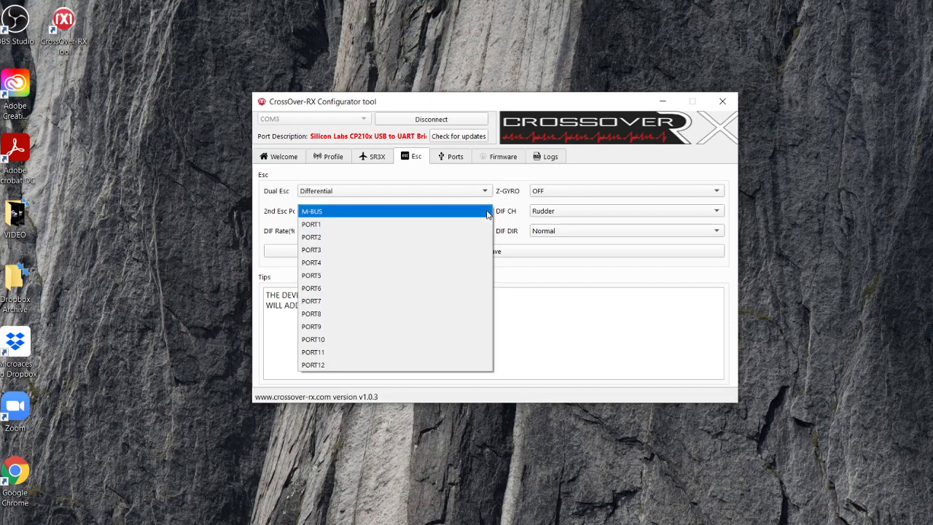
left_click(312, 211)
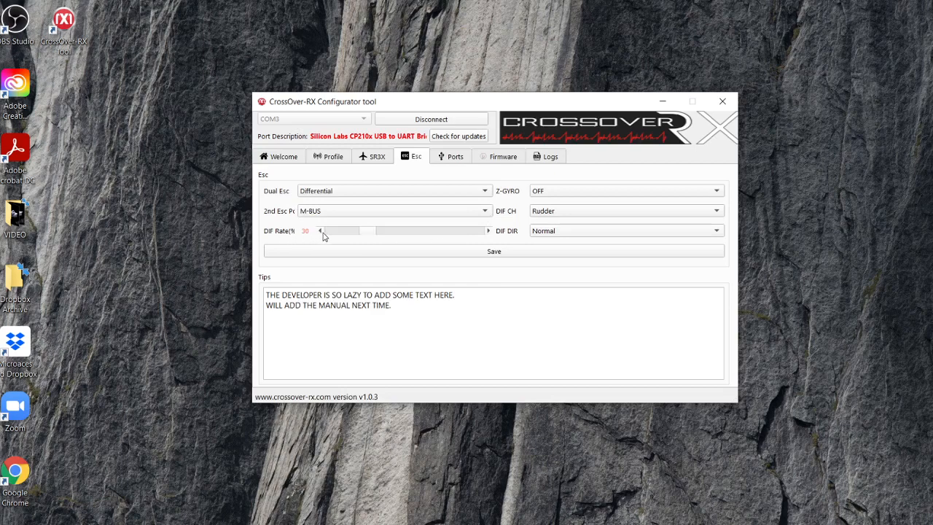
mouse_move(372, 234)
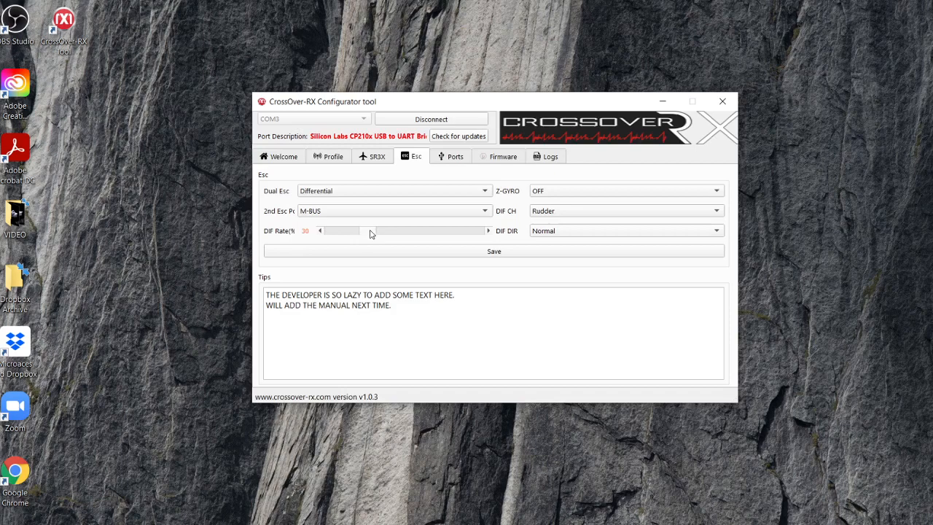
left_click_drag(359, 231, 412, 230)
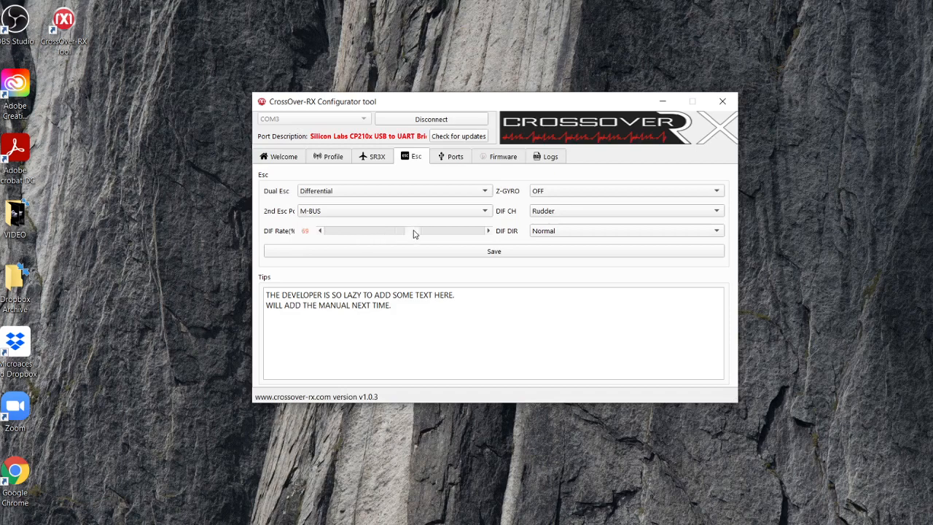
left_click_drag(414, 231, 463, 231)
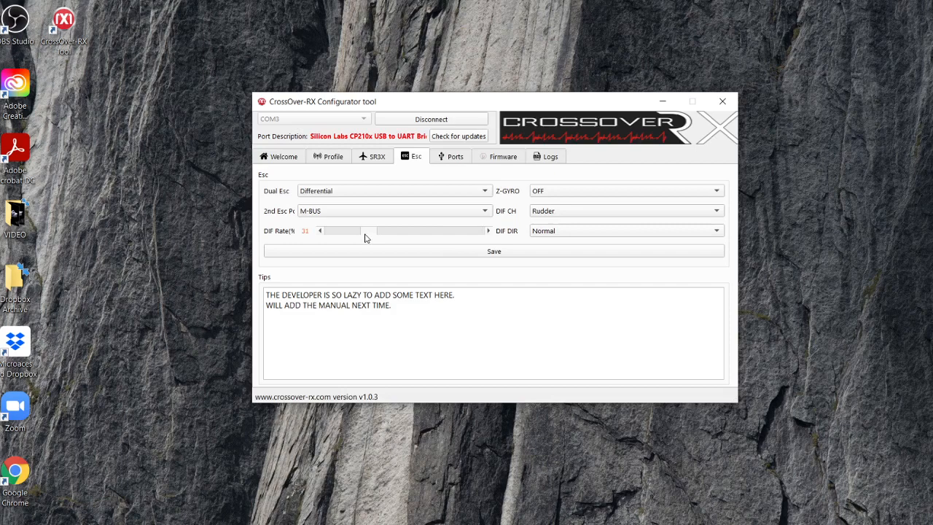
left_click(320, 231)
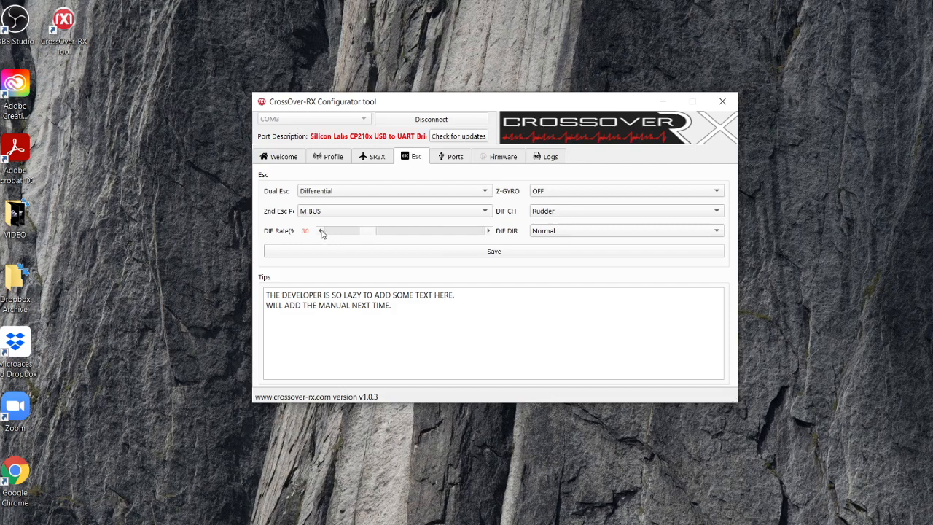
mouse_move(467, 236)
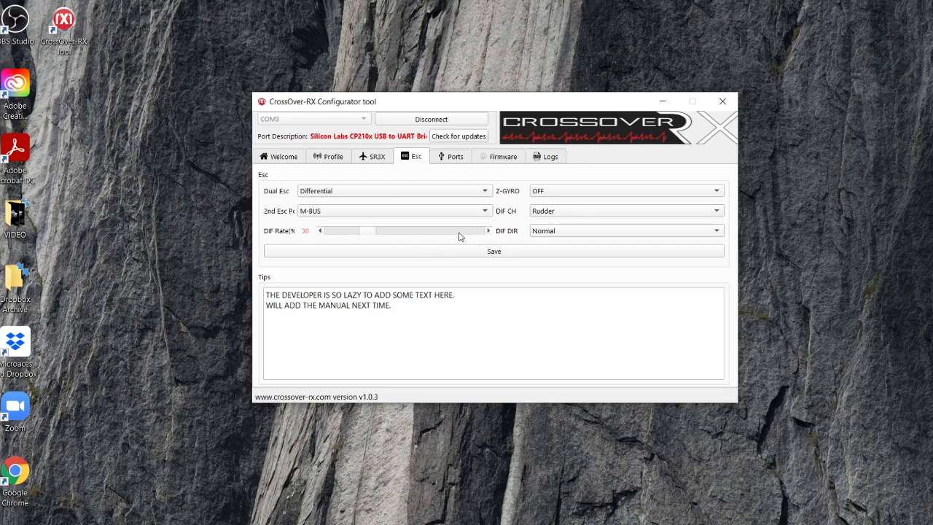
mouse_move(481, 234)
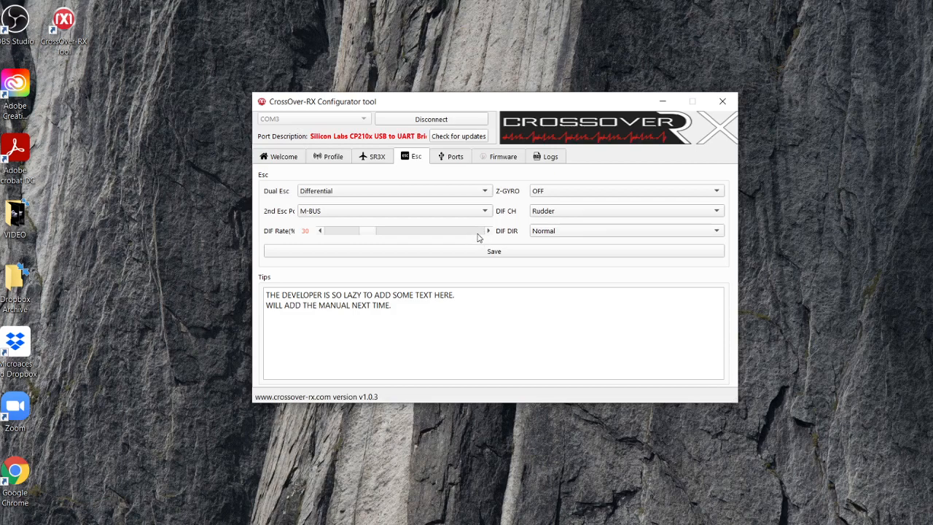
mouse_move(355, 234)
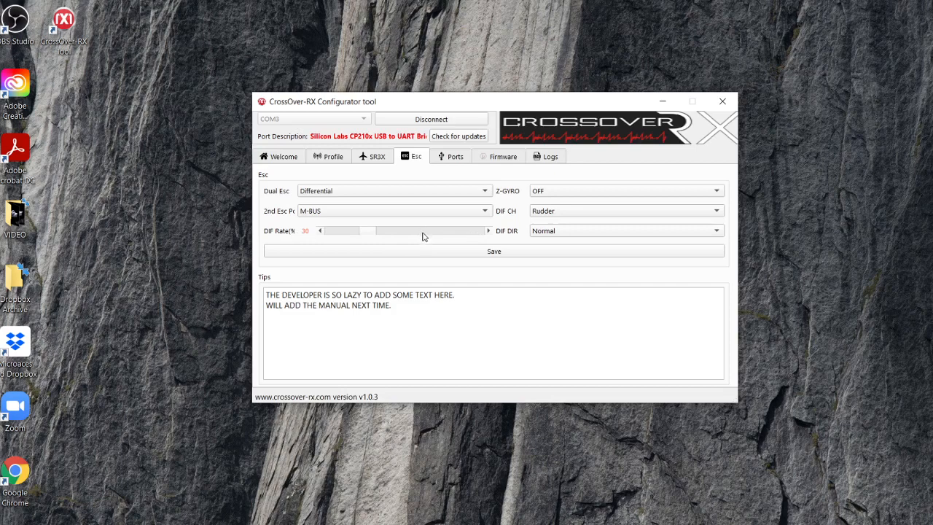
mouse_move(360, 235)
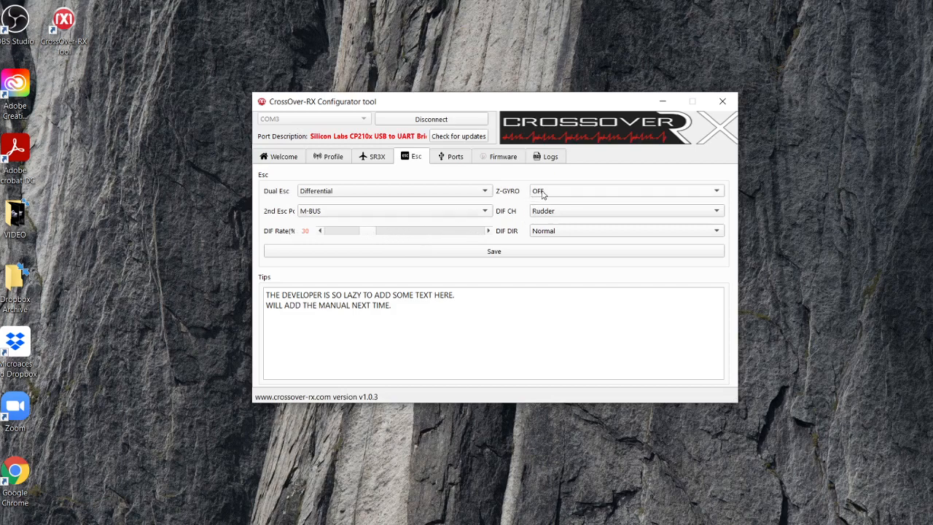
Review Z-GYRO and DIF CH choices, then save Esc parameters and dismiss confirmation.
left_click(715, 190)
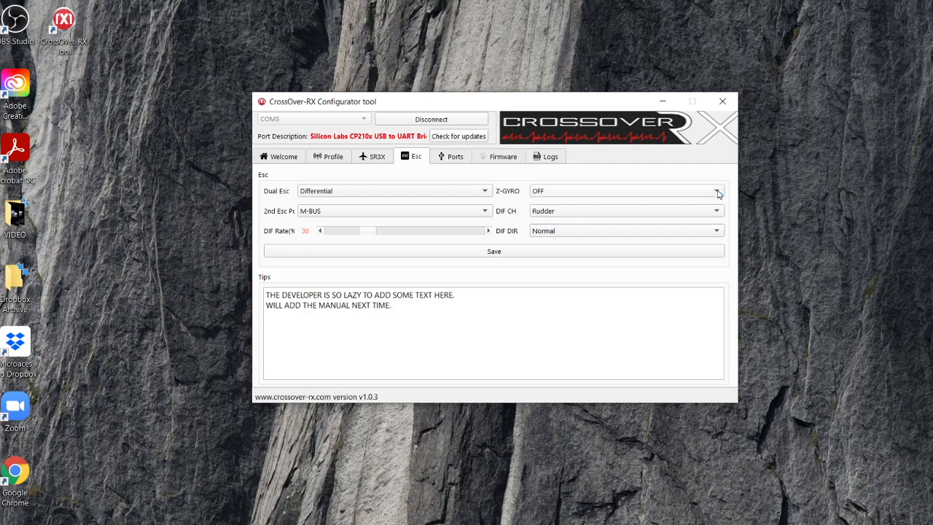
mouse_move(716, 213)
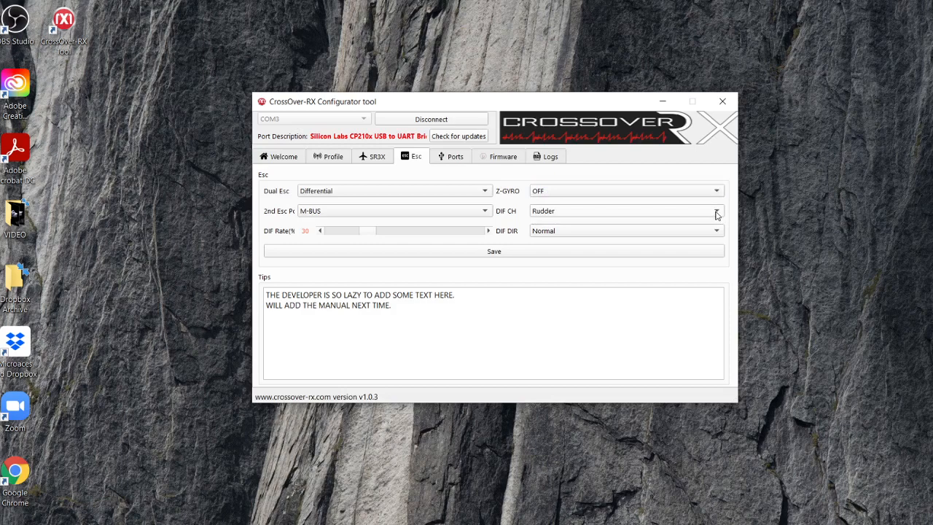
left_click(715, 191)
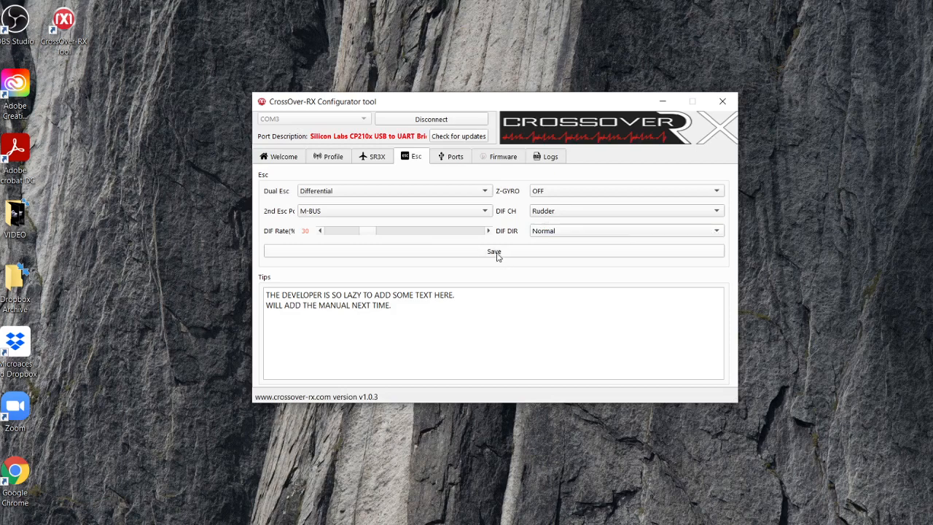
left_click(494, 251)
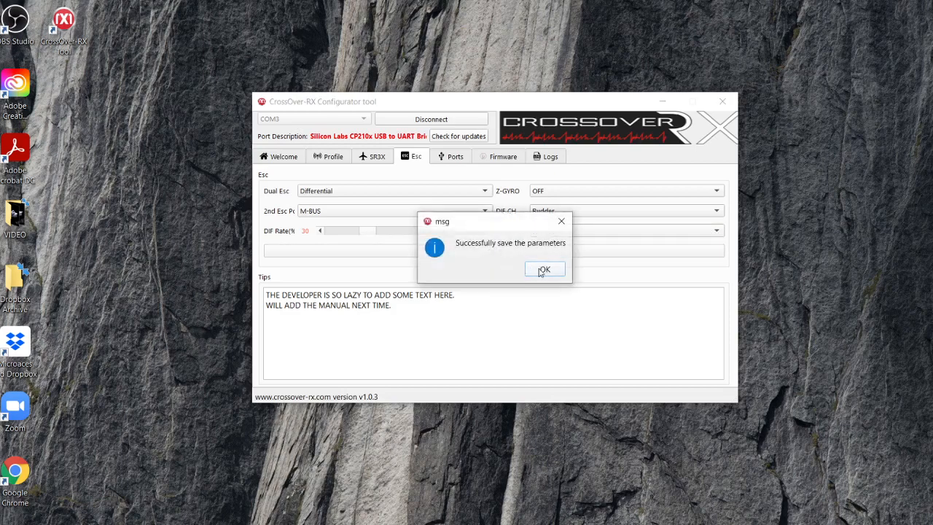
left_click(544, 269)
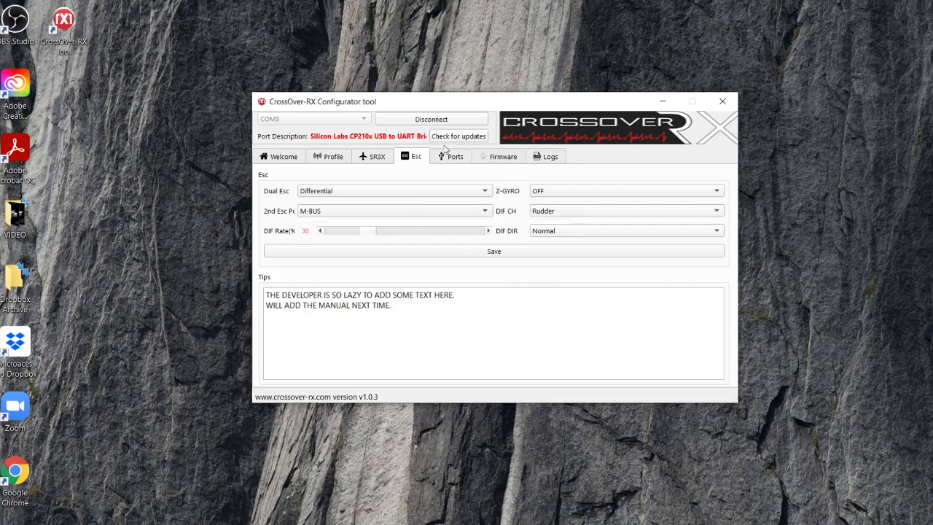
View the Ports page, then end on the receiver Logs page.
left_click(450, 156)
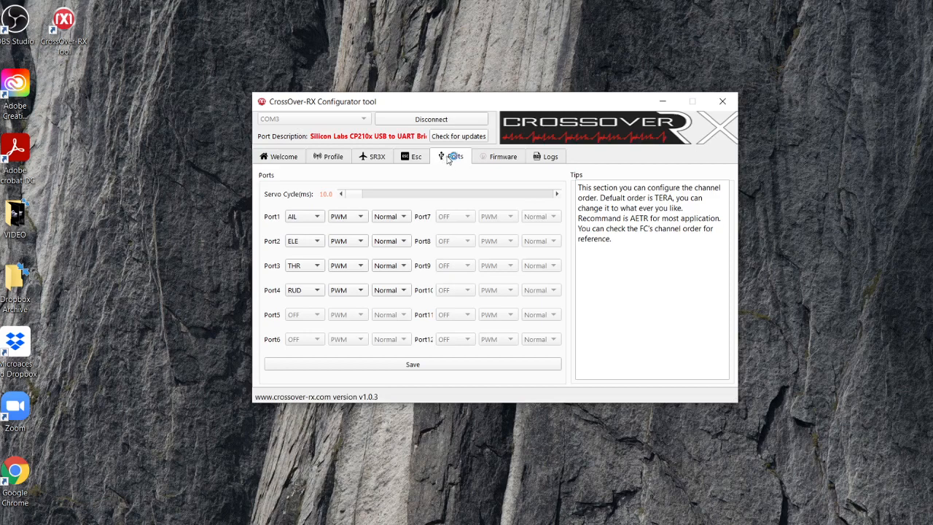
mouse_move(450, 156)
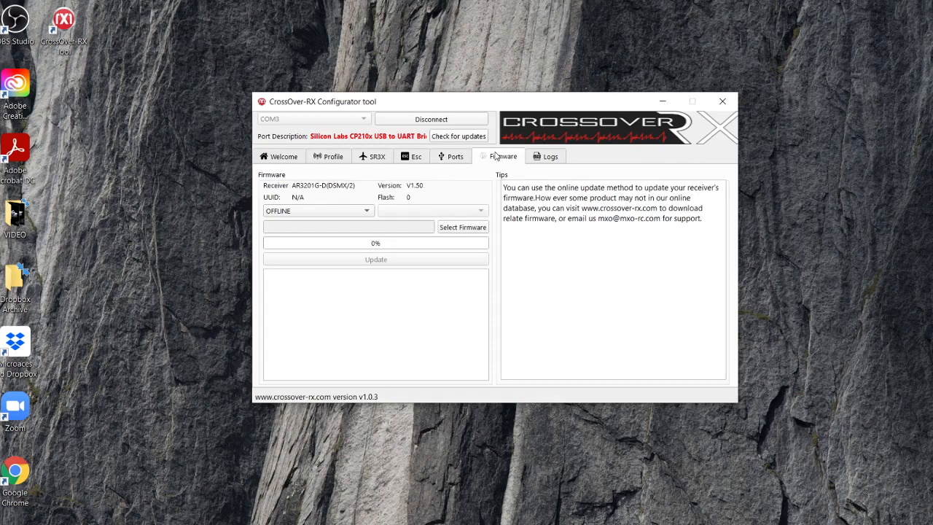
mouse_move(547, 160)
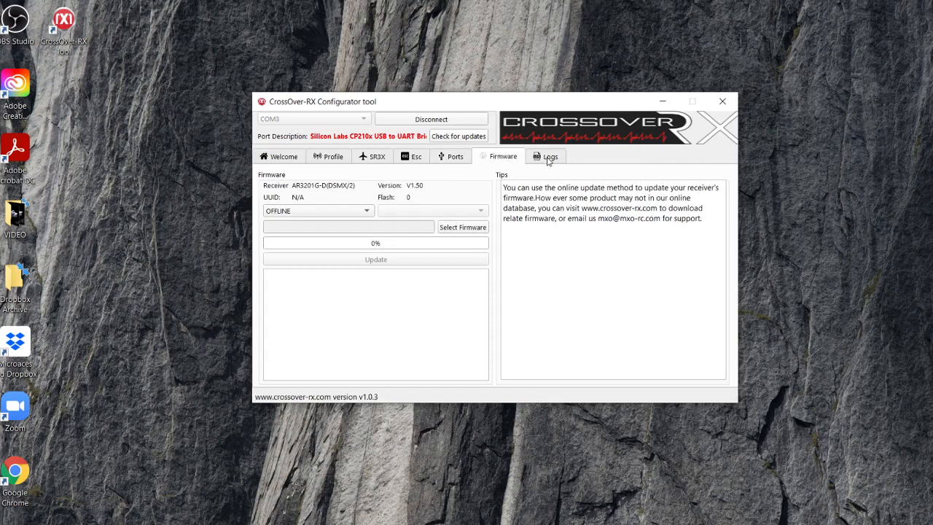
left_click(545, 156)
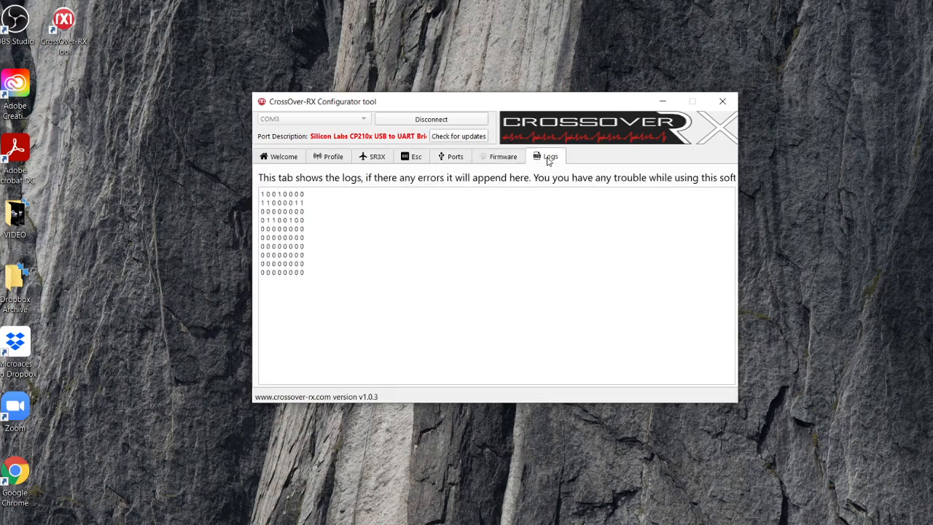
mouse_move(509, 161)
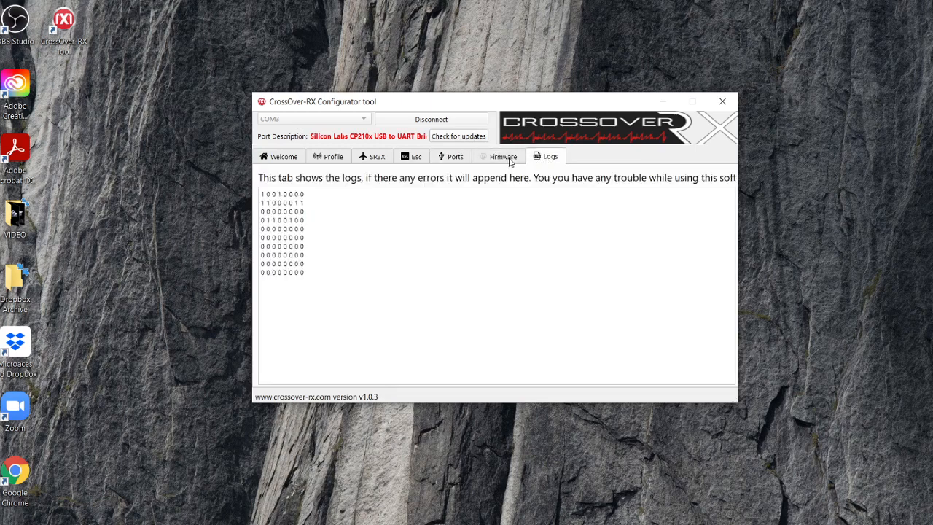
mouse_move(486, 159)
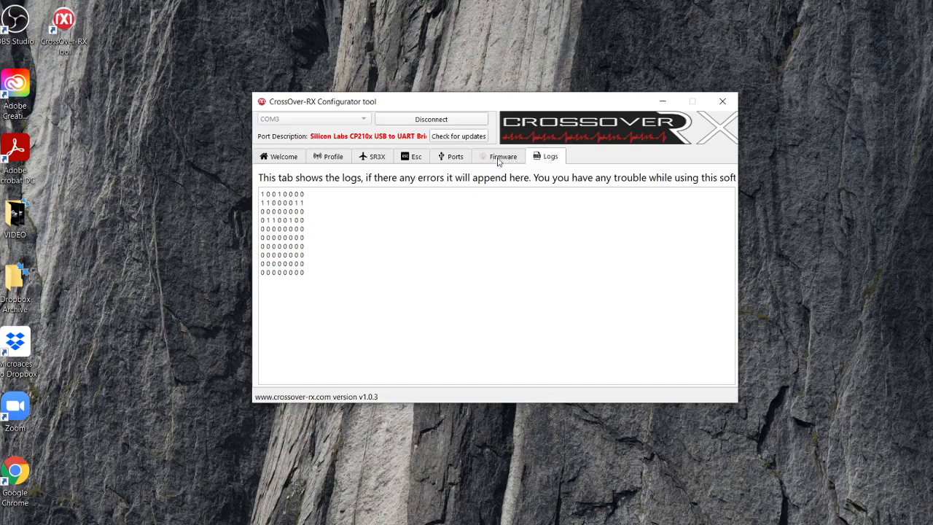
Read the Welcome page Quick Howto, then return to the SR3X settings.
left_click(282, 156)
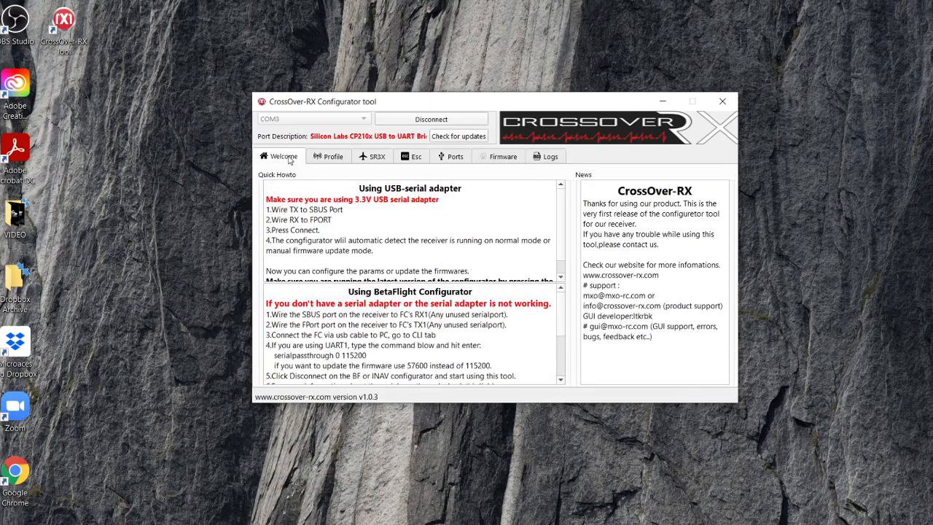
mouse_move(280, 173)
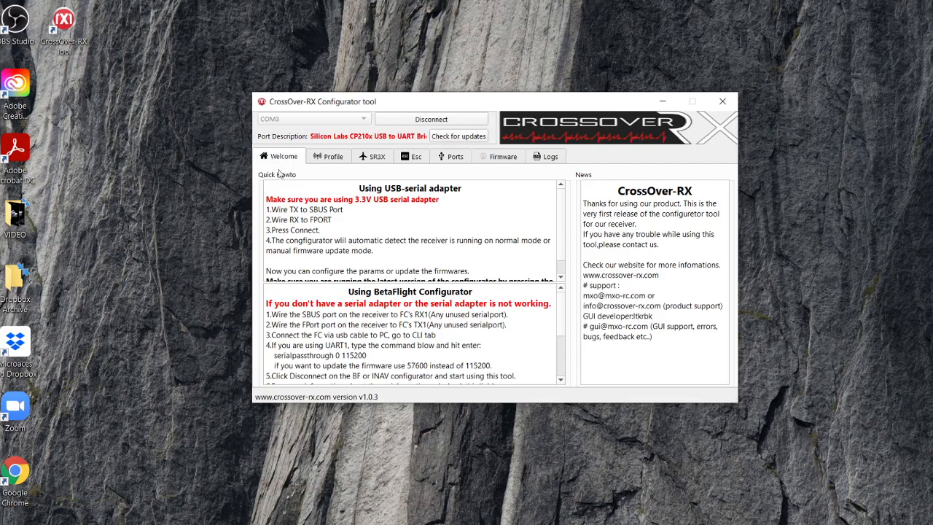
mouse_move(431, 297)
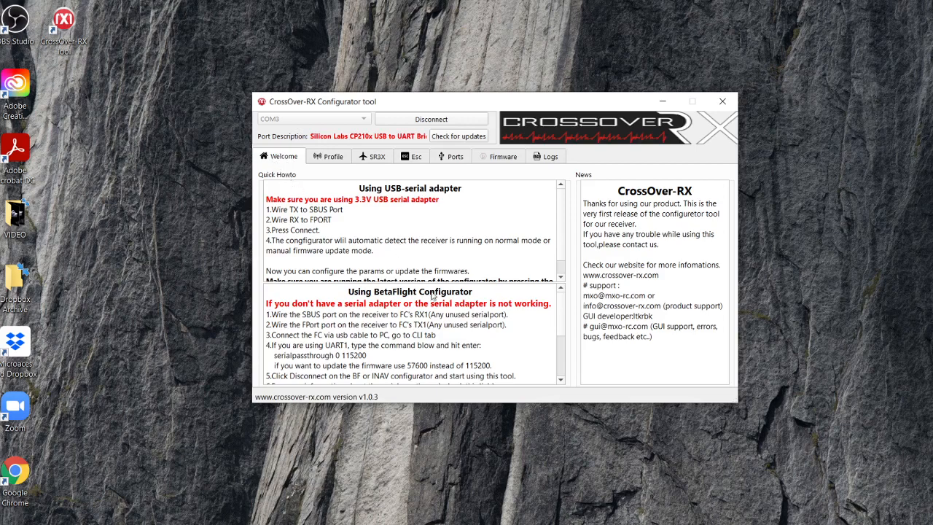
mouse_move(428, 330)
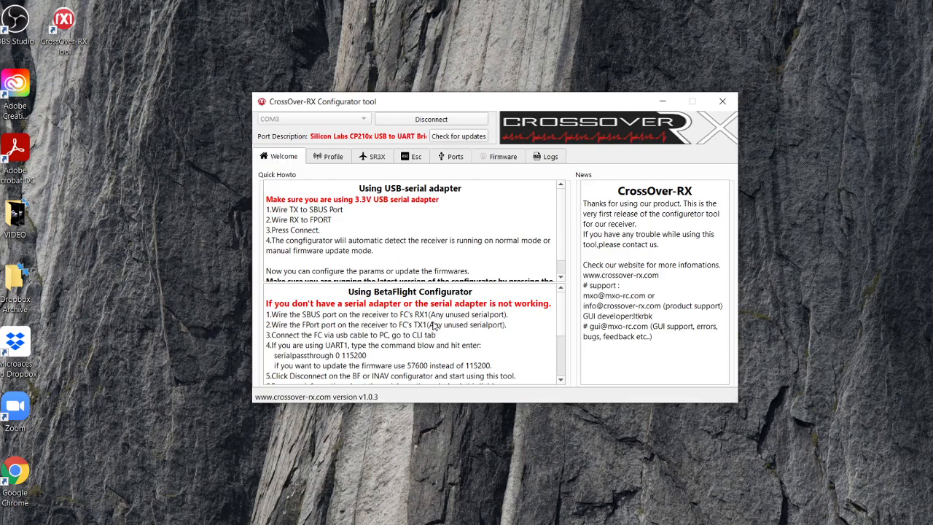
scroll("down", 3)
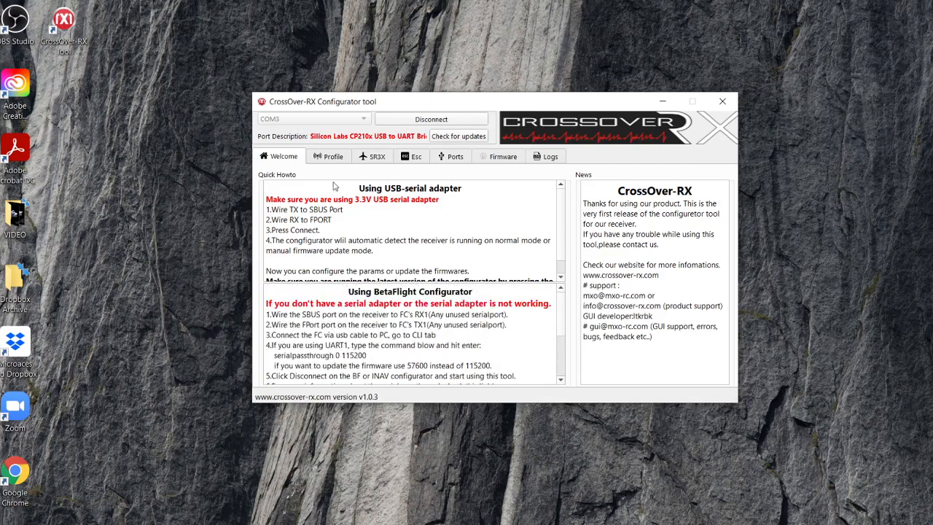
left_click(377, 155)
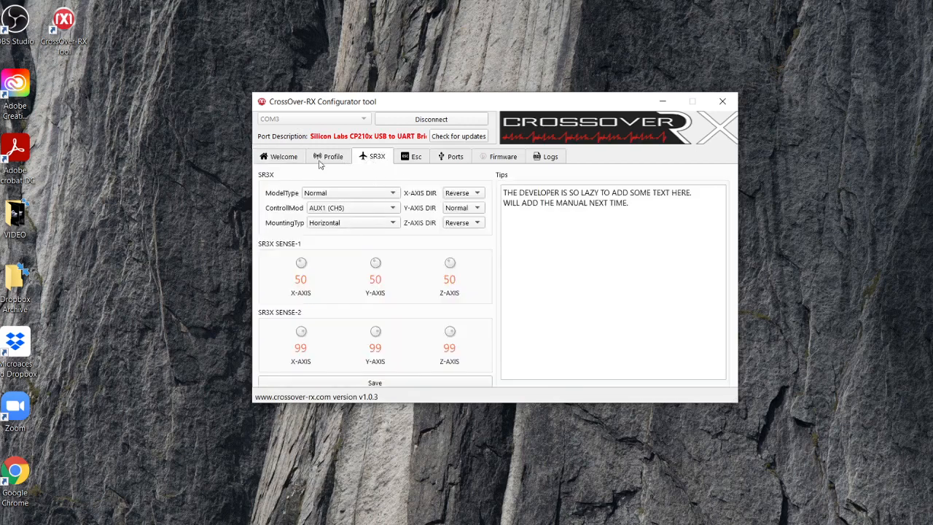
View the receiver Profile settings, then disconnect the receiver from COM3.
left_click(328, 156)
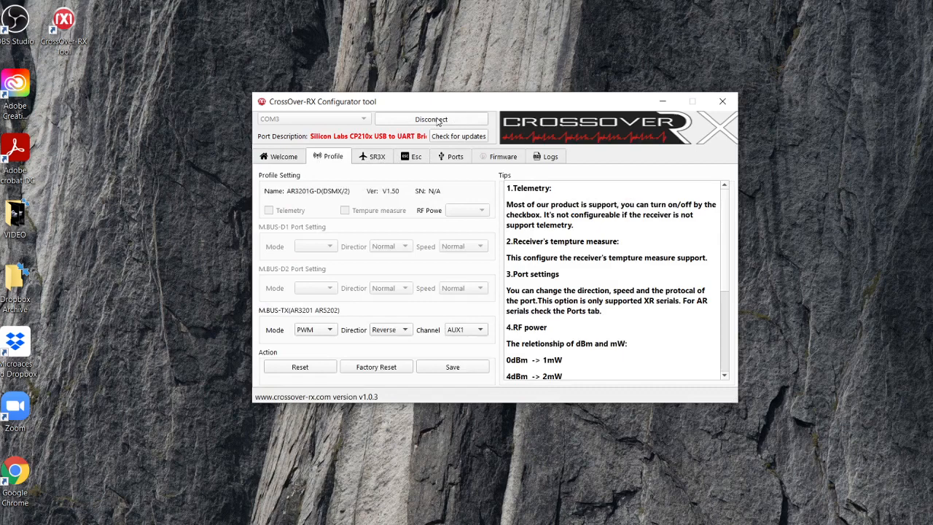
left_click(430, 119)
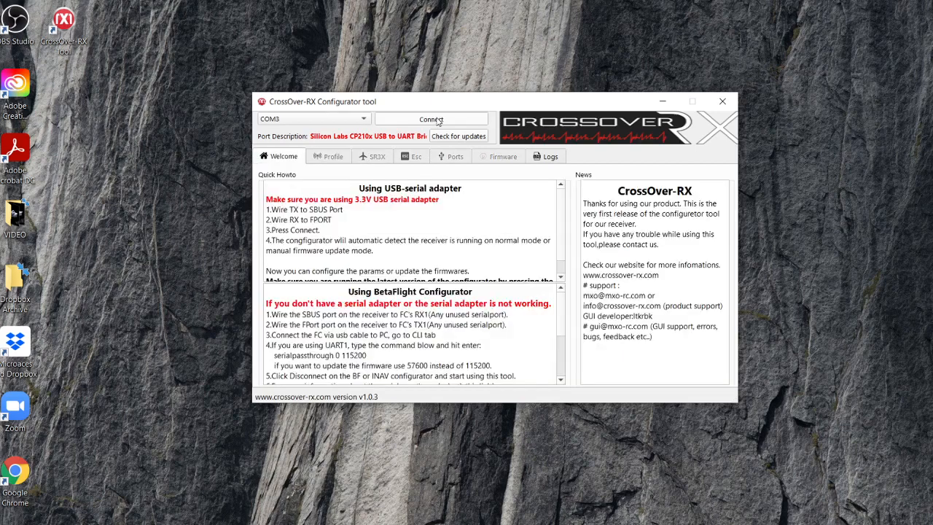
mouse_move(395, 204)
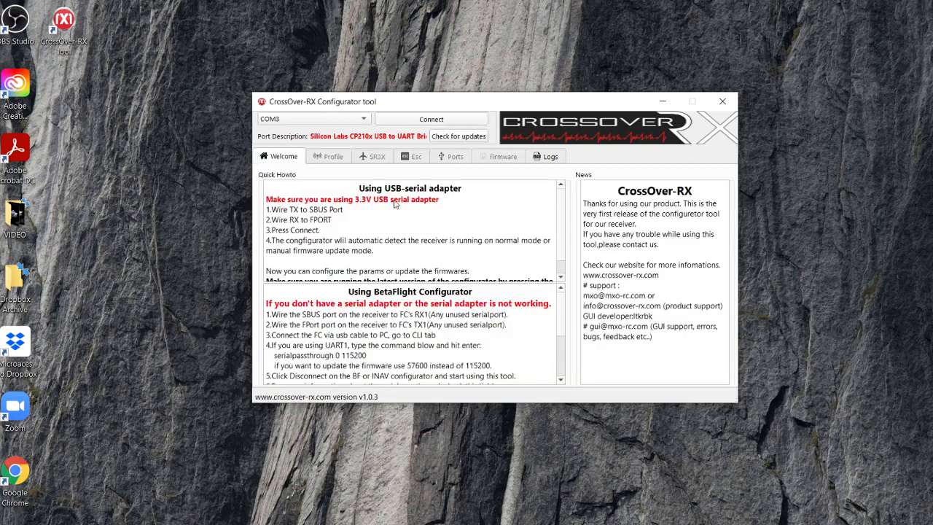